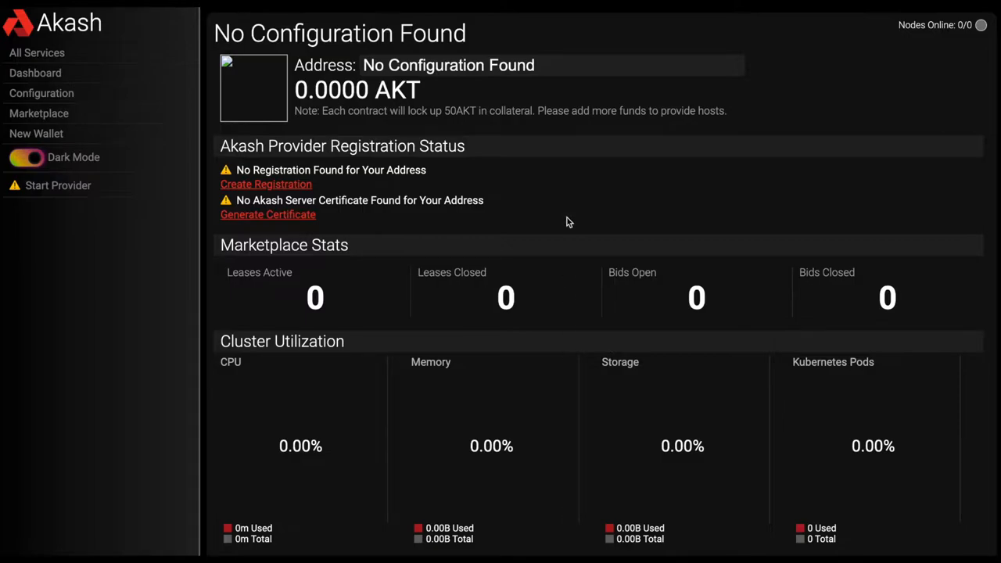
pyautogui.moveTo(443, 37)
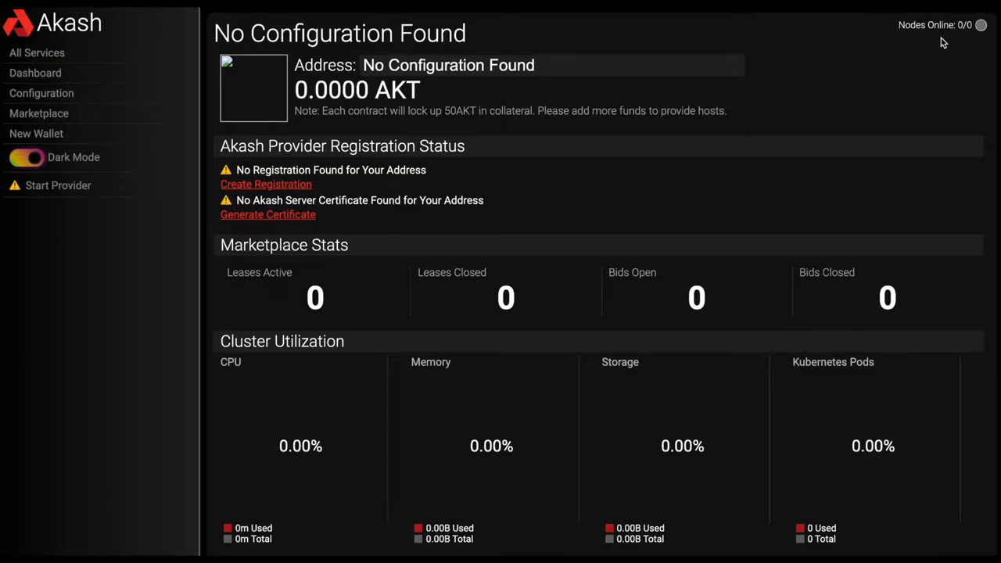
# Step: Open the Kubernetes Cluster Configuration page from the sidebar Configuration link
pyautogui.click(41, 93)
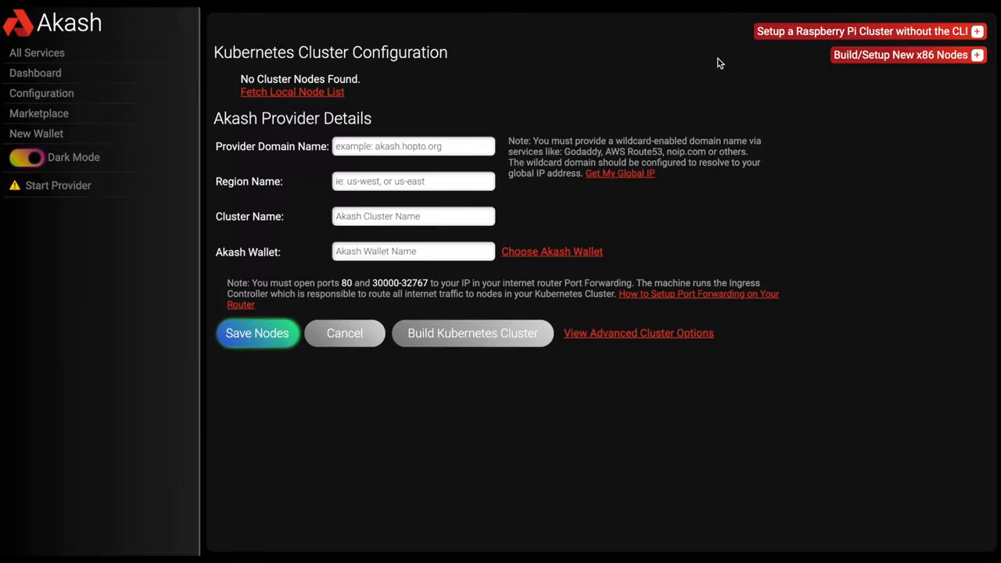
pyautogui.moveTo(935, 80)
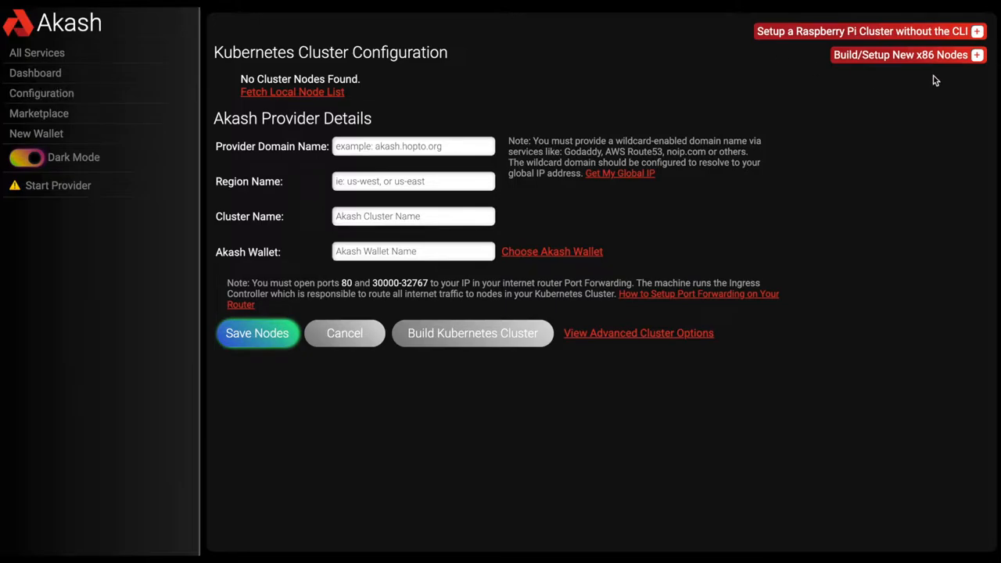
pyautogui.moveTo(951, 63)
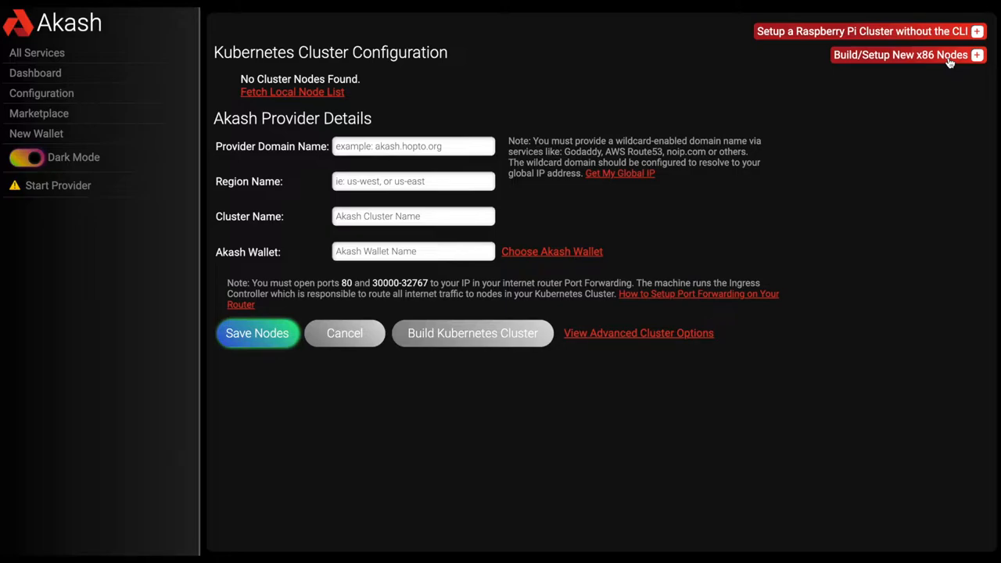
# Step: Open the x86 node setup guide and detect the 29.33 GiB Cruzer Glide USB drive
pyautogui.click(901, 55)
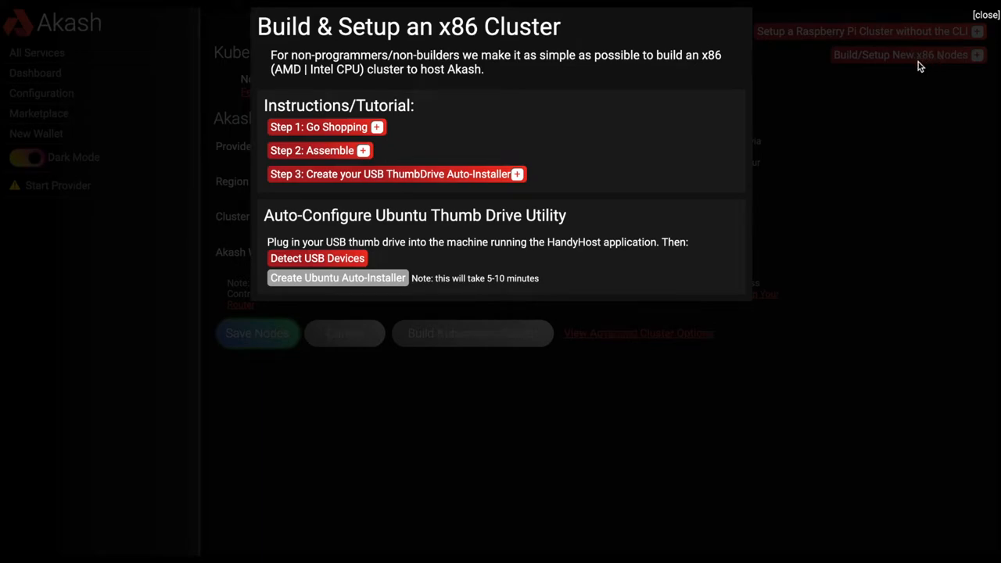
pyautogui.moveTo(426, 131)
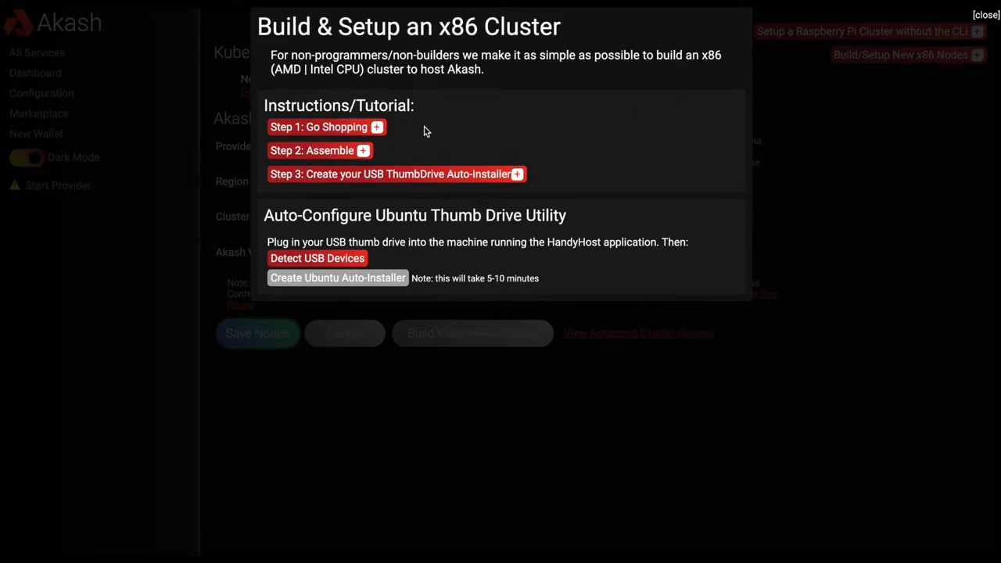
pyautogui.moveTo(451, 258)
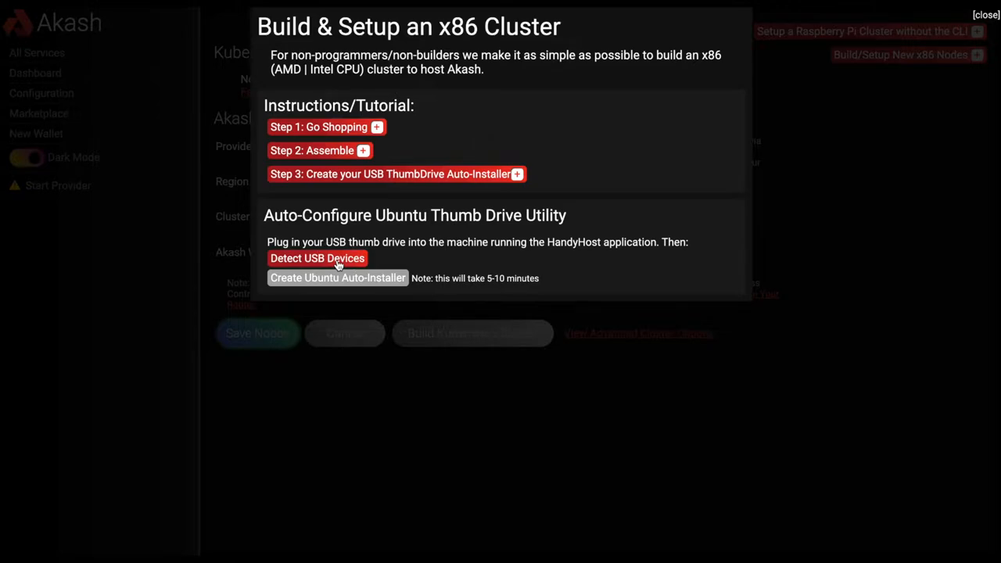
pyautogui.click(316, 259)
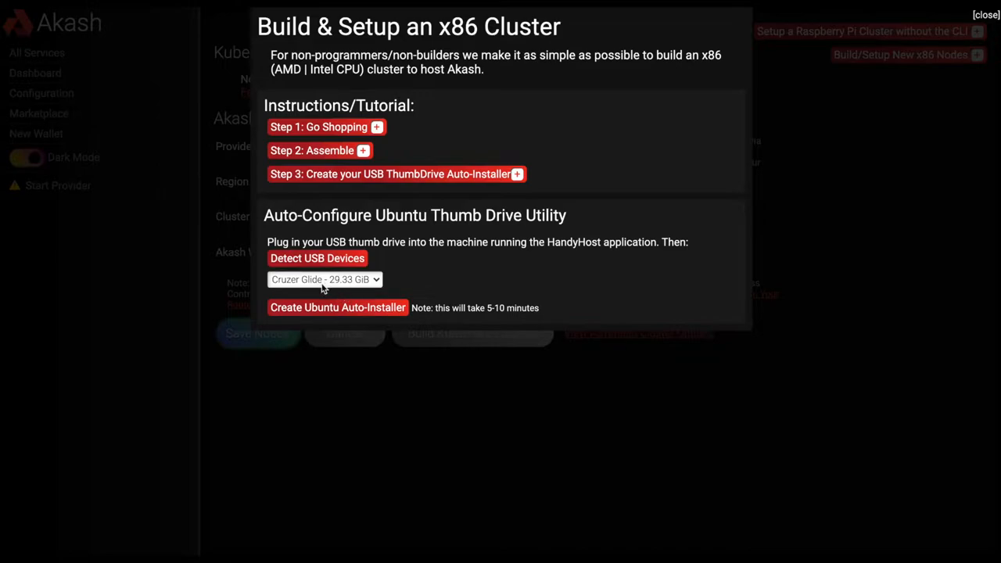
pyautogui.moveTo(428, 280)
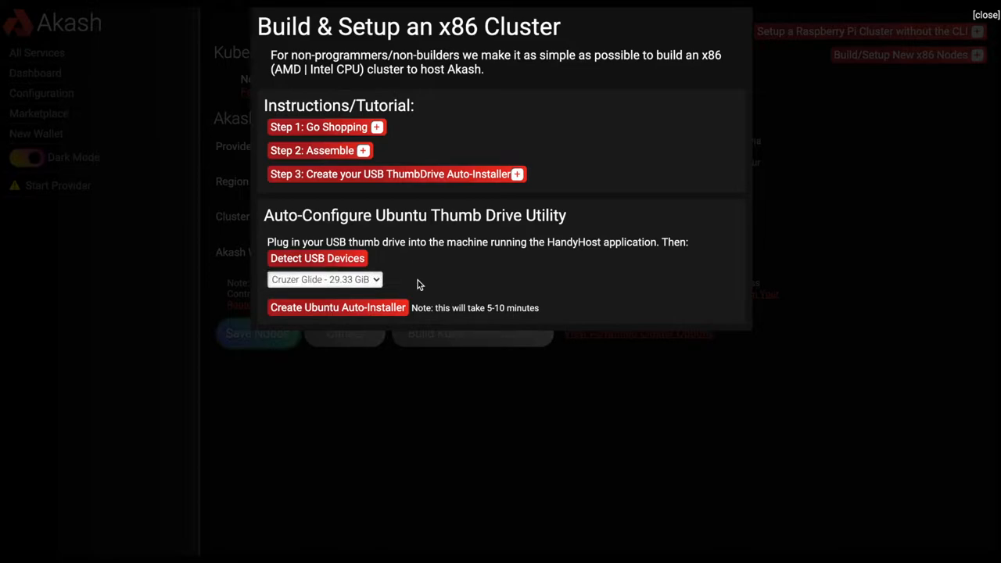
pyautogui.moveTo(358, 307)
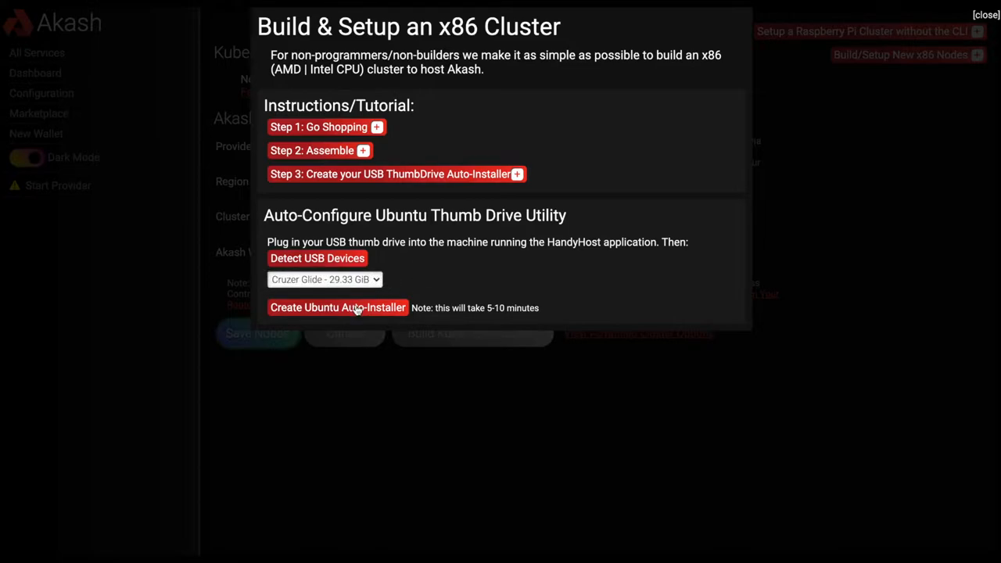
# Step: Write the Ubuntu auto-installer to the selected Cruzer Glide drive
pyautogui.click(338, 308)
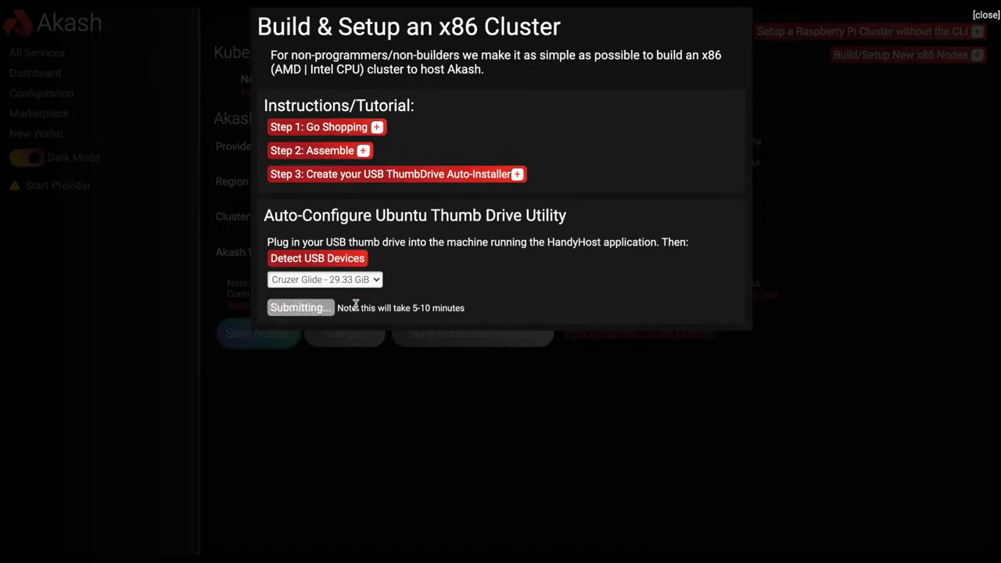
pyautogui.moveTo(502, 314)
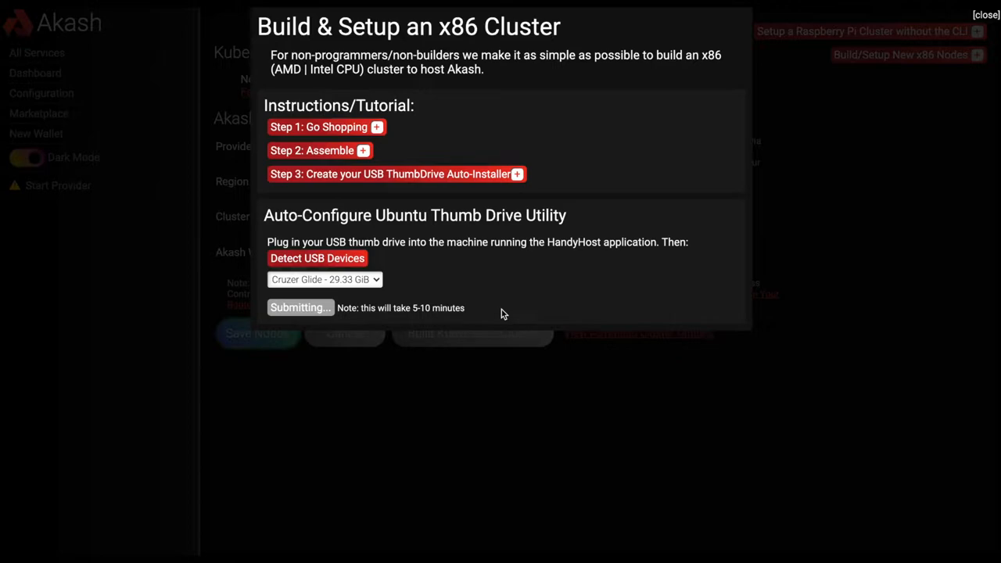
pyautogui.moveTo(787, 197)
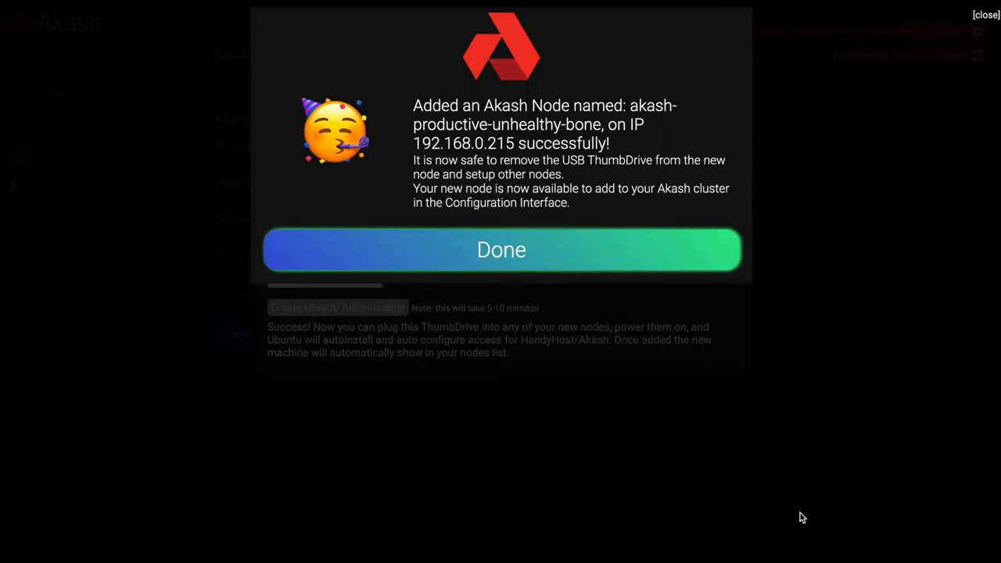
pyautogui.moveTo(849, 435)
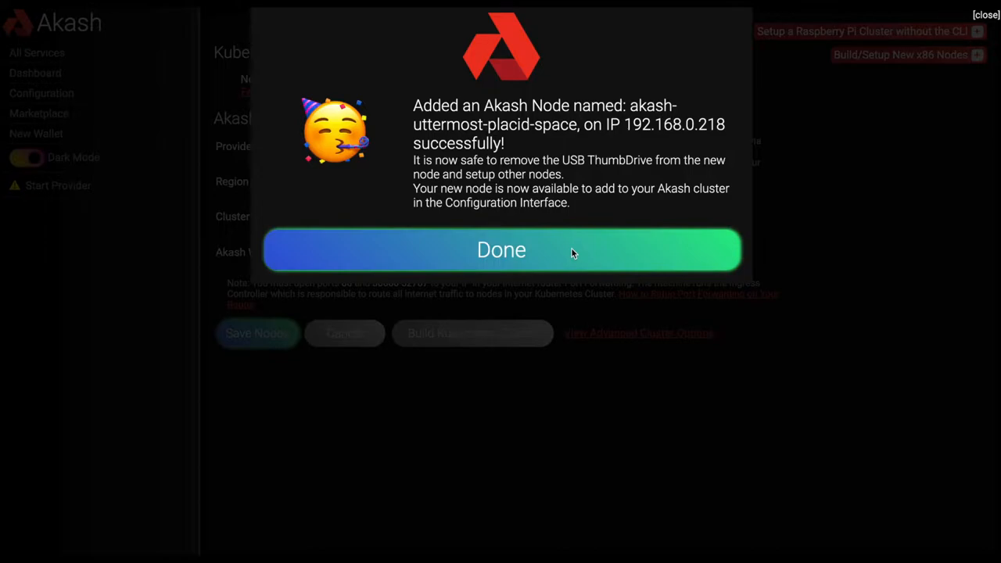
# Step: Close the node-added popup and fetch the local node list showing 192.168.0.218 and 192.168.0.215
pyautogui.click(501, 249)
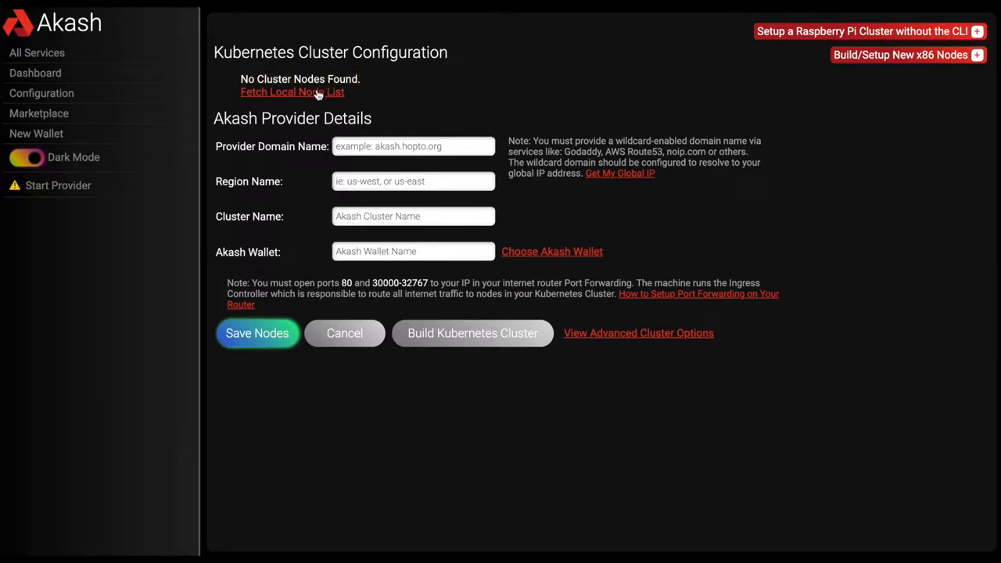
pyautogui.click(291, 91)
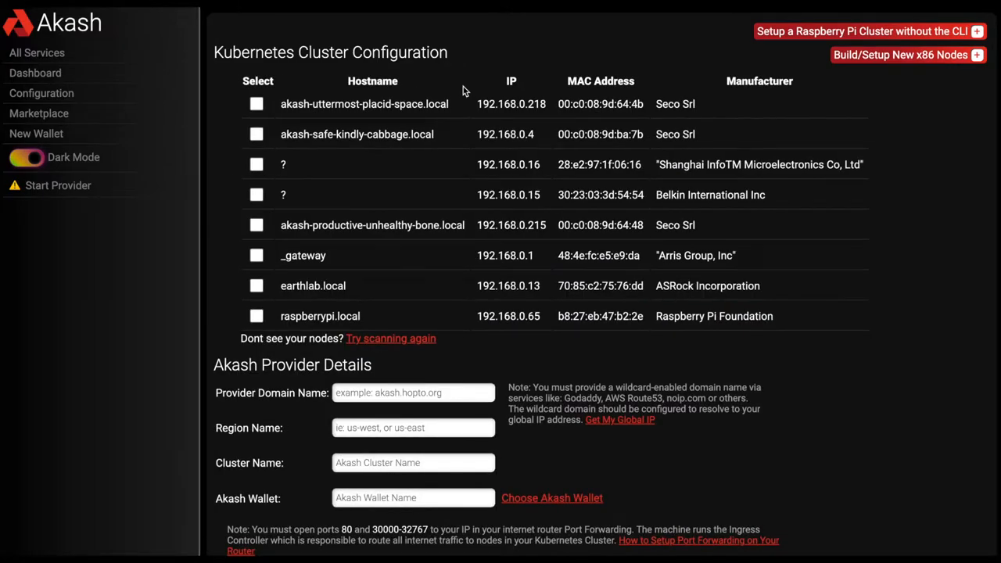
pyautogui.moveTo(348, 156)
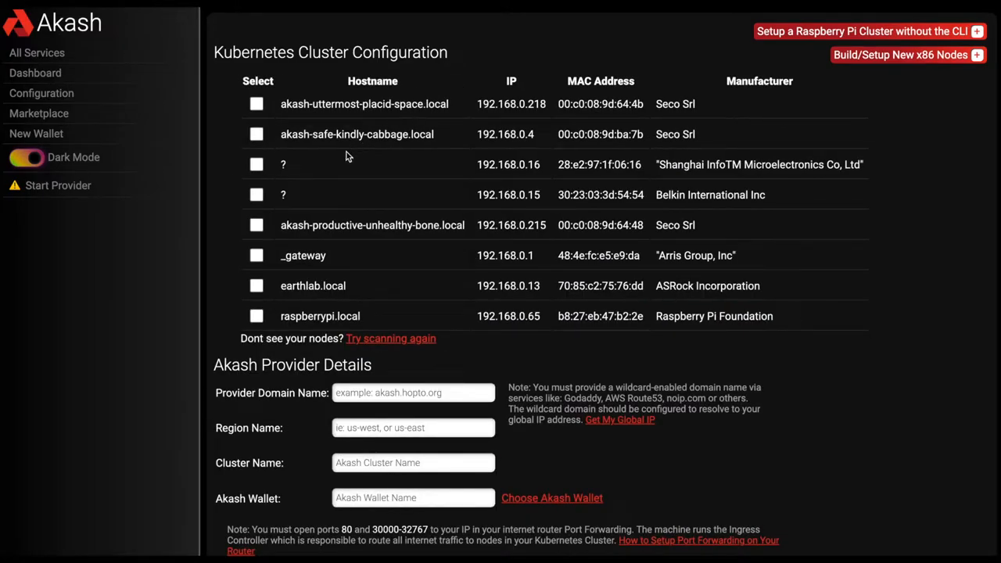
pyautogui.moveTo(267, 159)
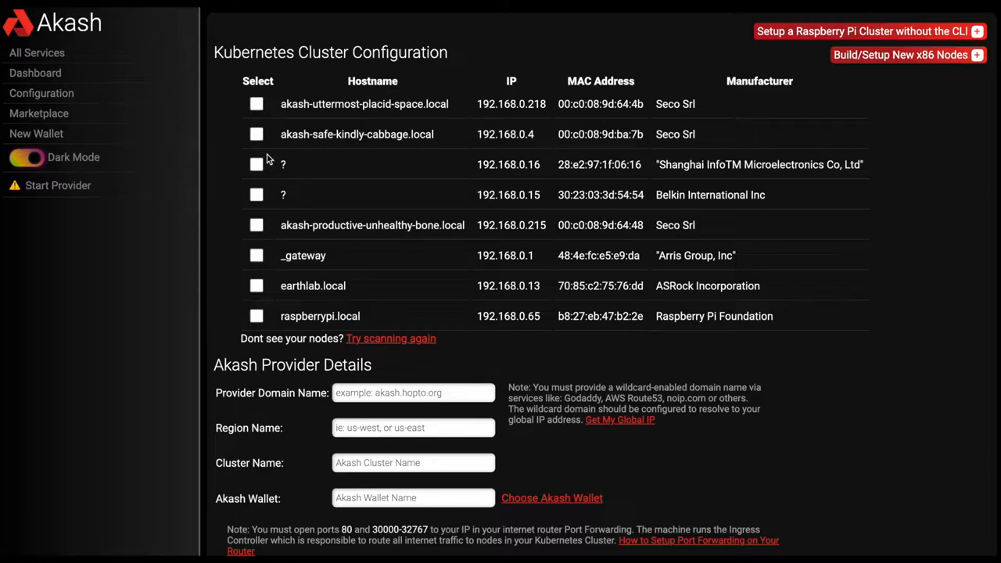
pyautogui.moveTo(320, 127)
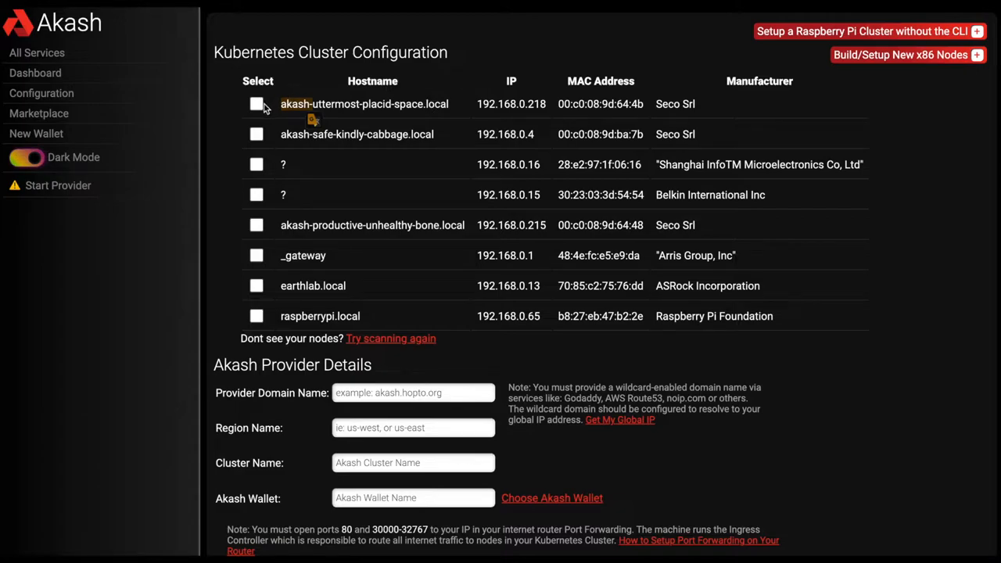
# Step: Select uttermost-placid-space, safe-kindly-cabbage and productive-unhealthy-bone nodes for the cluster
pyautogui.click(256, 103)
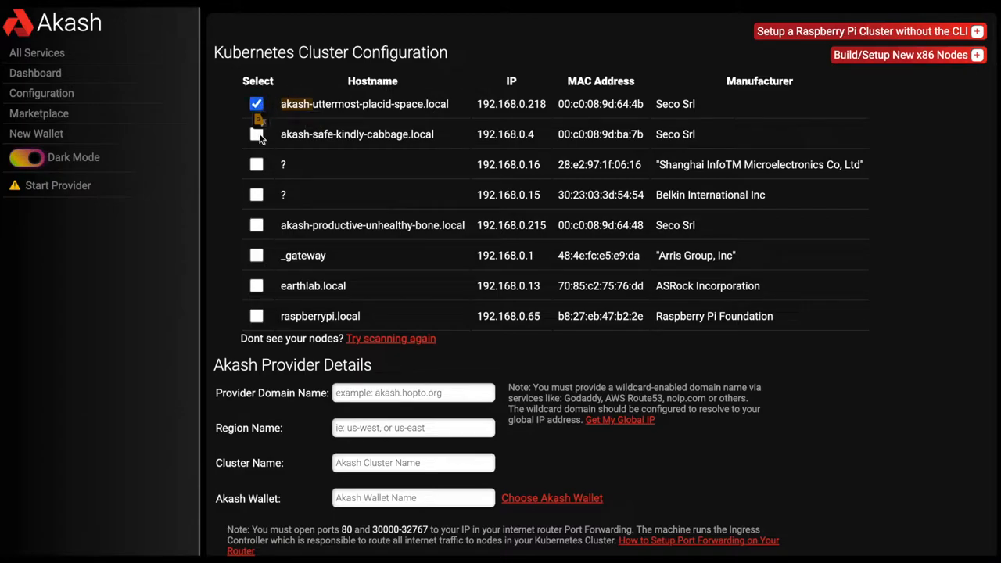
pyautogui.click(257, 134)
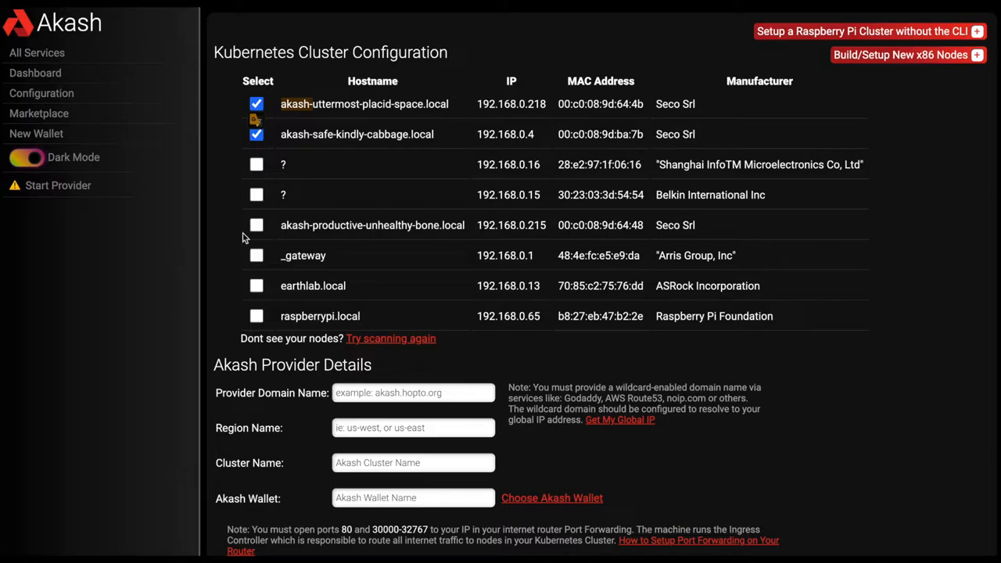
pyautogui.click(256, 226)
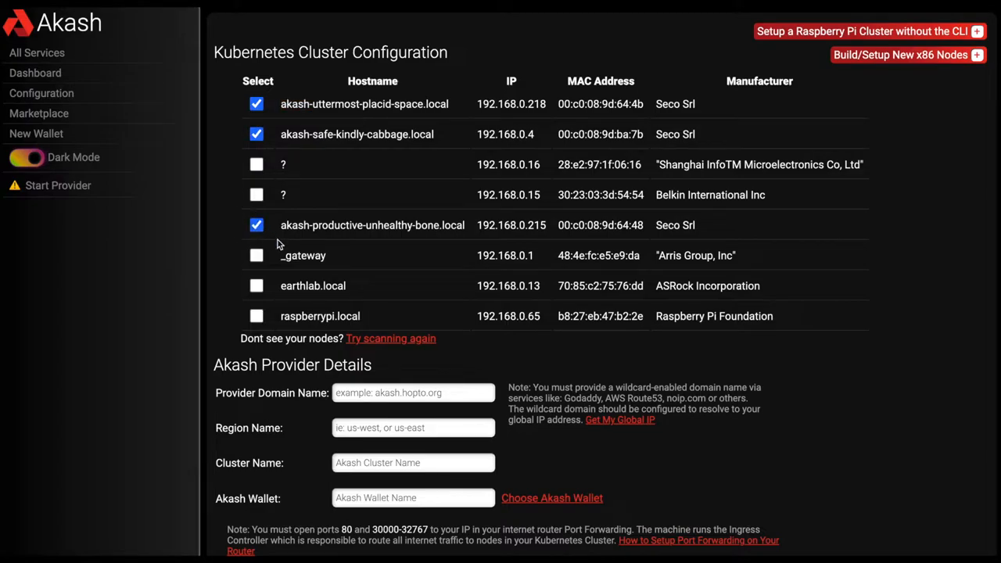
pyautogui.moveTo(652, 249)
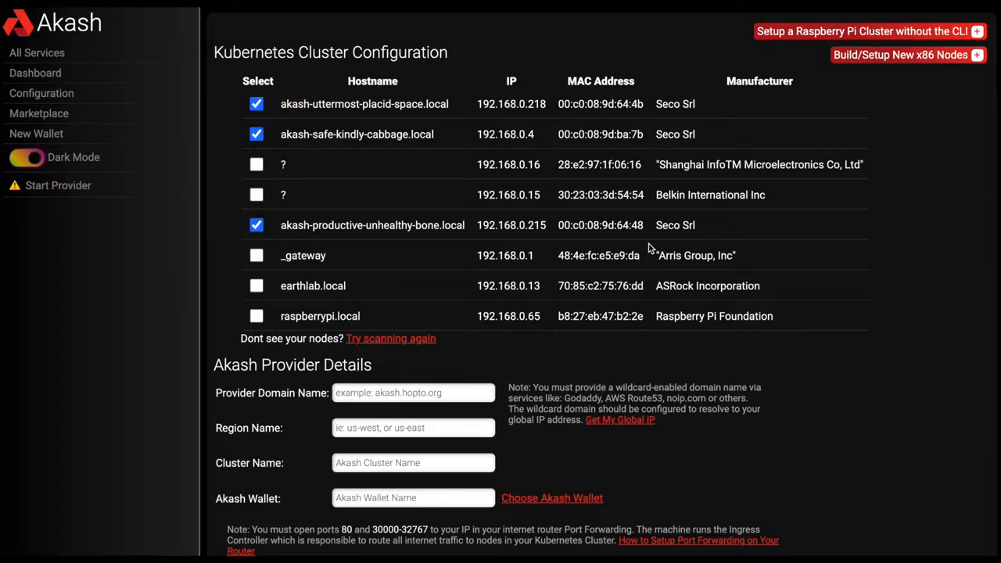
pyautogui.moveTo(751, 360)
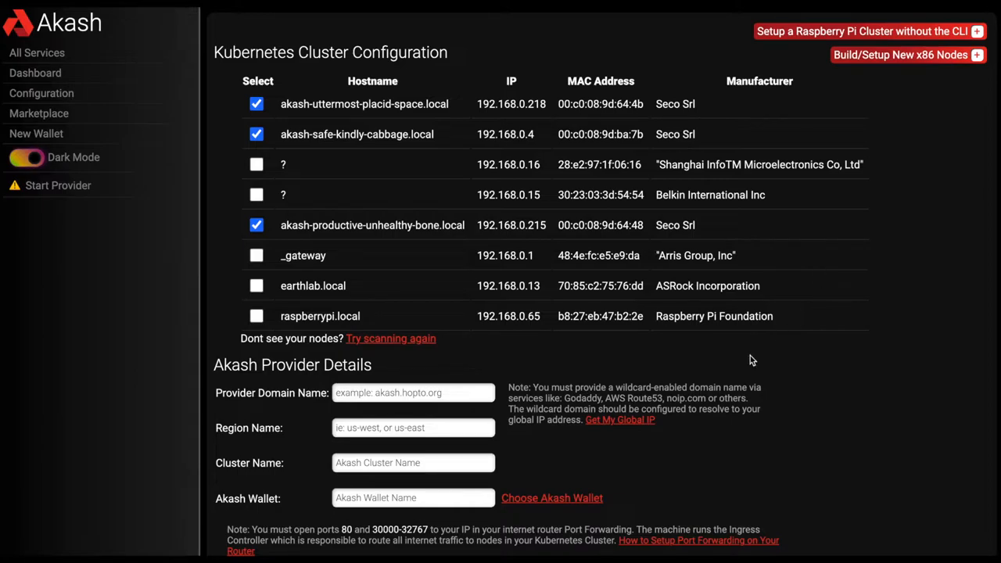
pyautogui.scroll(-3)
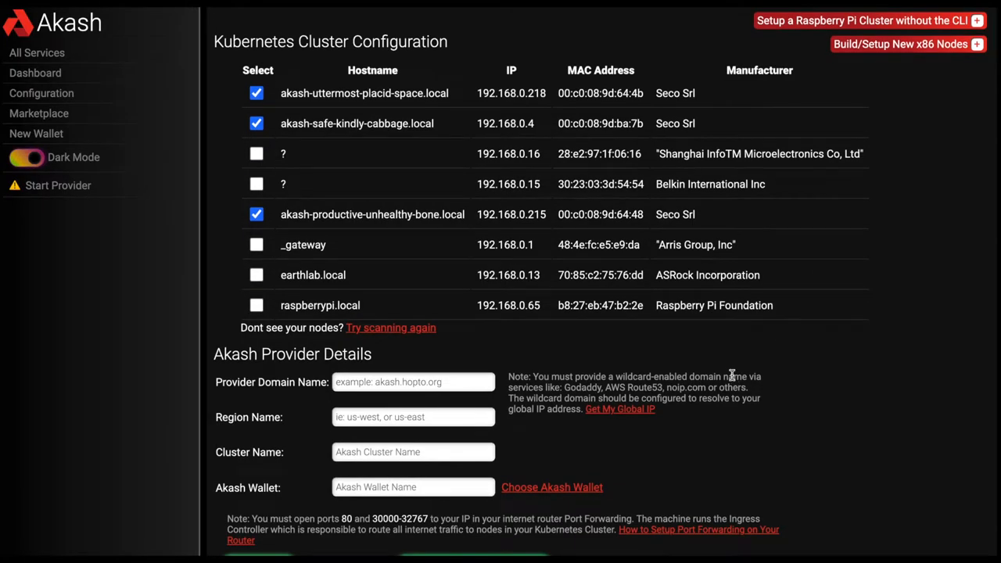
pyautogui.scroll(-3)
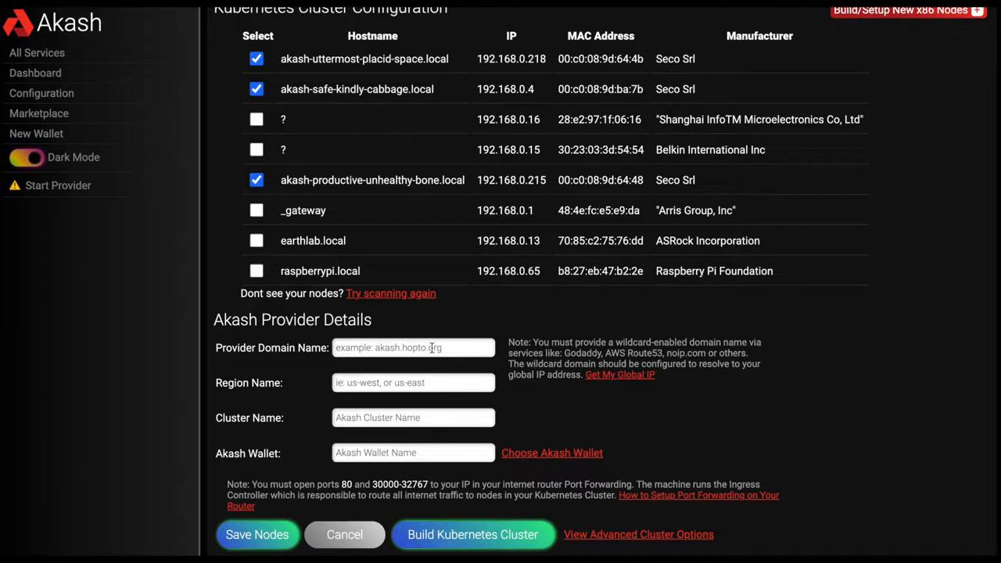
# Step: Enter *.akash.pogchia.world as the provider domain name
pyautogui.click(413, 347)
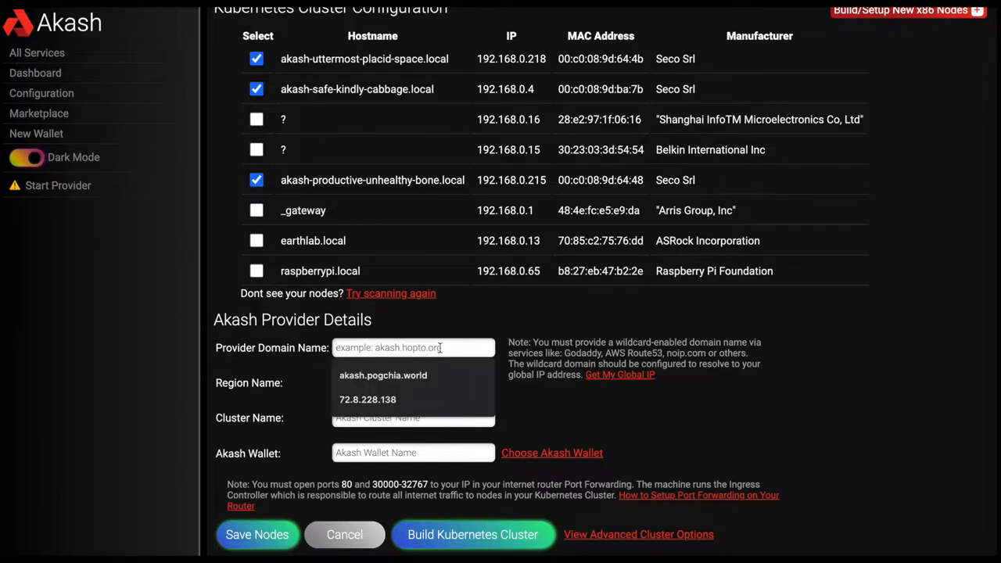
pyautogui.moveTo(604, 383)
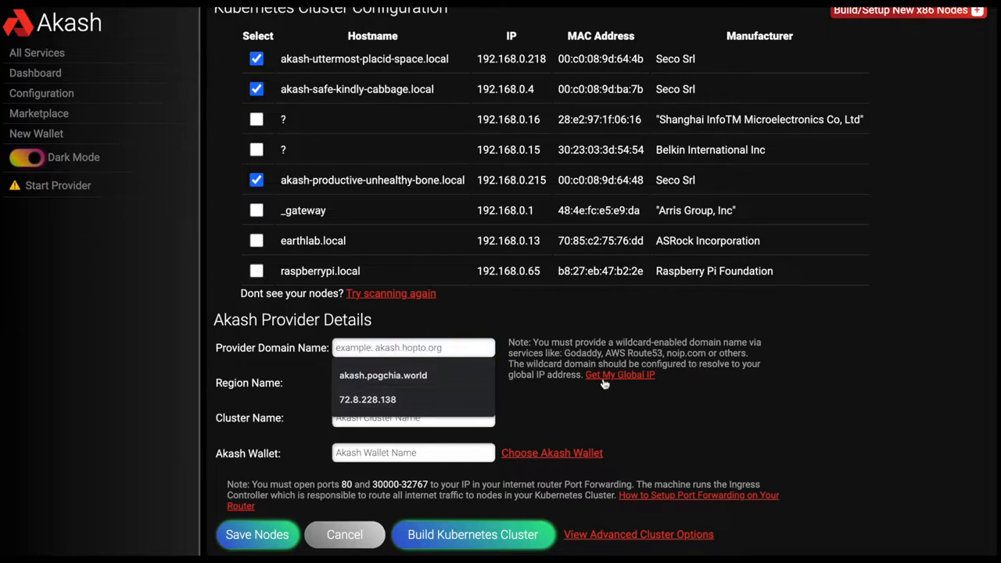
pyautogui.moveTo(600, 384)
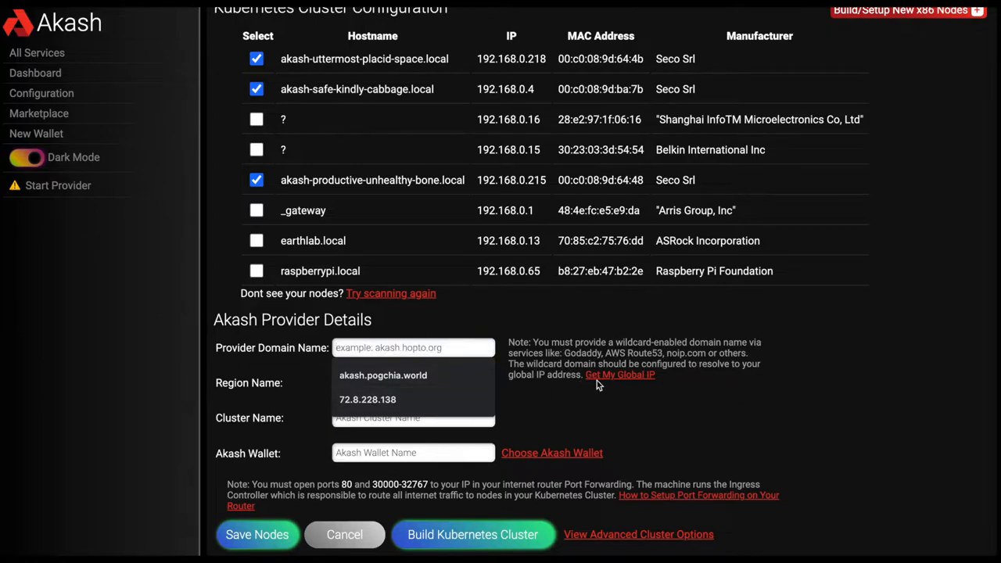
pyautogui.click(382, 374)
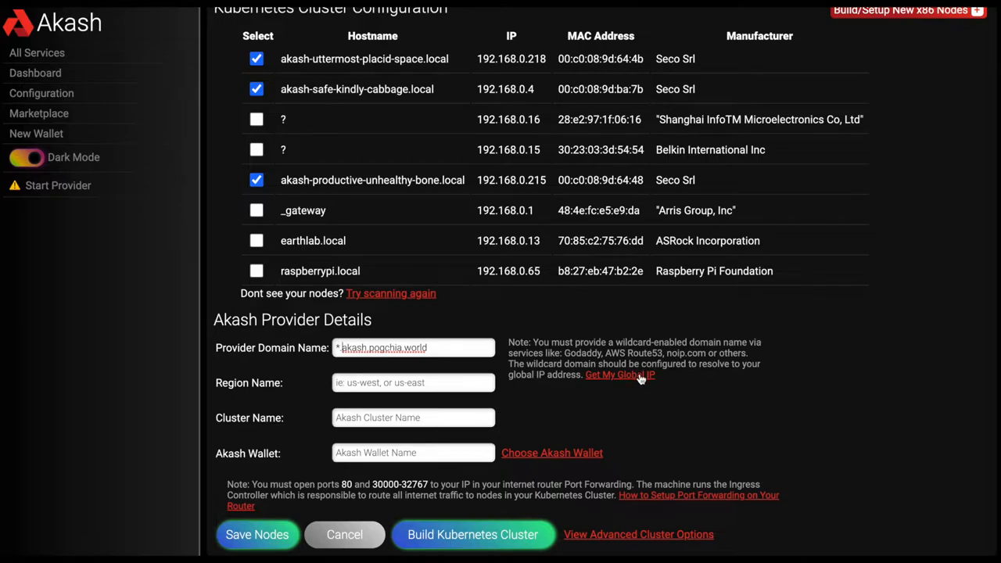
# Step: Edit the provider domain to remove the '*.' prefix, leaving akash.pogchia.world
pyautogui.click(620, 374)
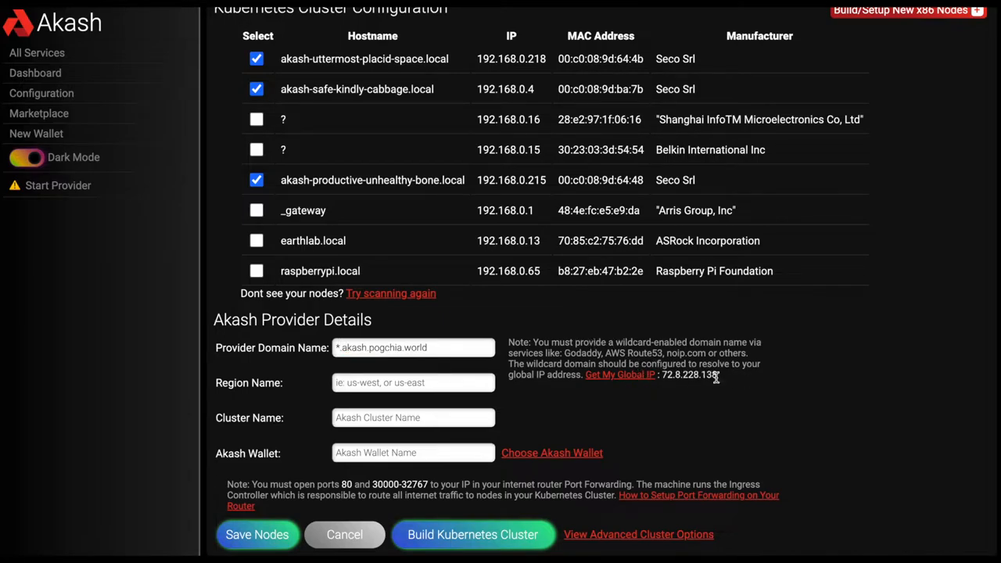
pyautogui.moveTo(723, 374)
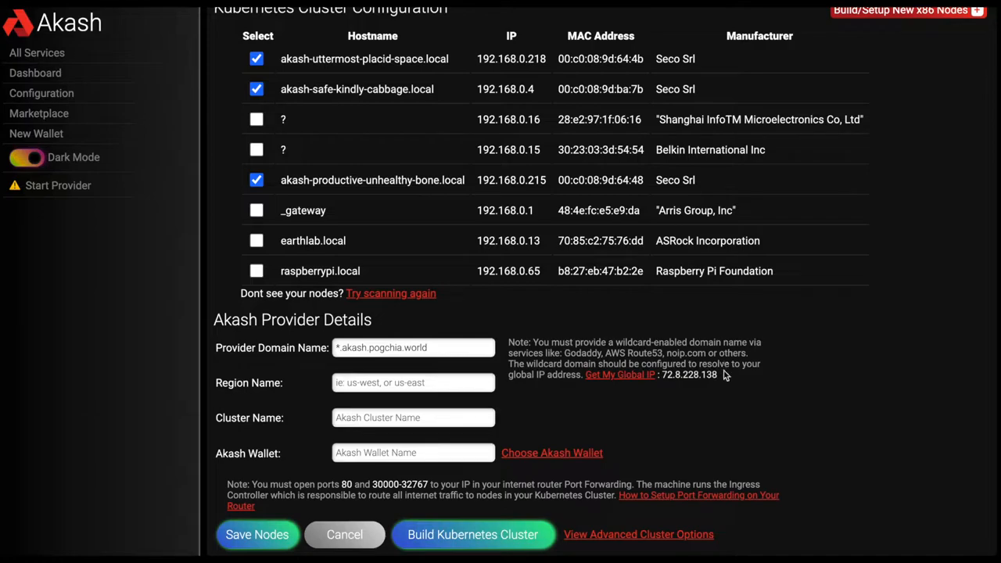
pyautogui.doubleClick(689, 374)
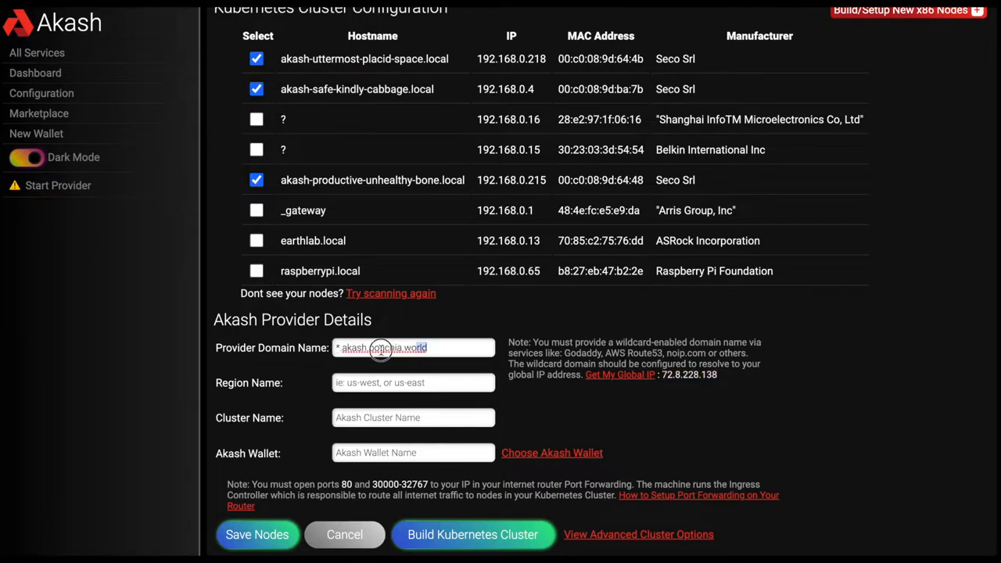
pyautogui.tripleClick(384, 348)
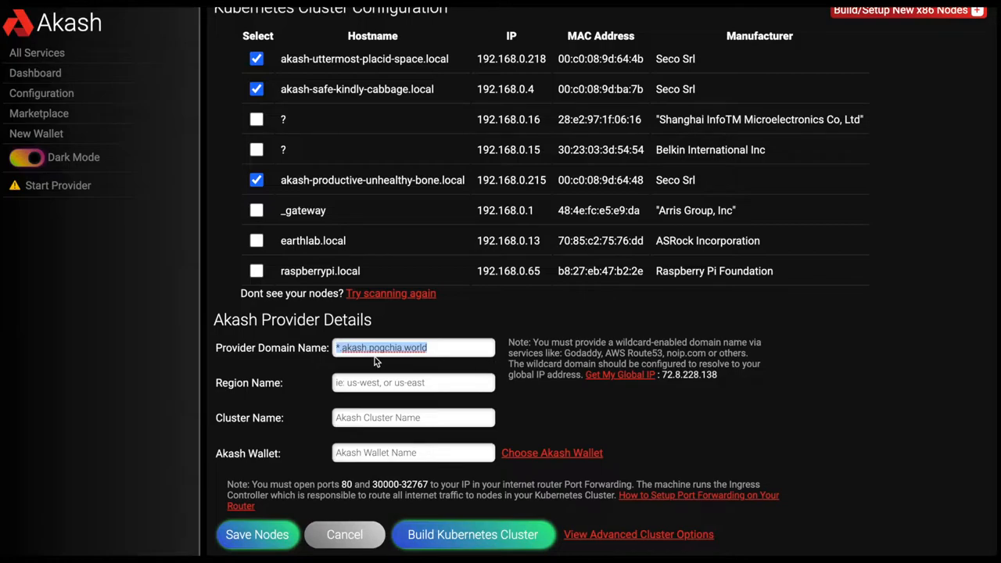
pyautogui.moveTo(662, 369)
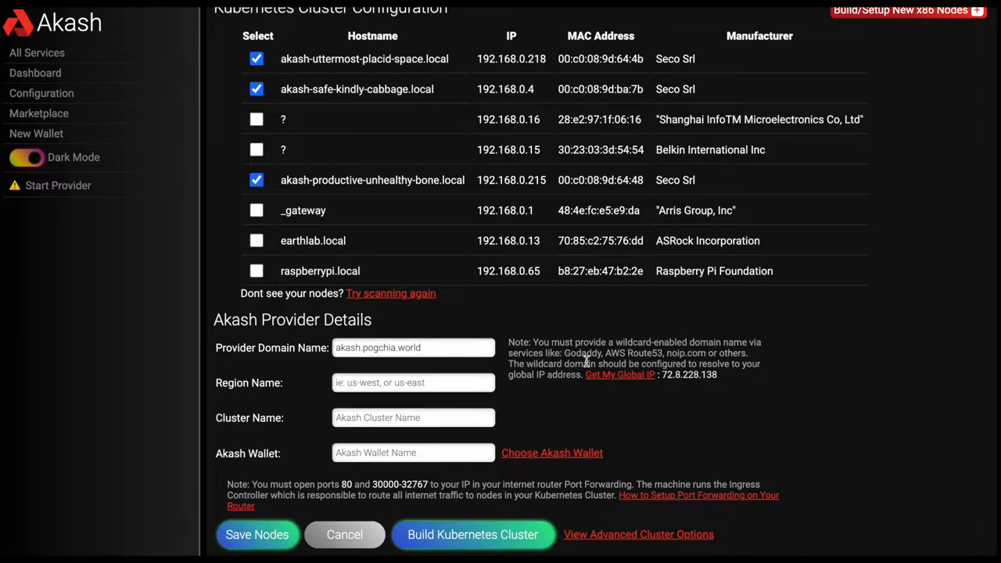
pyautogui.moveTo(678, 356)
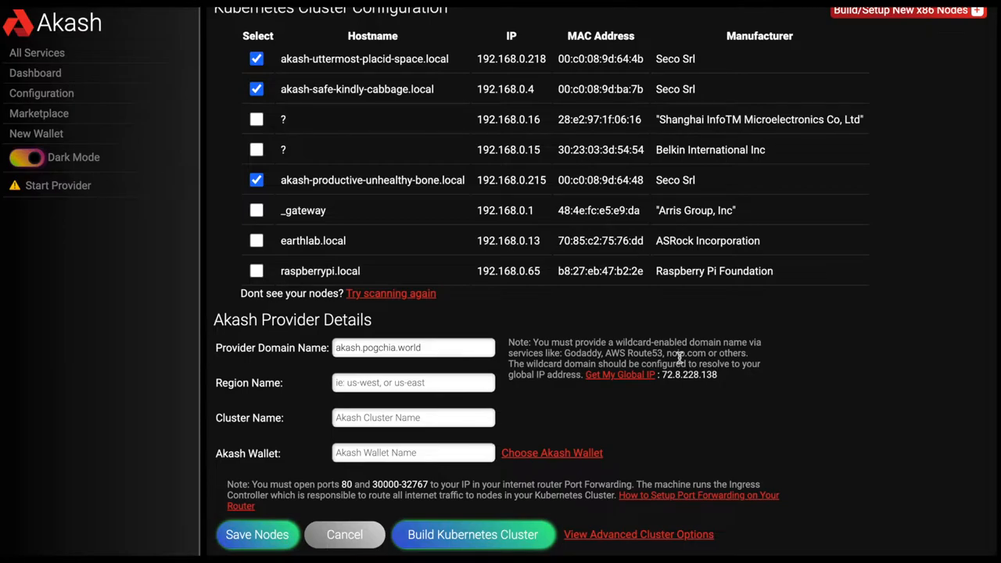
pyautogui.moveTo(714, 368)
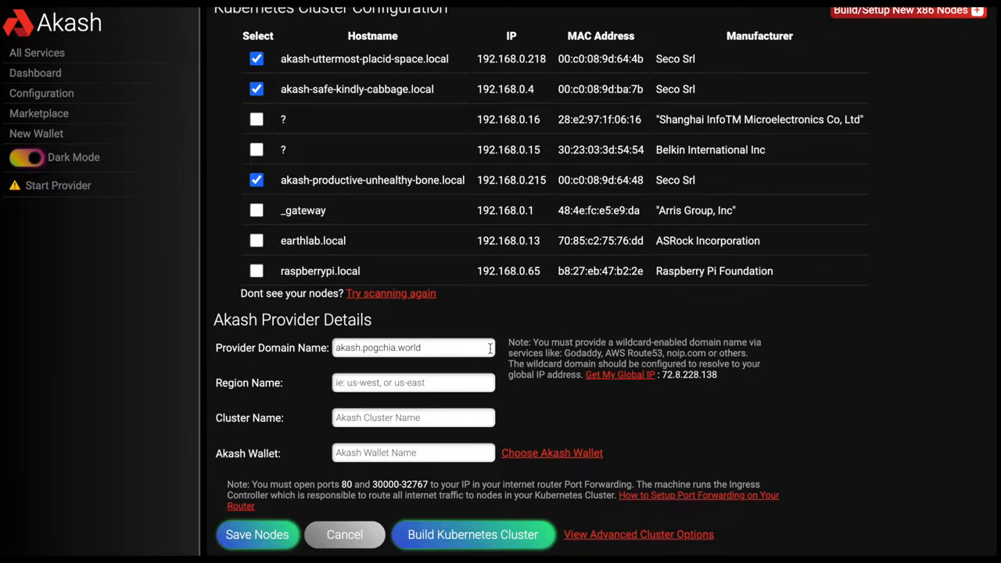
pyautogui.click(399, 347)
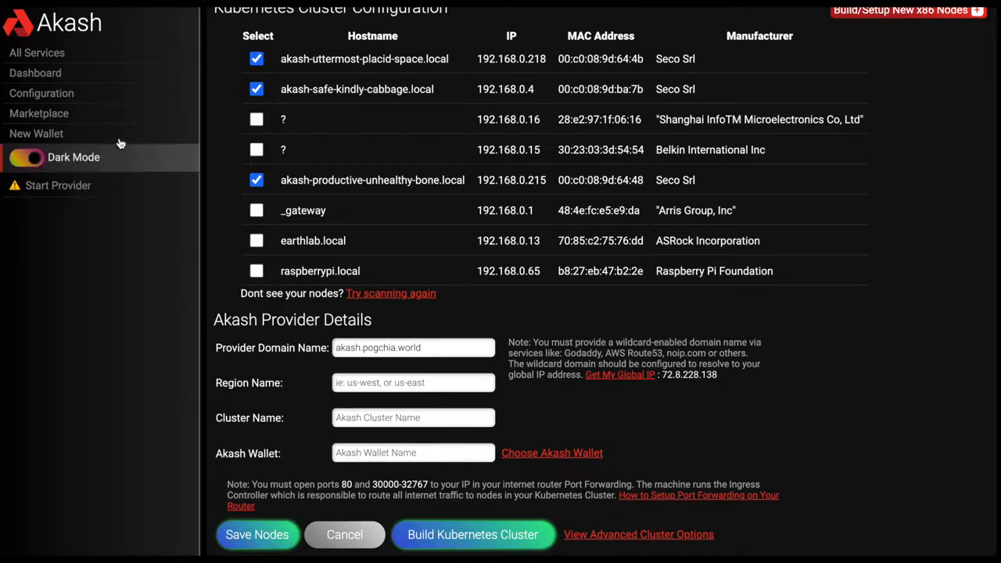
pyautogui.moveTo(404, 458)
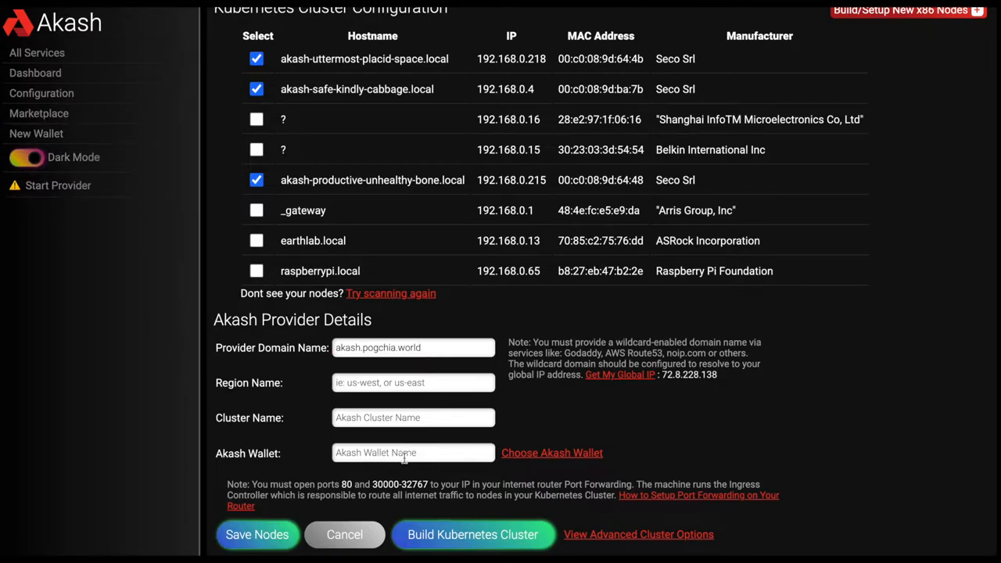
pyautogui.moveTo(563, 417)
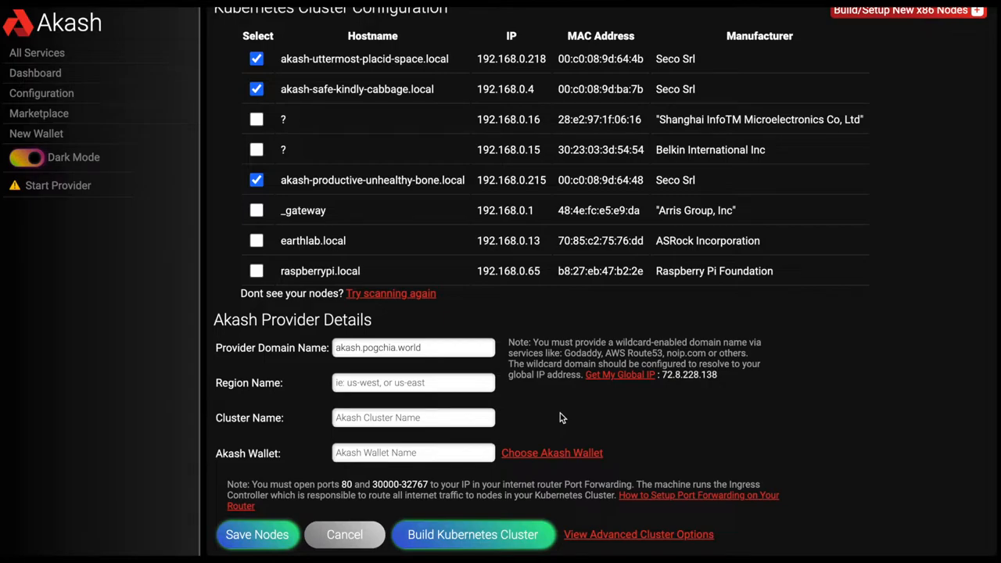
# Step: Fill region name earth-lab0 and cluster name earthlab from autofill suggestions
pyautogui.write('ea')
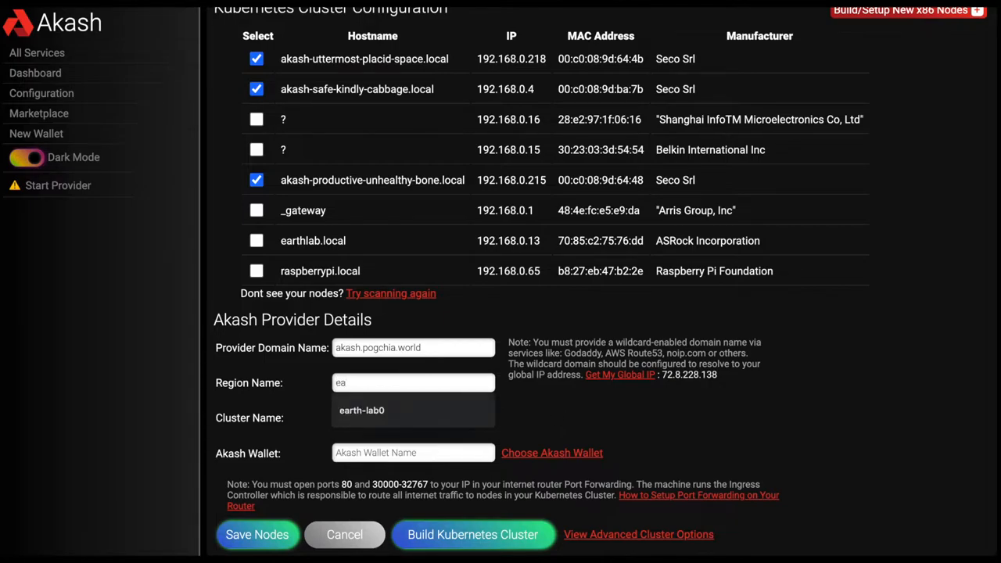
pyautogui.click(361, 410)
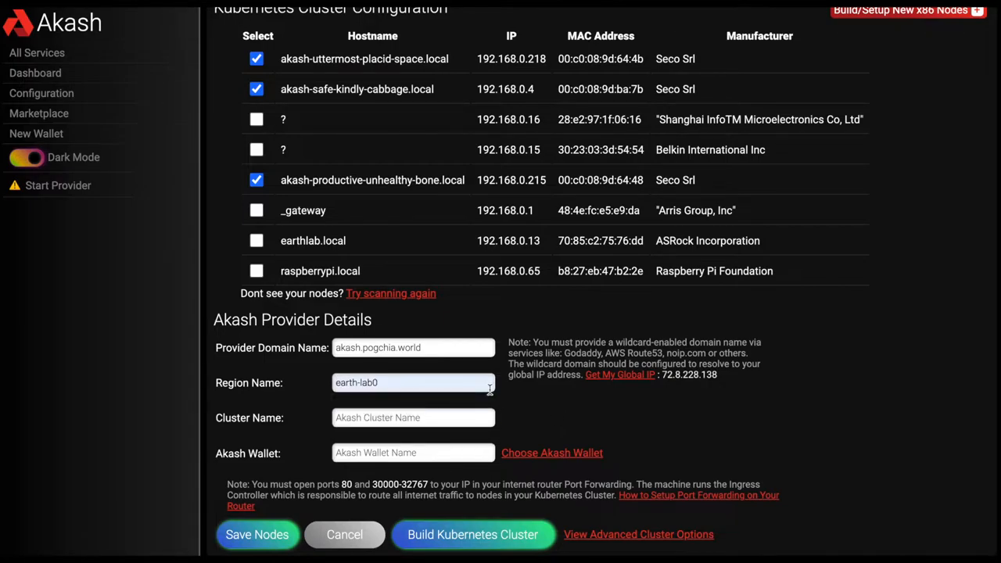
pyautogui.moveTo(514, 409)
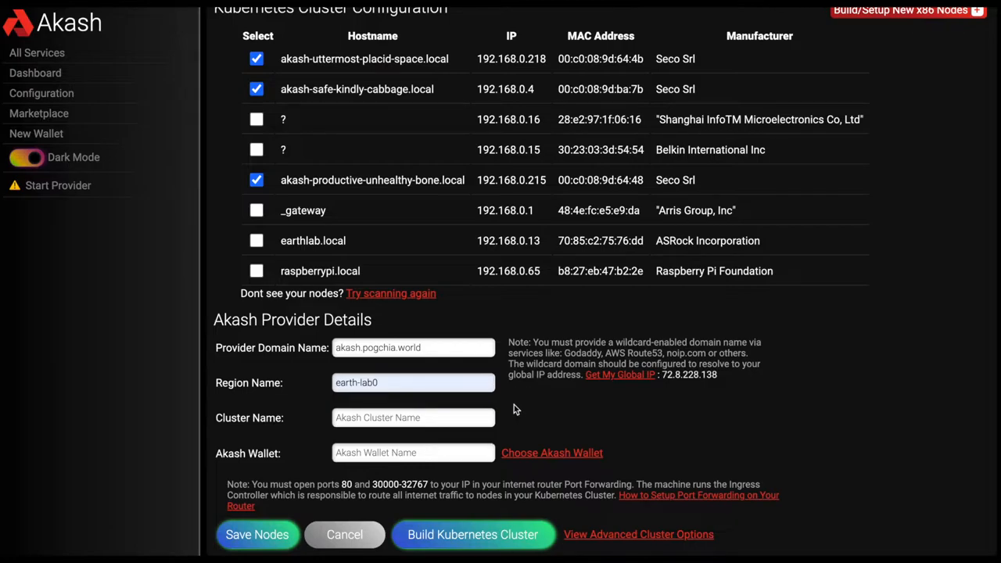
pyautogui.moveTo(450, 411)
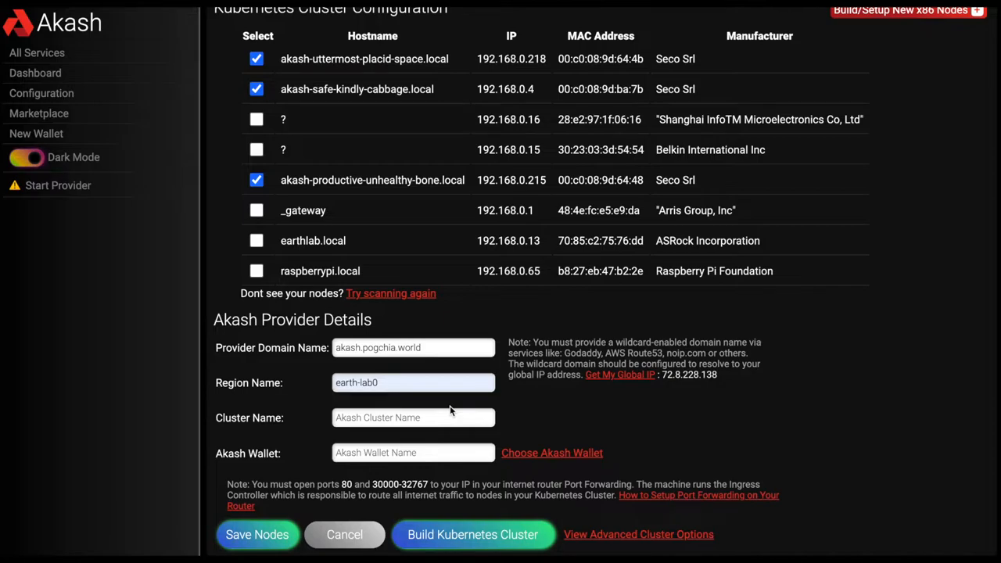
pyautogui.moveTo(509, 407)
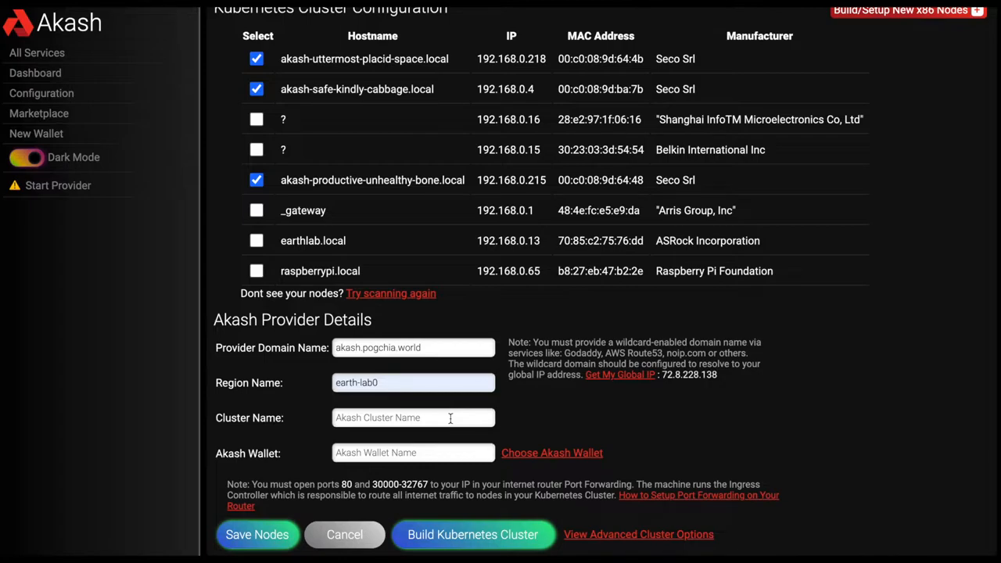
pyautogui.click(413, 417)
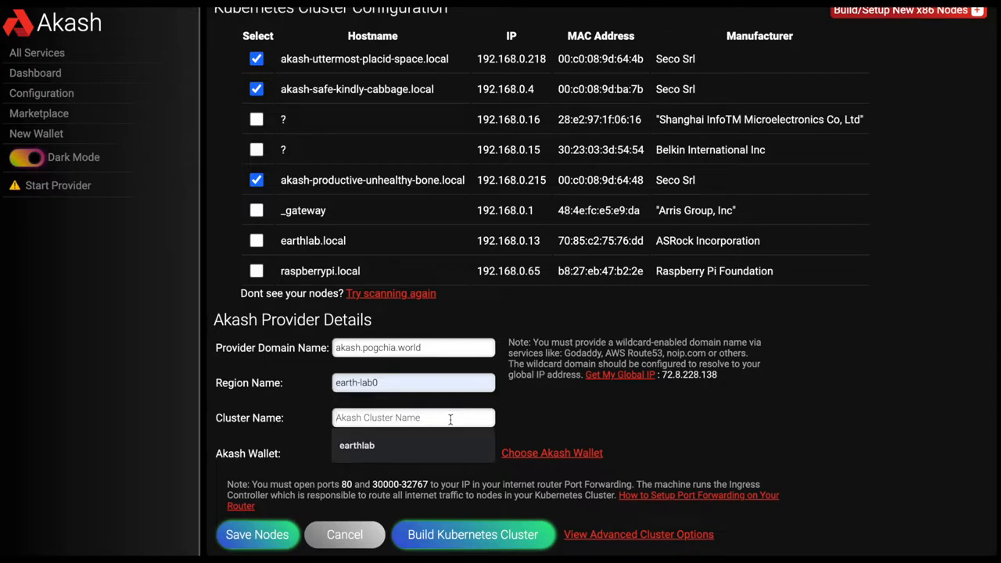
pyautogui.click(357, 445)
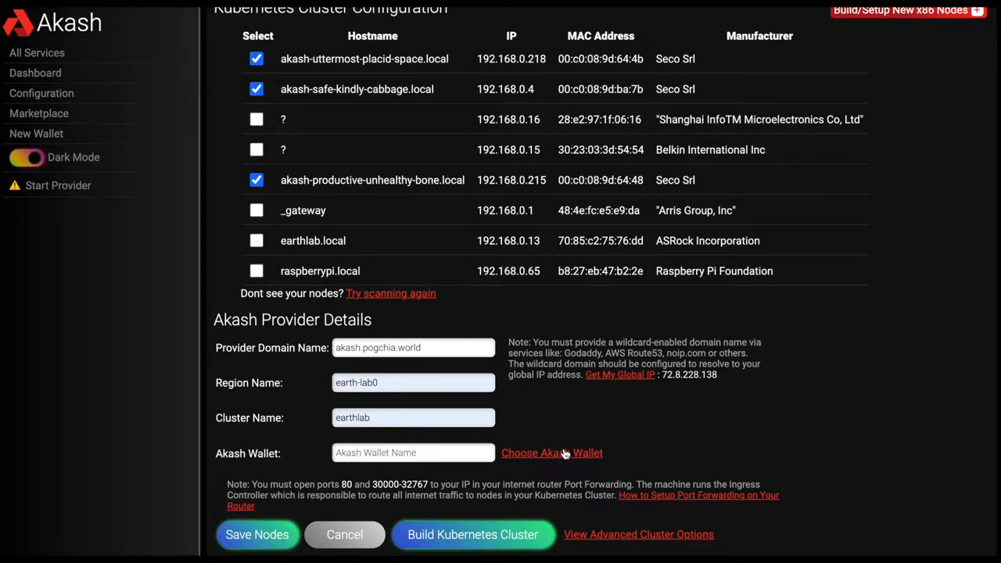
# Step: Unlock the wallet list and choose earthlab4 as the provider's Akash wallet
pyautogui.click(552, 452)
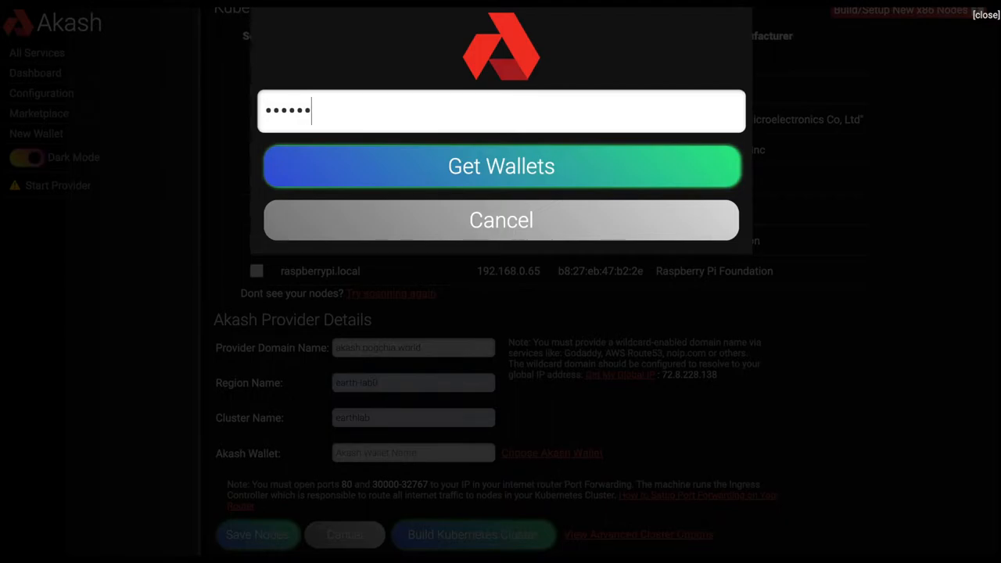
pyautogui.click(500, 166)
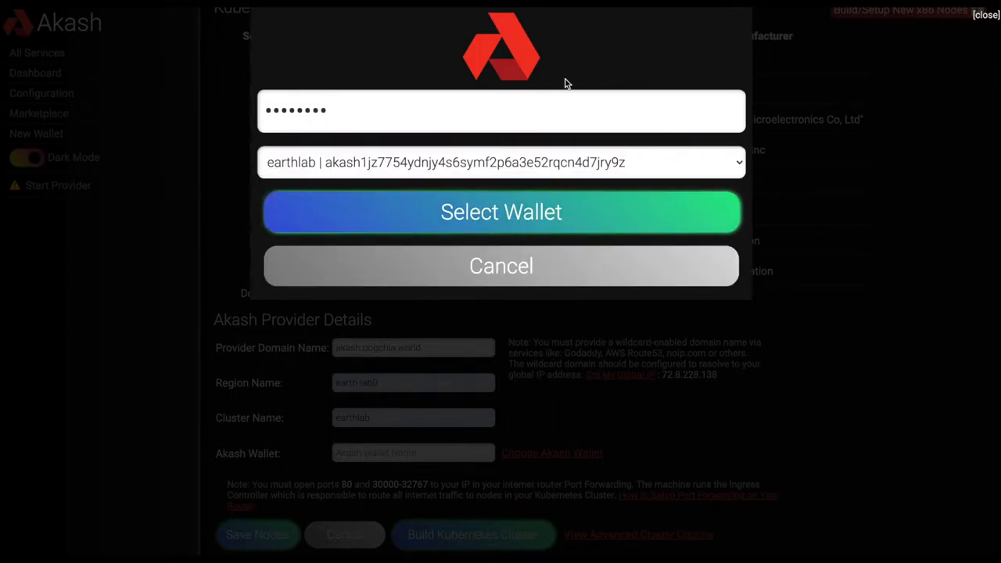
pyautogui.click(501, 162)
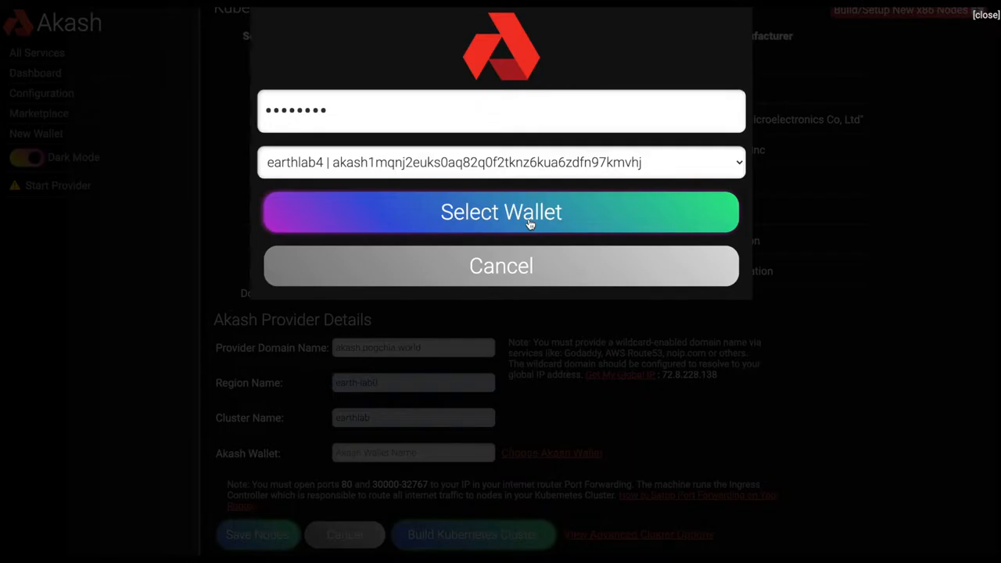
pyautogui.click(501, 212)
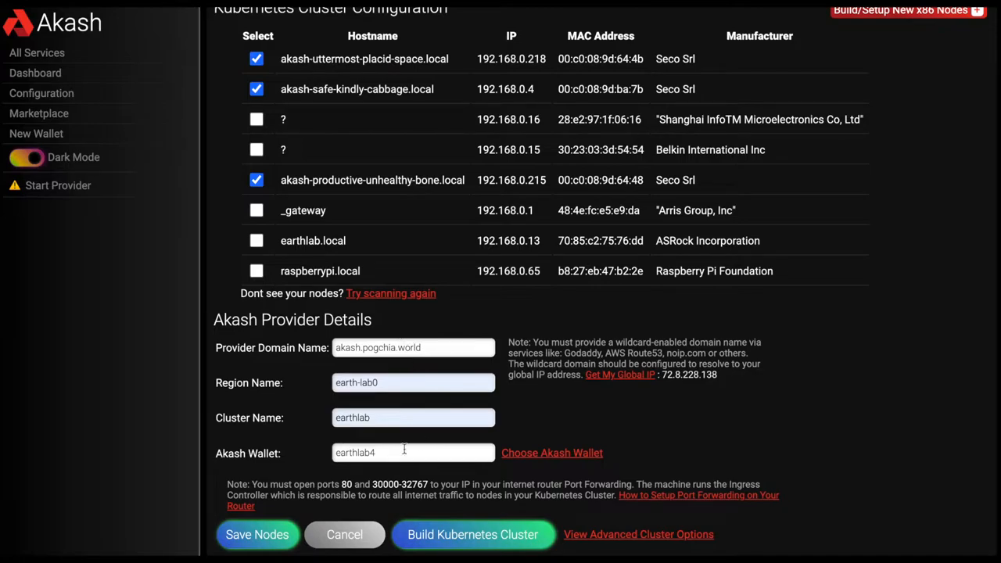
# Step: Save the three-node cluster configuration and dismiss the saved confirmation
pyautogui.click(256, 534)
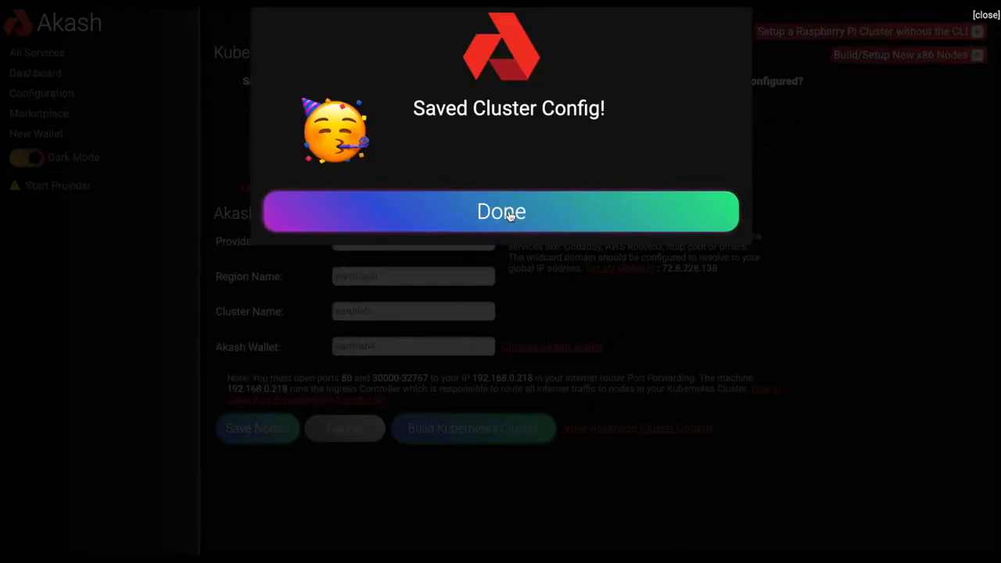
pyautogui.click(500, 211)
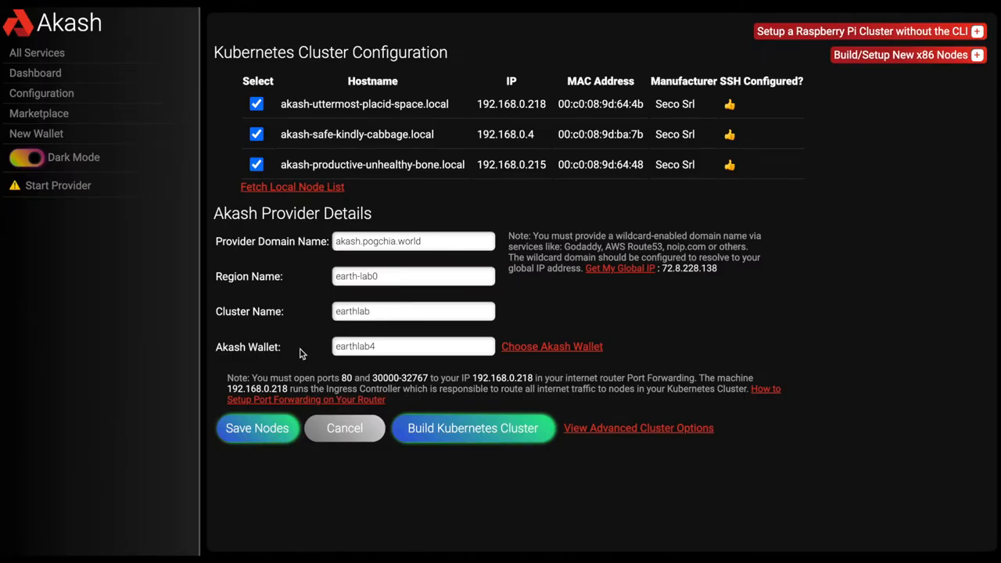
pyautogui.moveTo(227, 379)
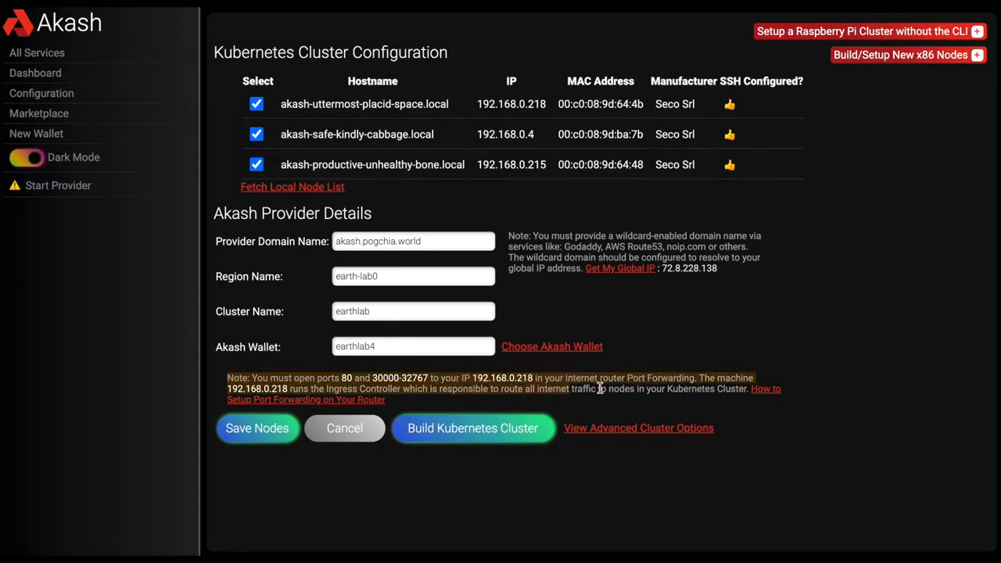
pyautogui.moveTo(755, 394)
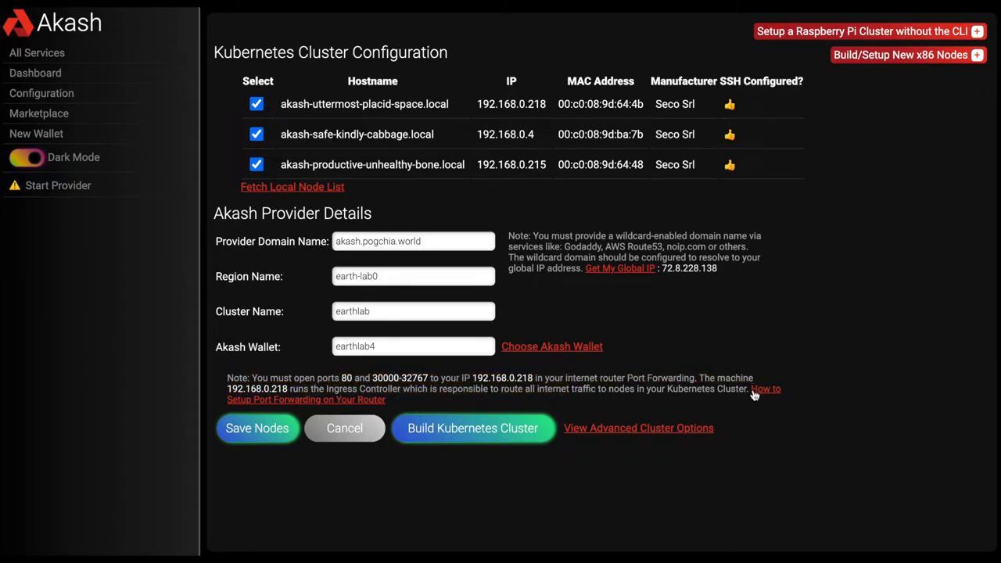
pyautogui.moveTo(407, 373)
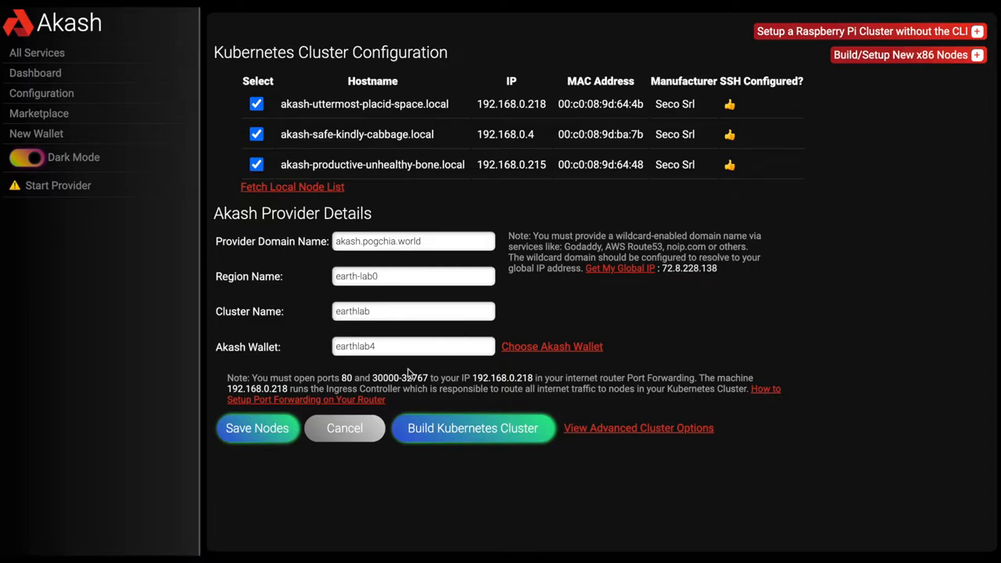
pyautogui.moveTo(326, 389)
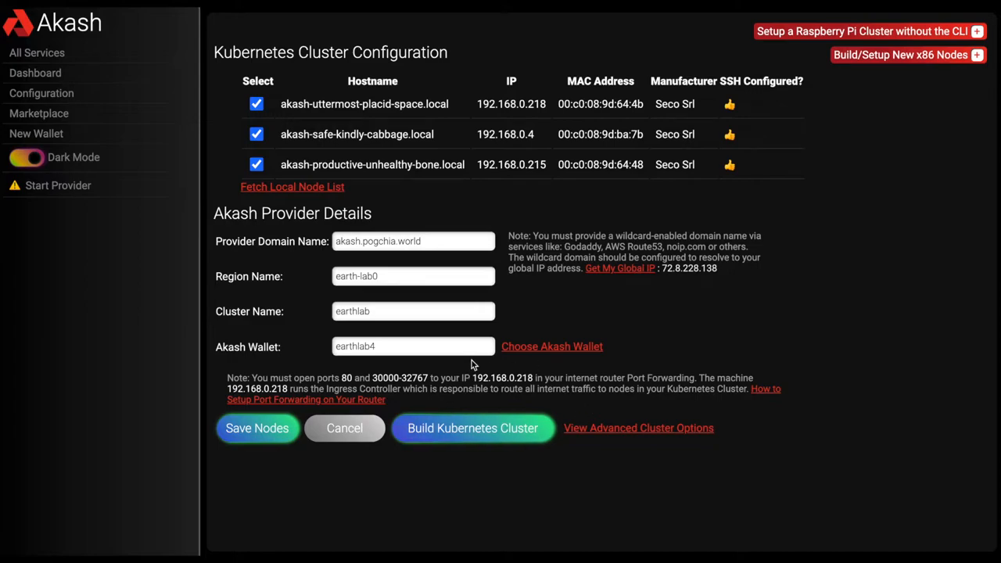
pyautogui.moveTo(772, 401)
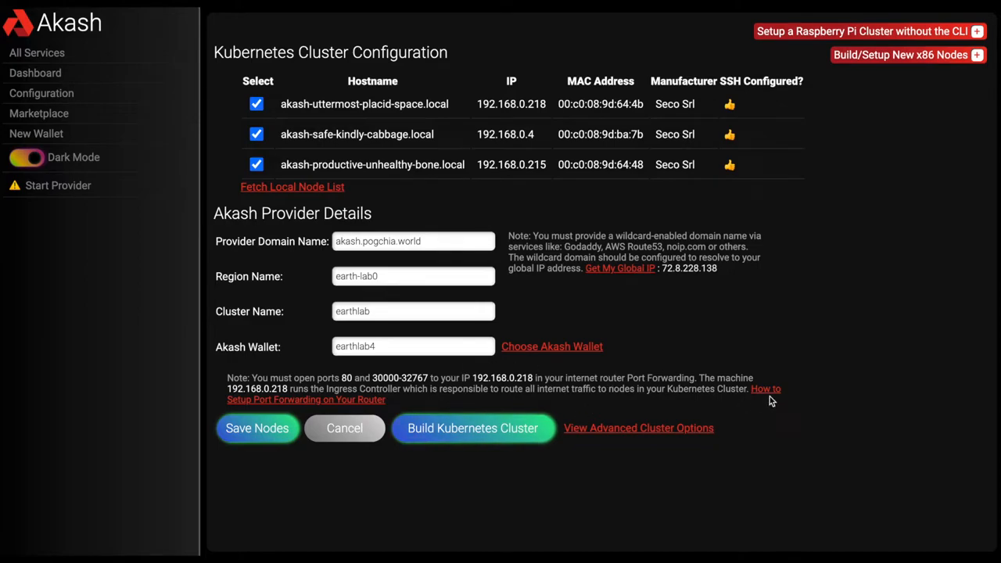
pyautogui.moveTo(831, 425)
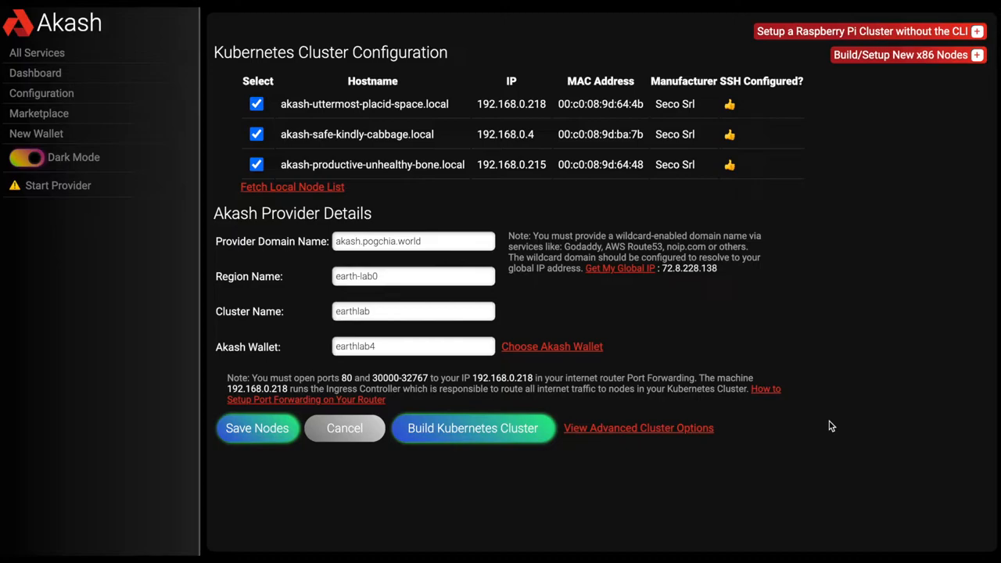
pyautogui.moveTo(767, 394)
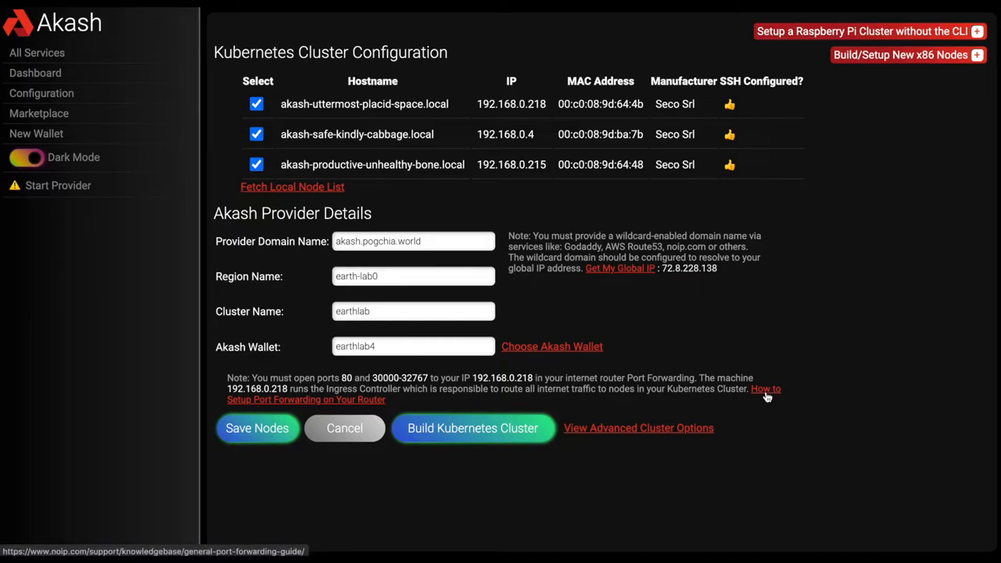
pyautogui.moveTo(578, 412)
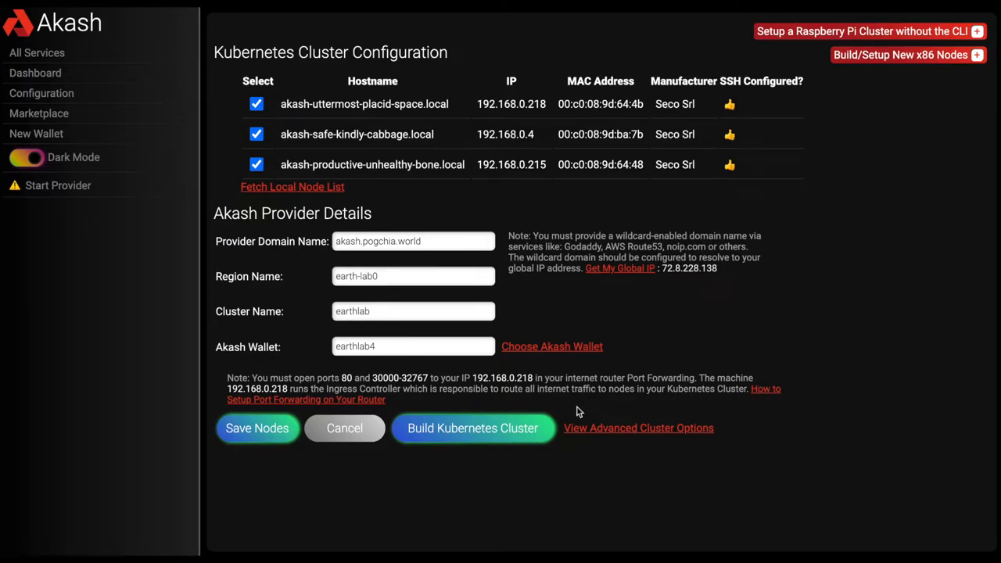
pyautogui.moveTo(691, 412)
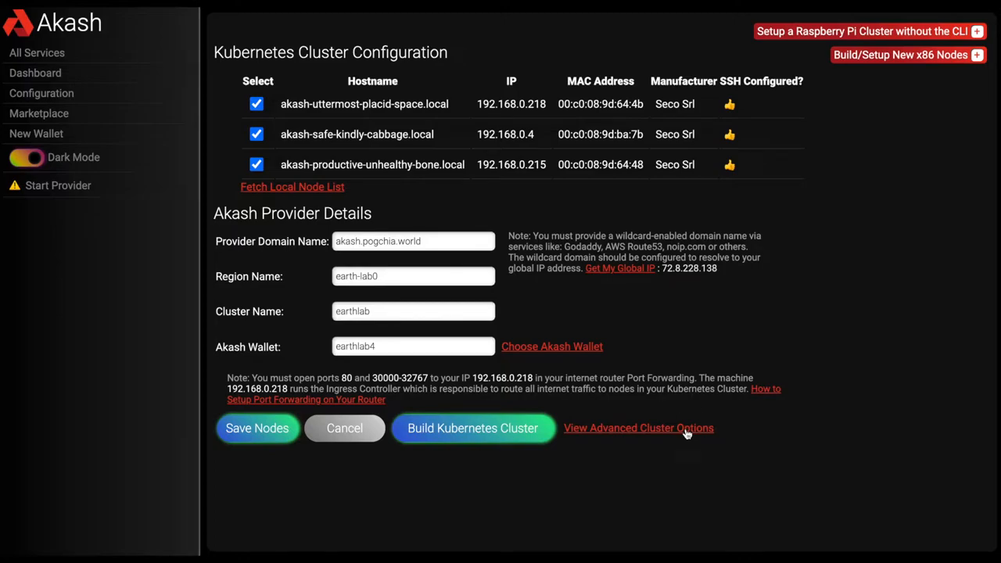
# Step: Show advanced cluster options and make the 192.168.0.218 master node the ingress controller
pyautogui.click(638, 428)
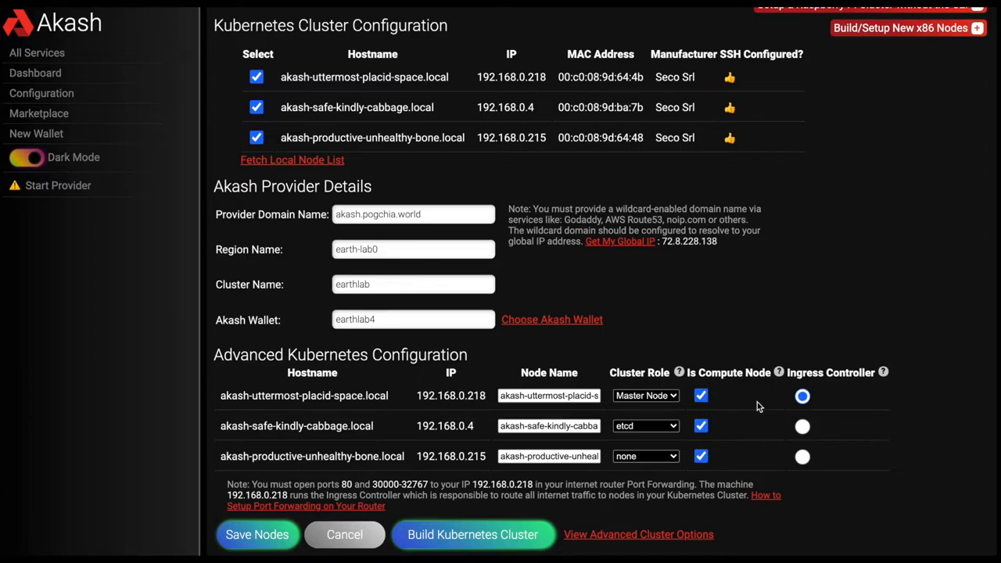
pyautogui.moveTo(883, 372)
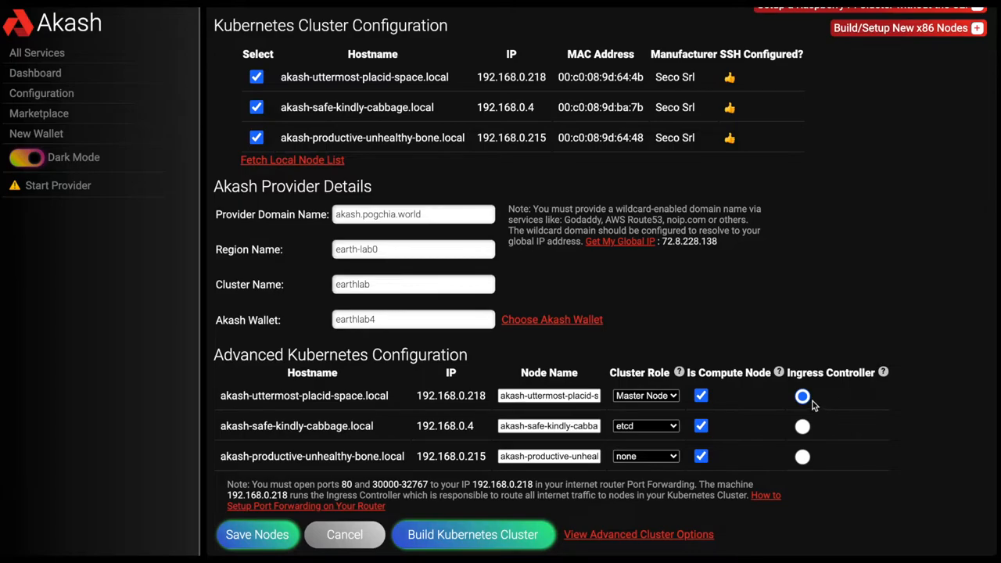
pyautogui.click(801, 395)
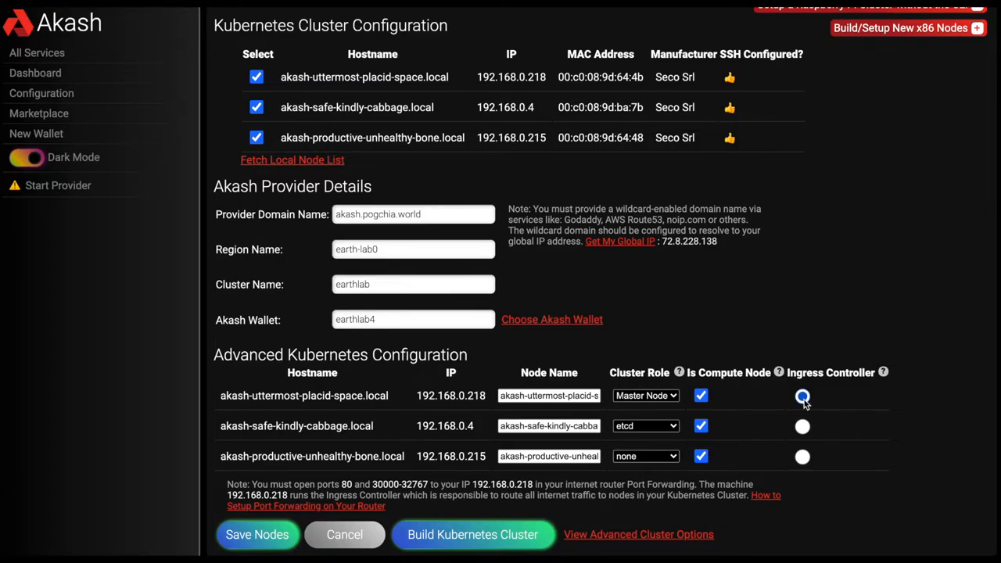
pyautogui.click(801, 396)
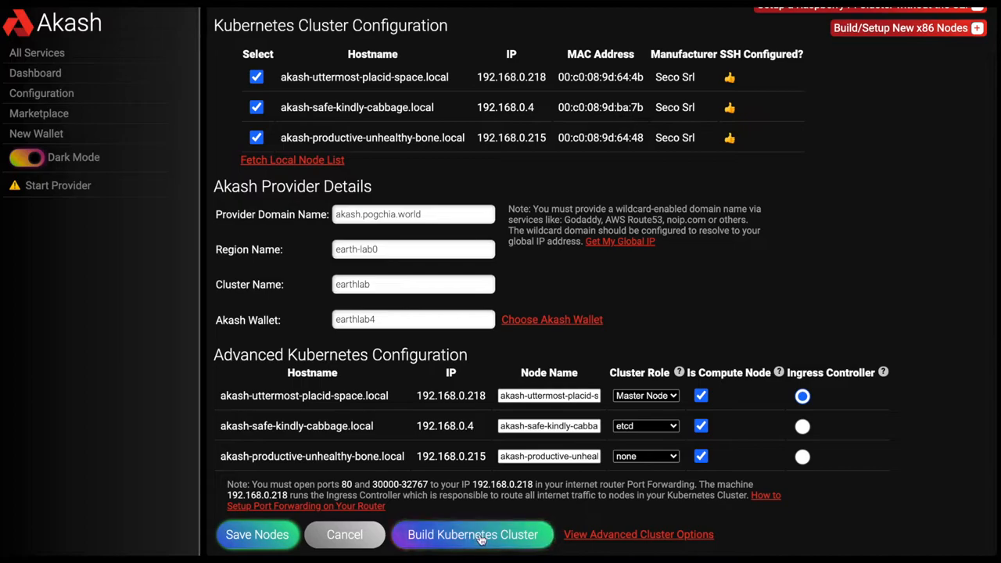
# Step: Build the Kubernetes cluster on all three nodes, confirming replacement of any existing cluster
pyautogui.click(473, 534)
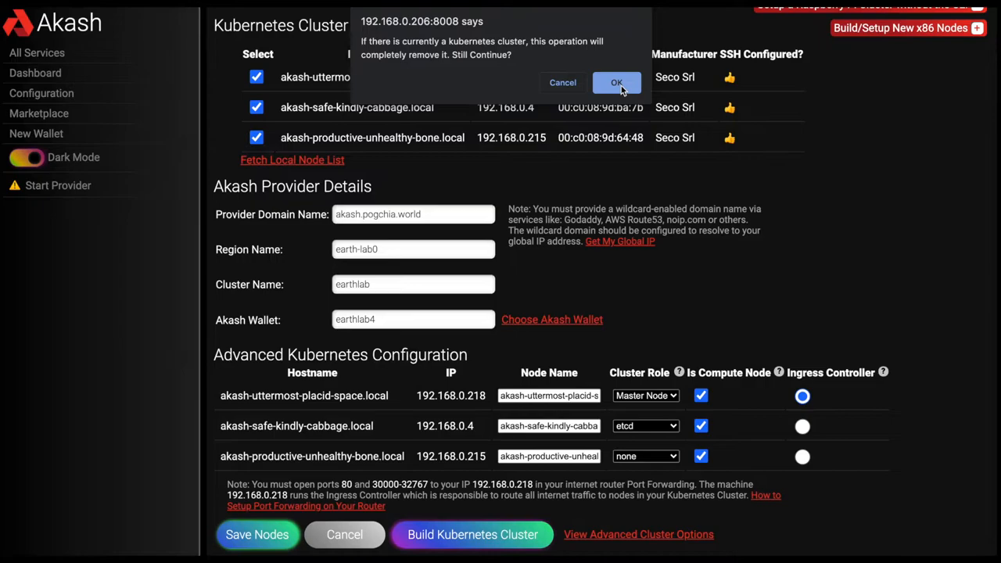
pyautogui.click(616, 82)
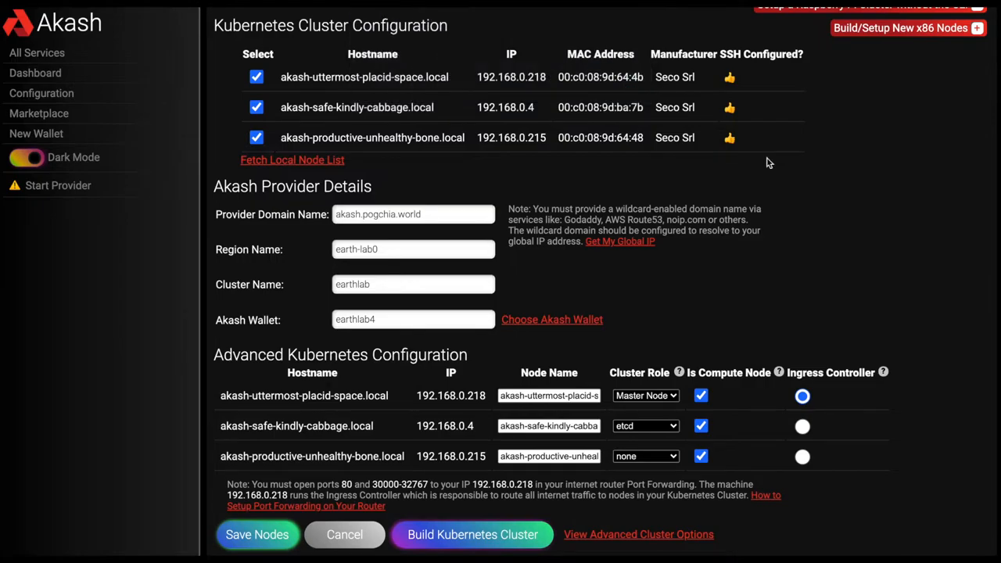
pyautogui.click(472, 534)
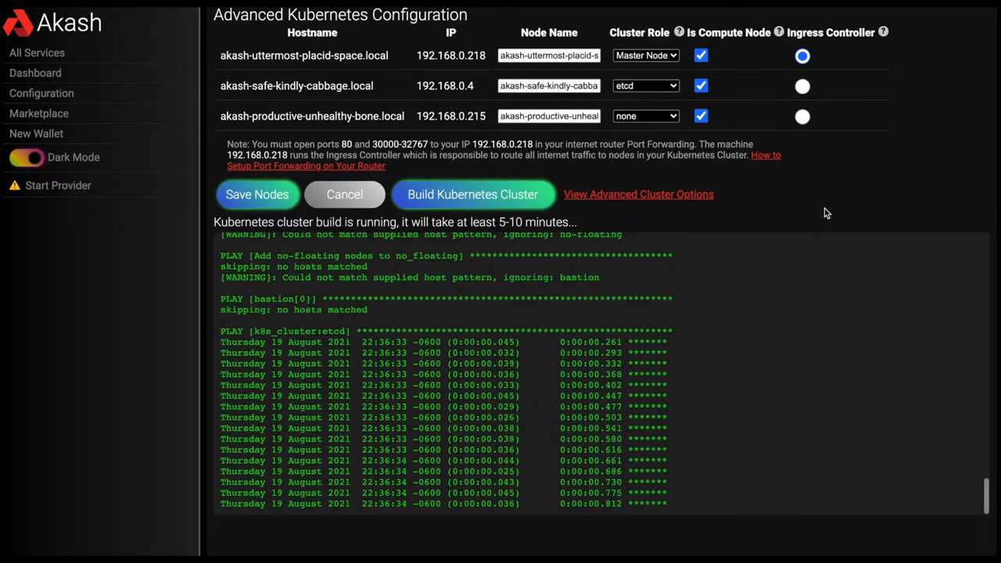
pyautogui.scroll(-3)
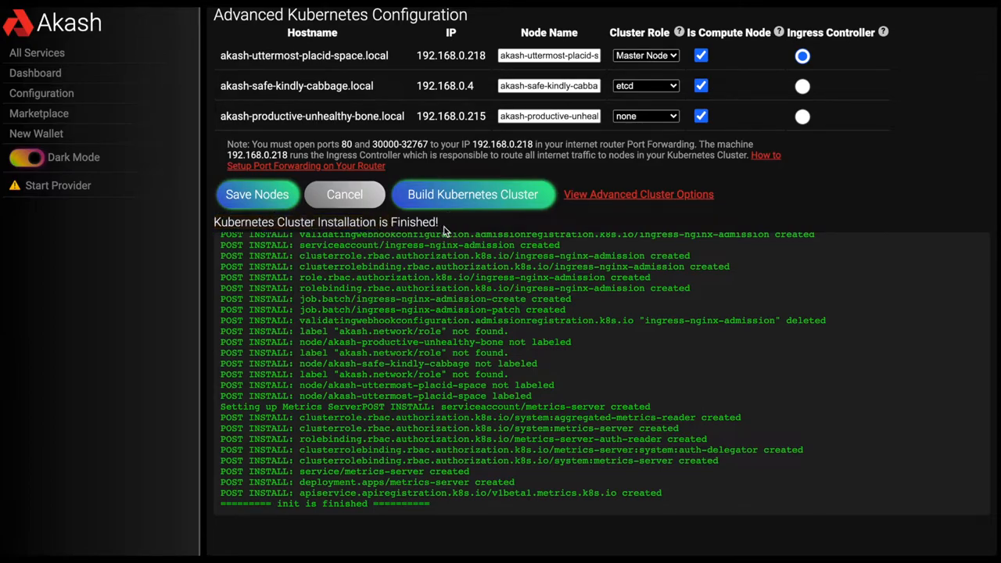
pyautogui.moveTo(324, 488)
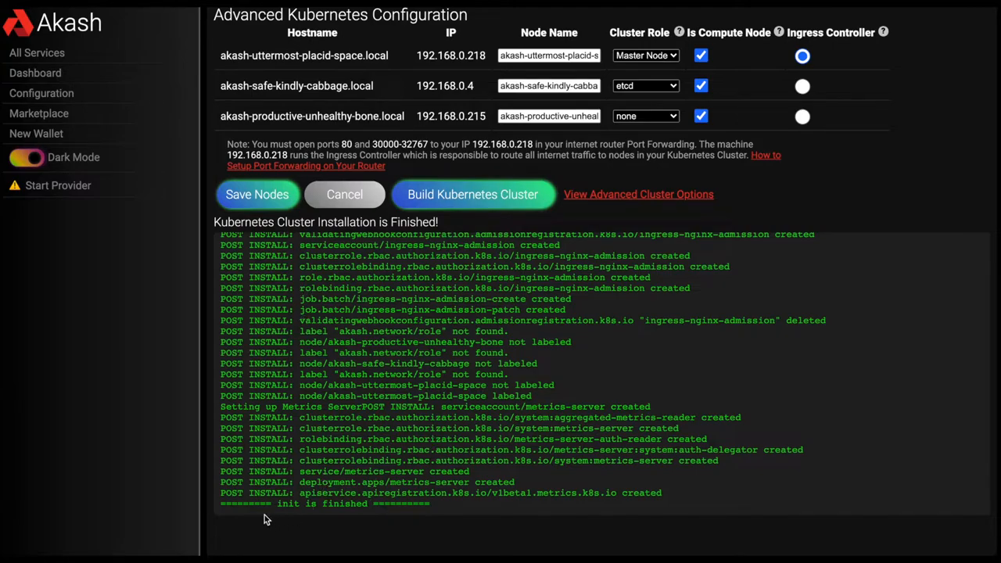
pyautogui.moveTo(457, 482)
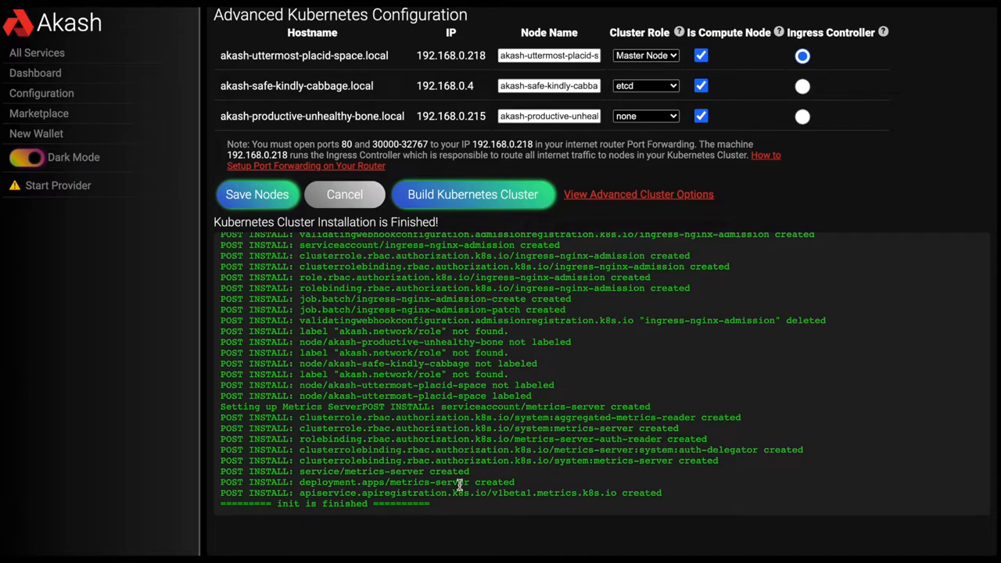
pyautogui.moveTo(121, 346)
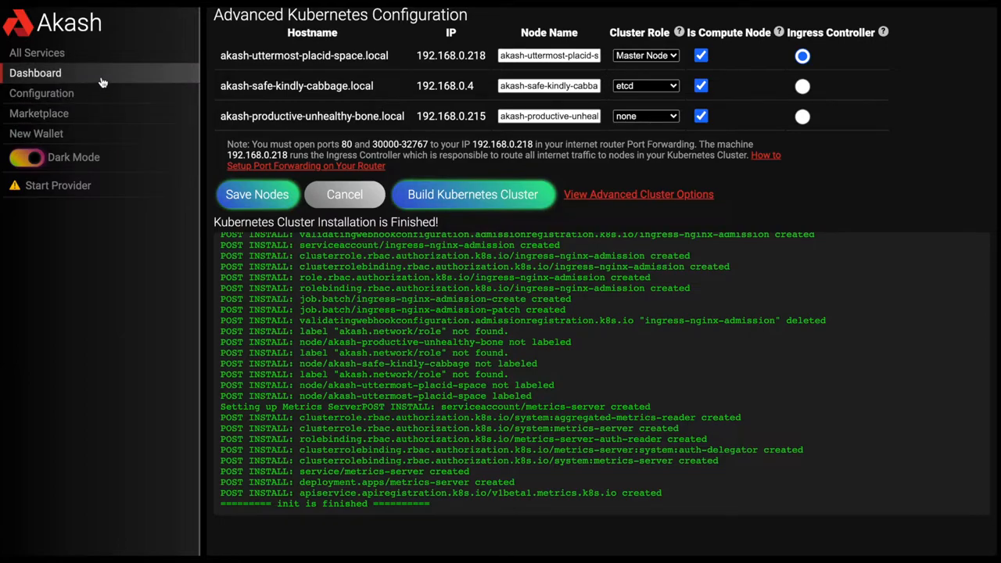
# Step: View the earthlab Dashboard's registration status, Marketplace Stats and Cluster Utilization sections
pyautogui.click(35, 72)
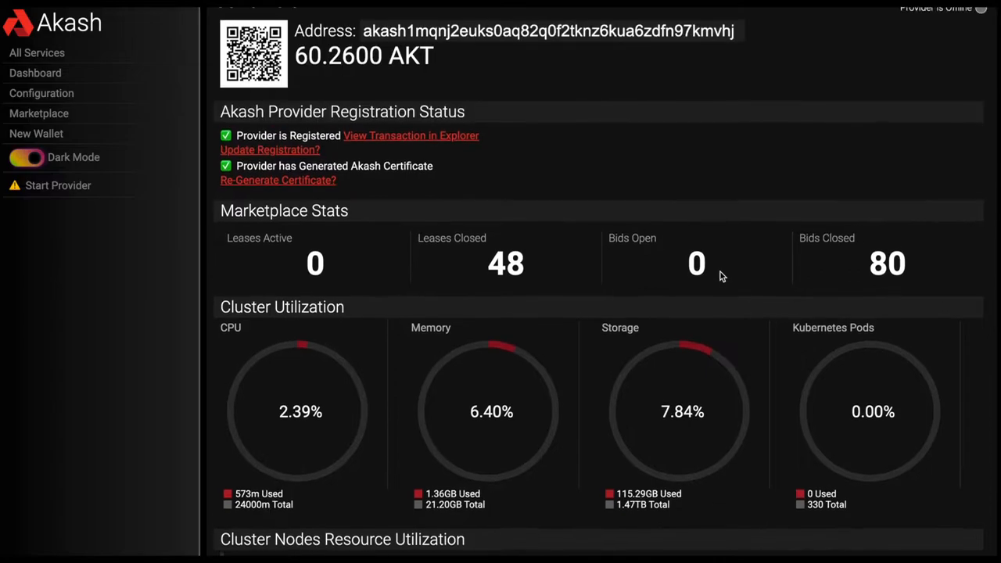
pyautogui.scroll(-3)
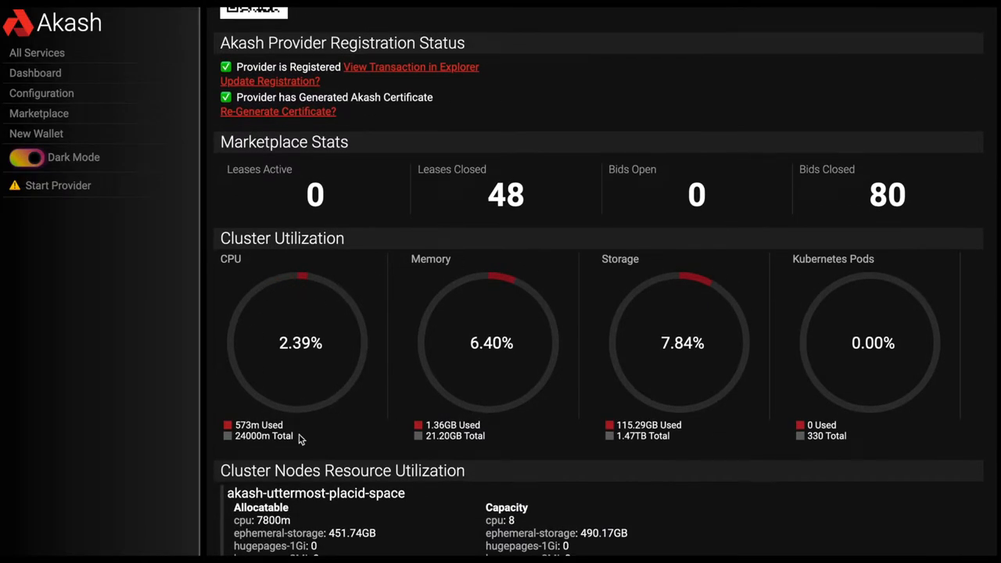
pyautogui.moveTo(509, 437)
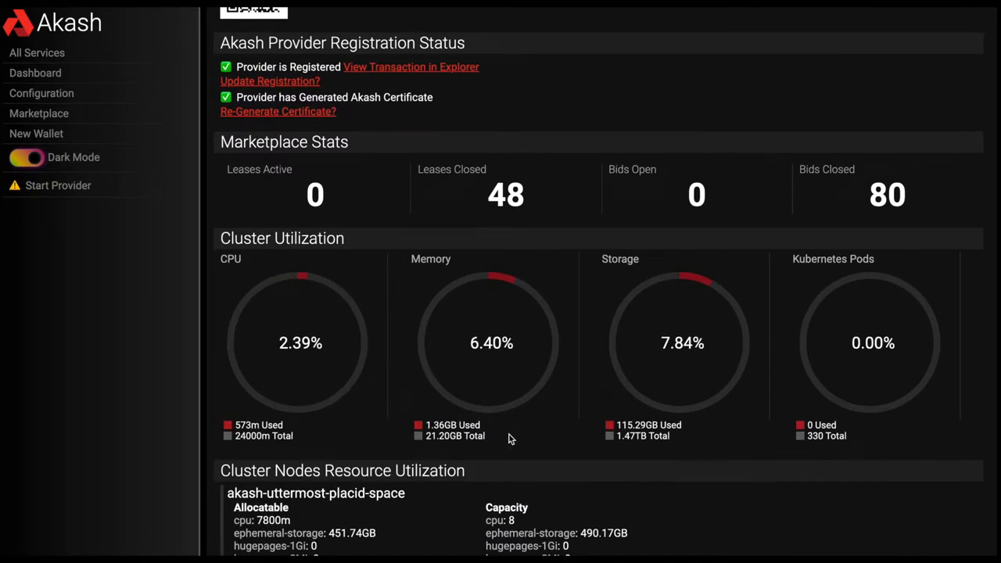
pyautogui.scroll(-3)
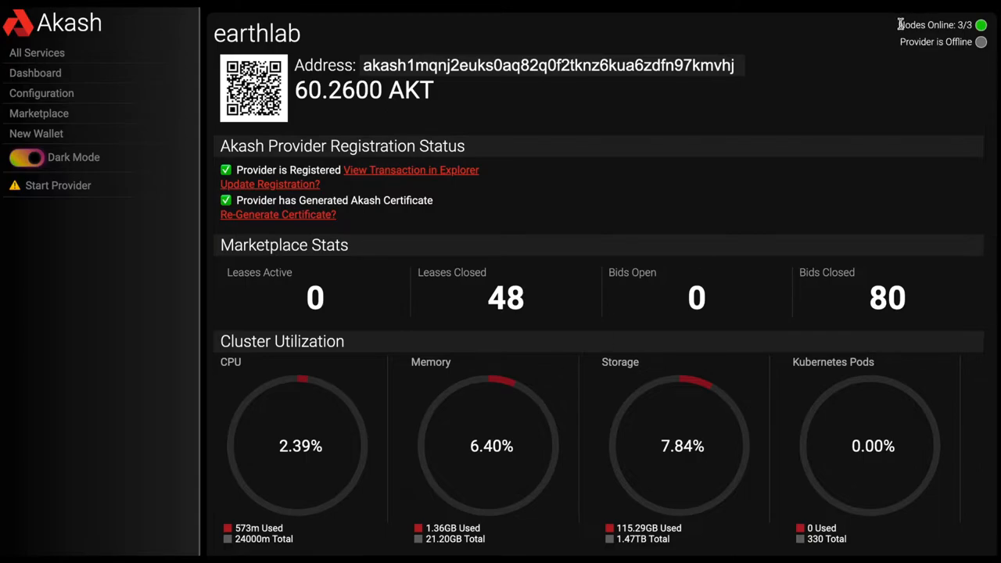
pyautogui.moveTo(938, 24)
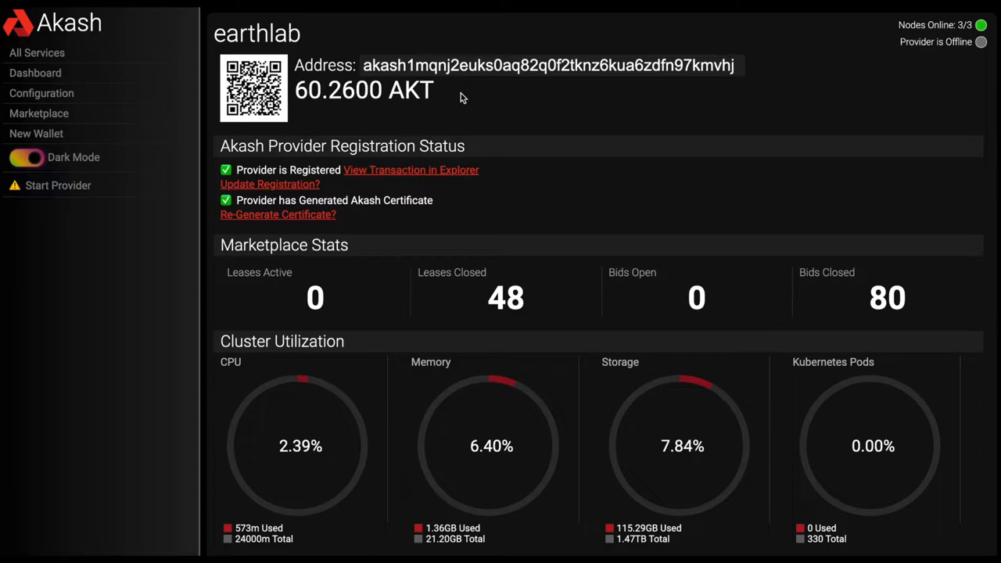
pyautogui.moveTo(798, 305)
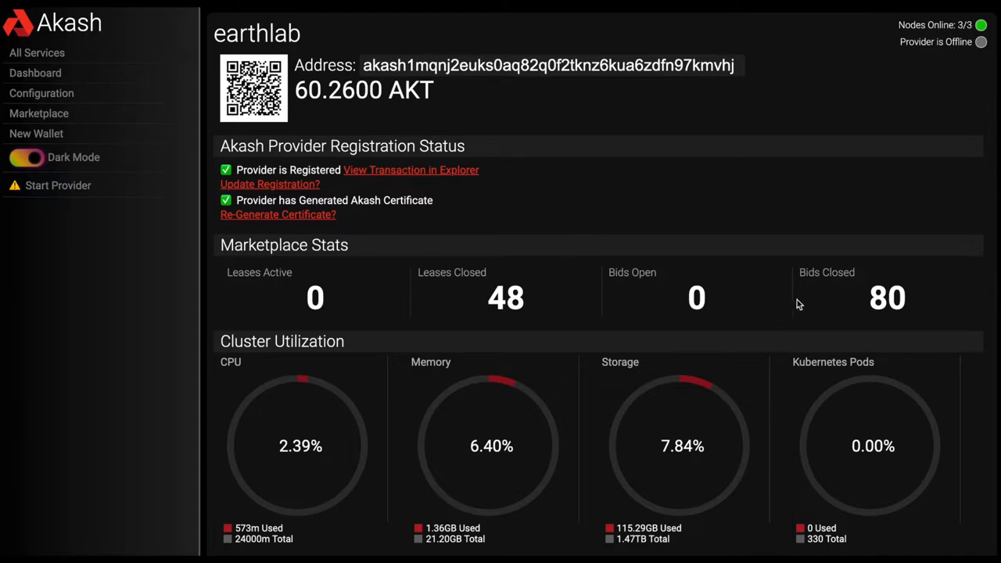
pyautogui.moveTo(879, 303)
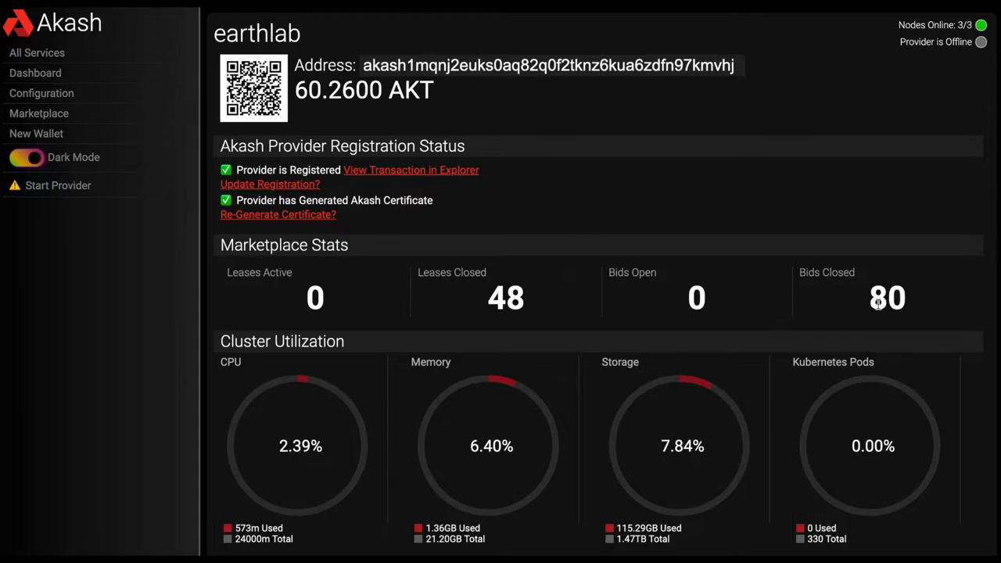
pyautogui.moveTo(417, 305)
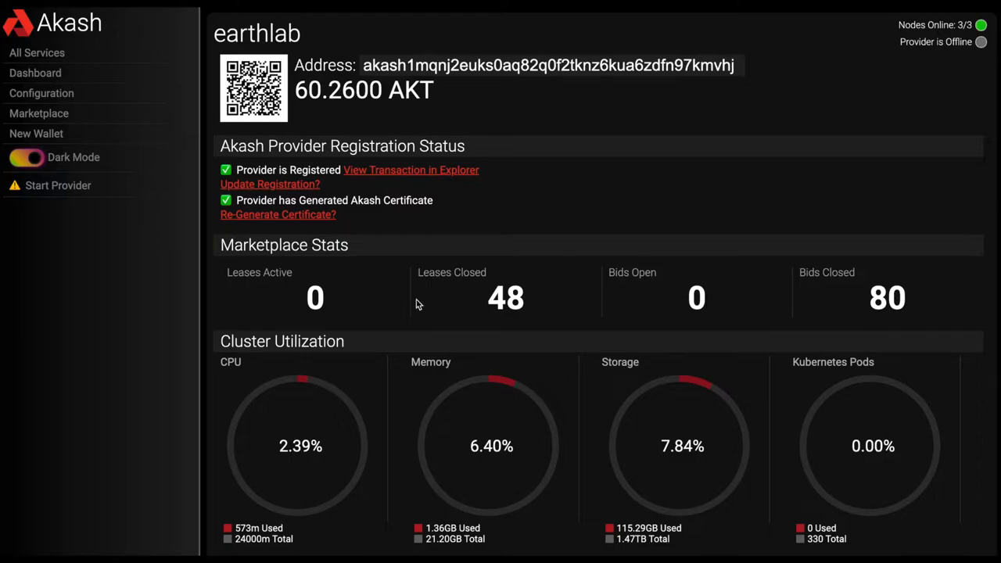
pyautogui.moveTo(849, 317)
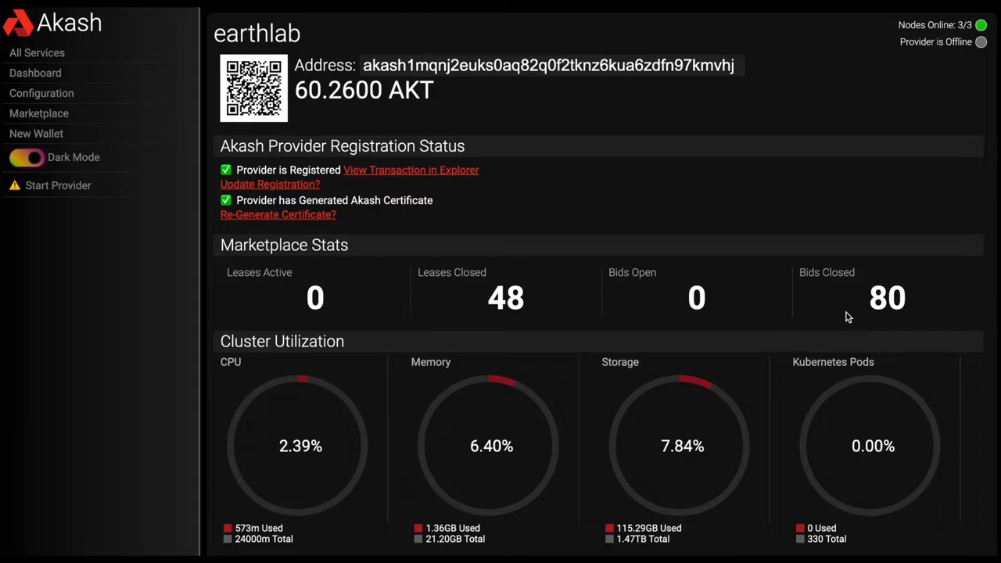
pyautogui.moveTo(854, 249)
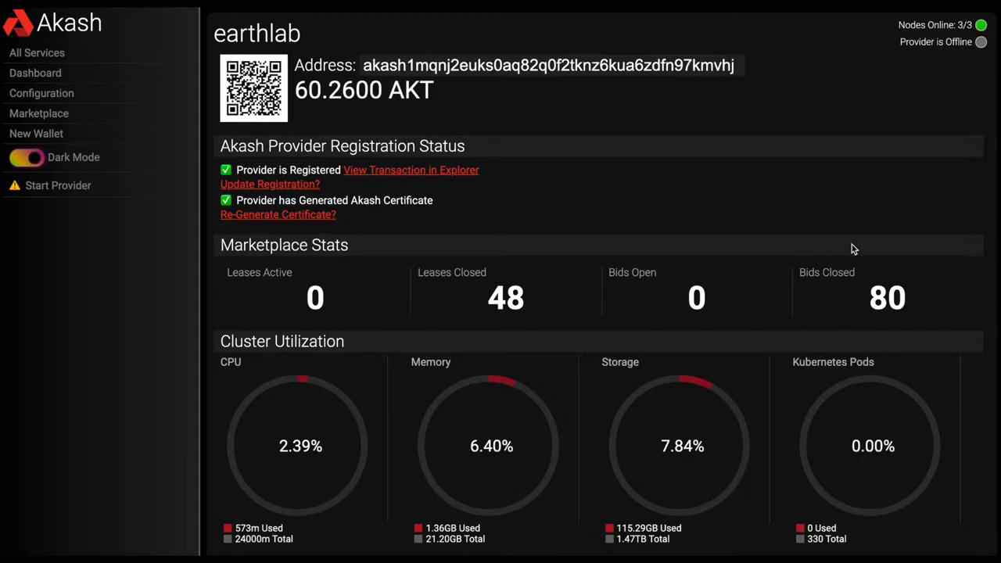
pyautogui.moveTo(405, 311)
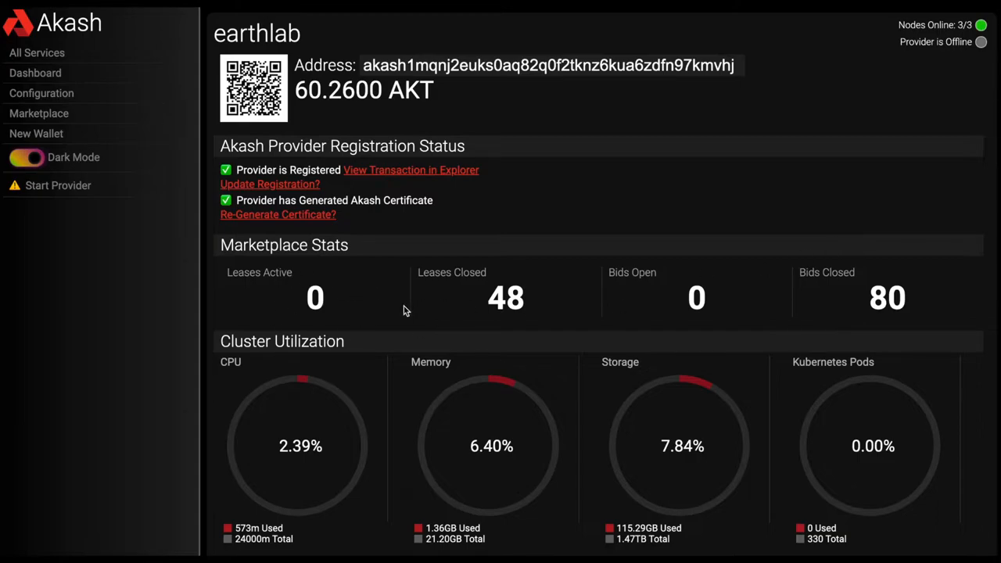
pyautogui.moveTo(352, 104)
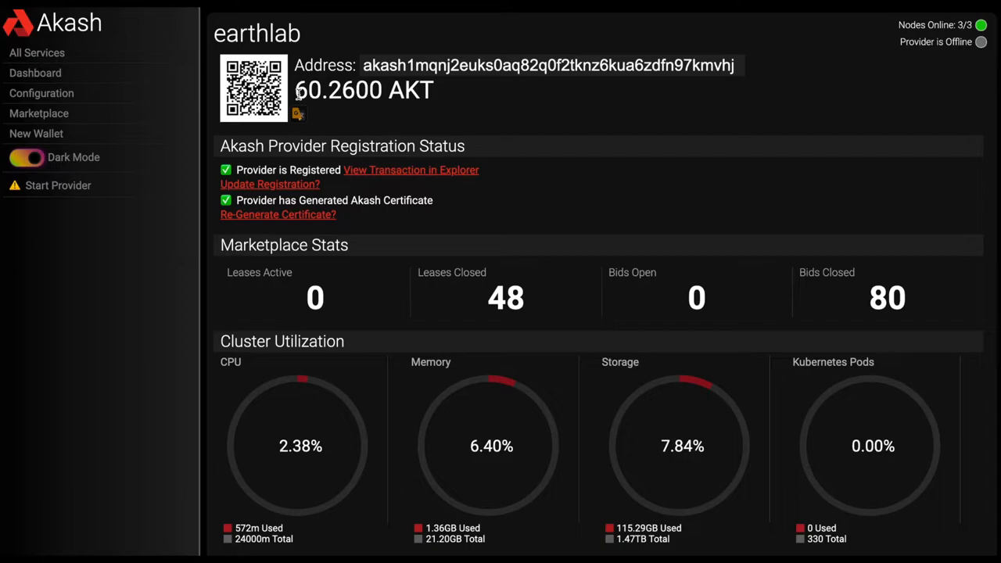
pyautogui.moveTo(509, 133)
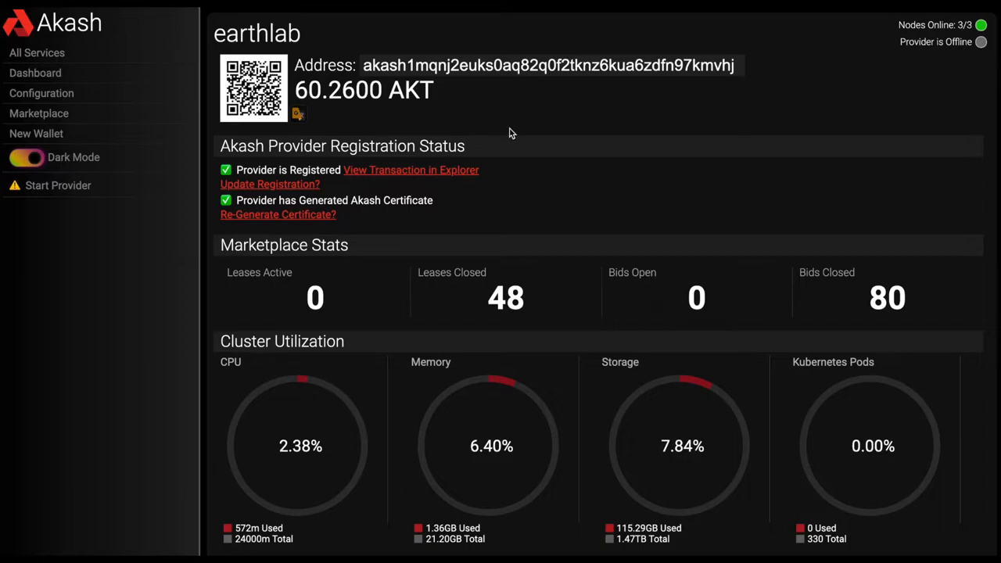
pyautogui.moveTo(526, 190)
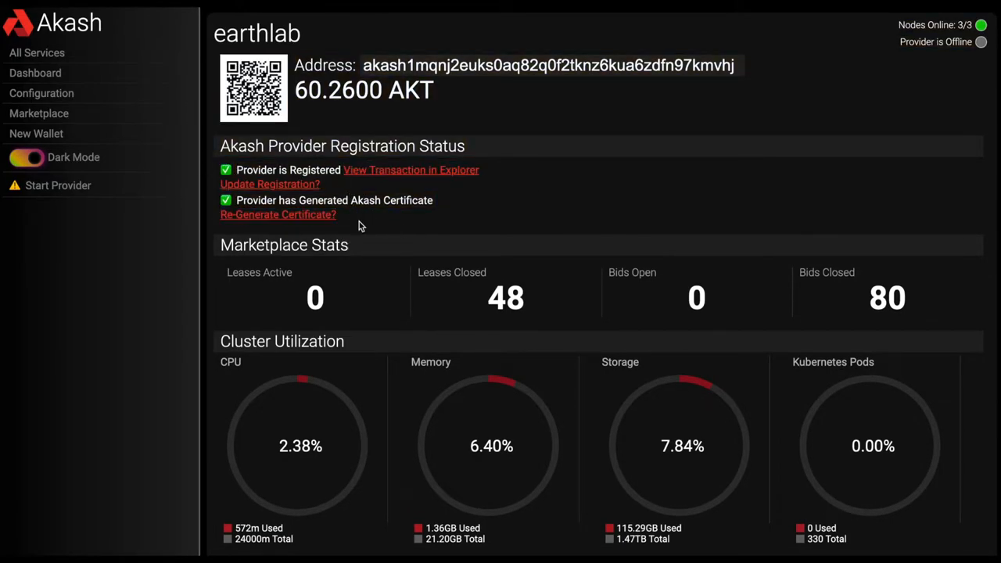
pyautogui.moveTo(291, 214)
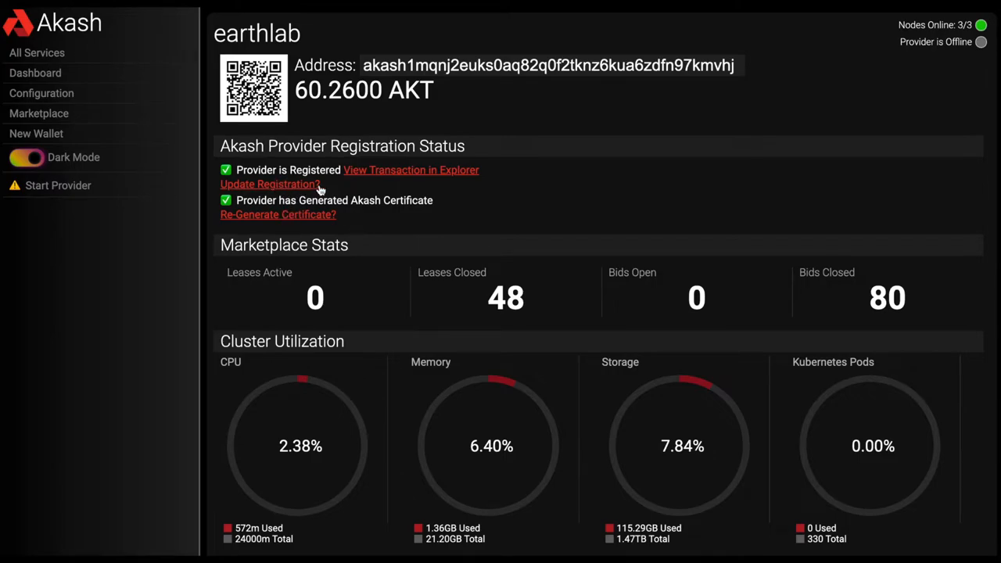
pyautogui.moveTo(274, 190)
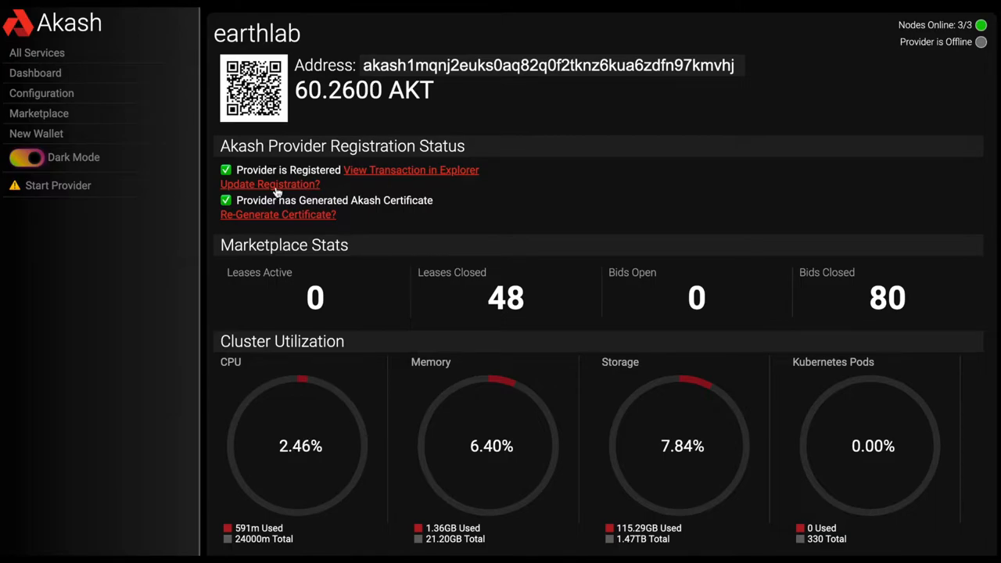
pyautogui.moveTo(295, 229)
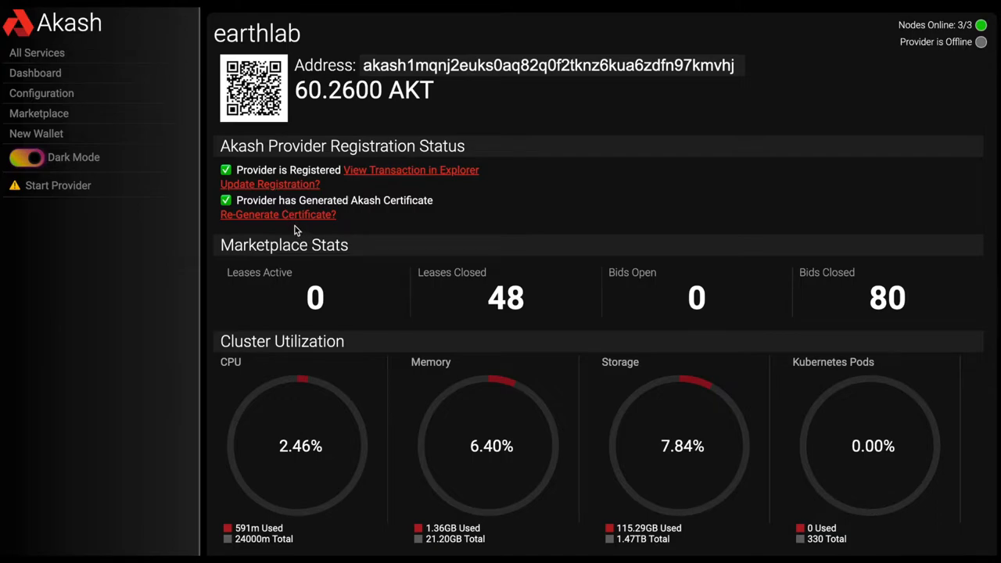
pyautogui.moveTo(350, 222)
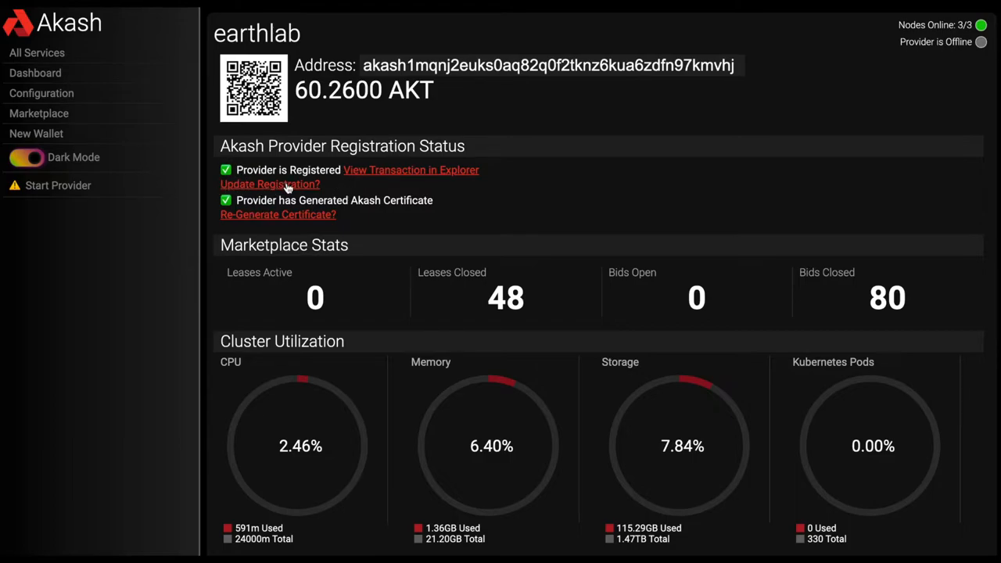
# Step: Submit a registration update with 12000 uakt fee and new certificate, dismissing the unmarshalling error
pyautogui.click(270, 184)
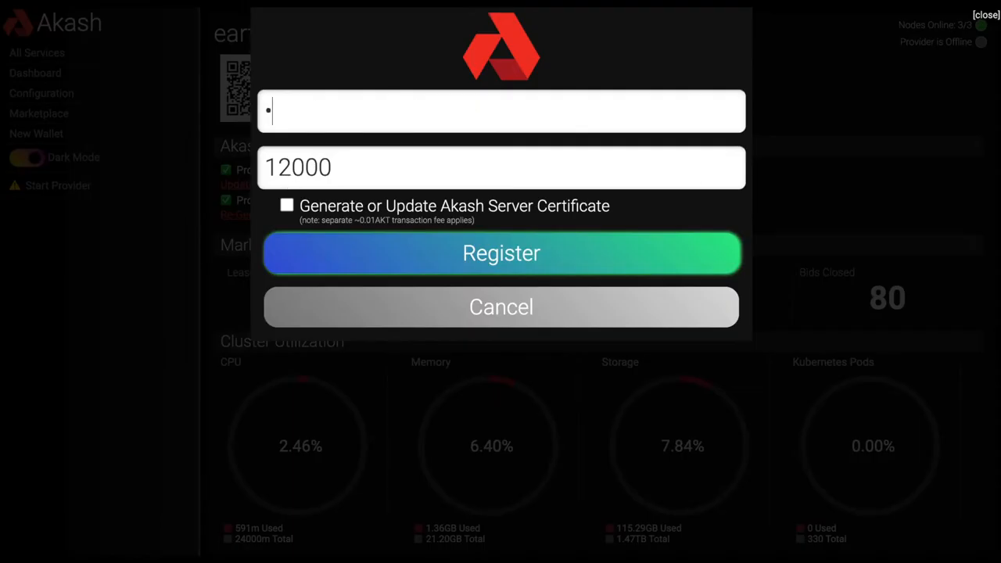
pyautogui.write('password')
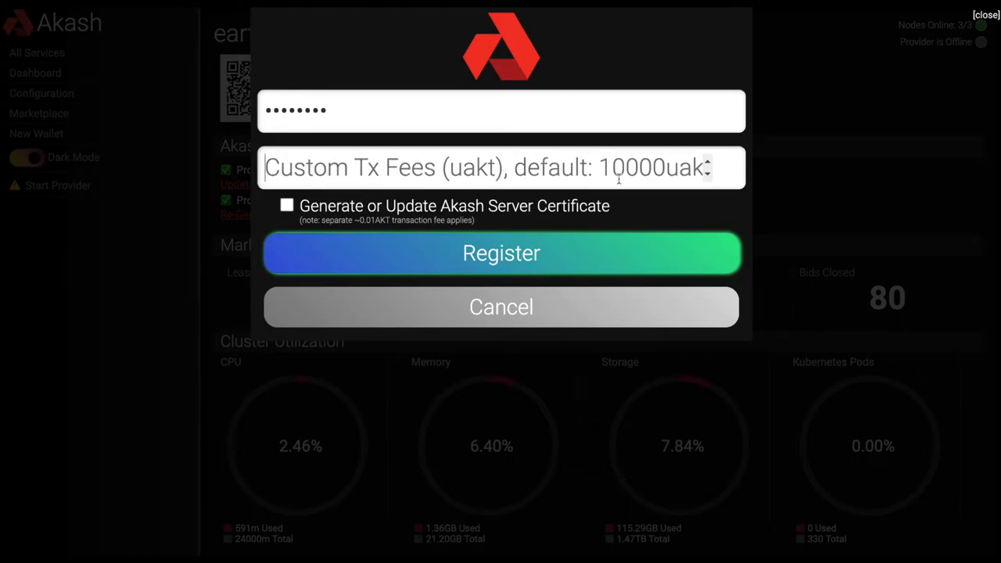
pyautogui.write('12000')
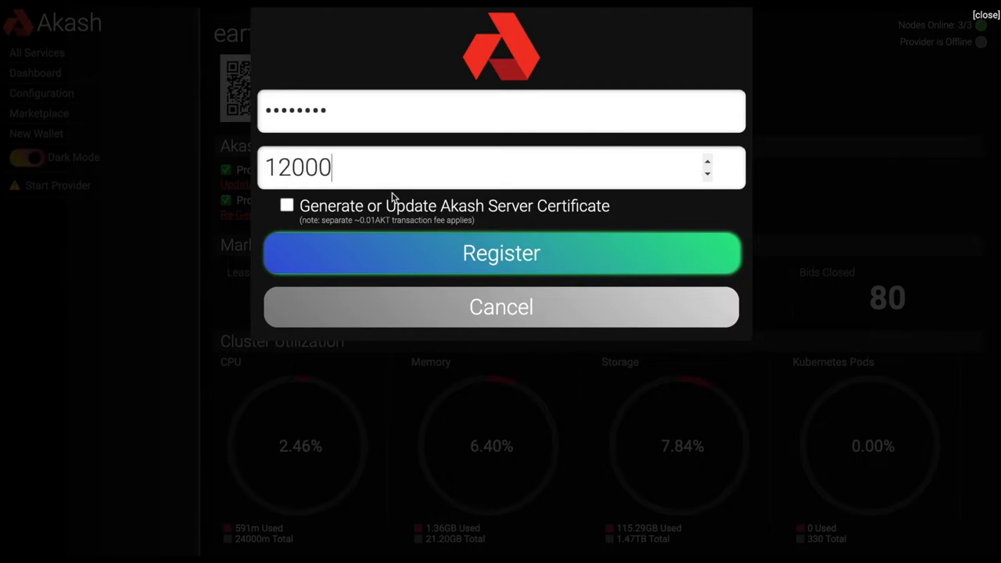
pyautogui.click(287, 205)
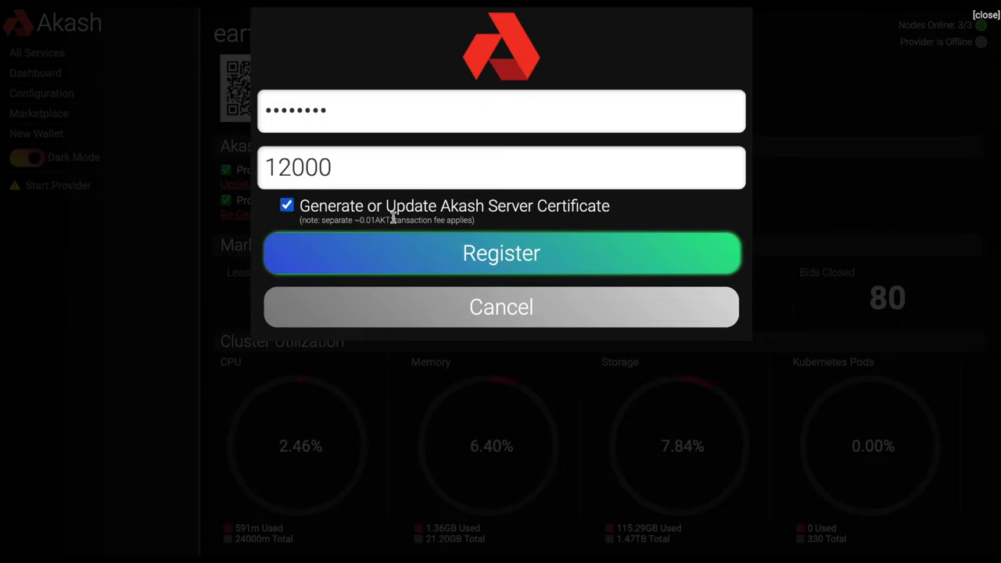
pyautogui.moveTo(499, 219)
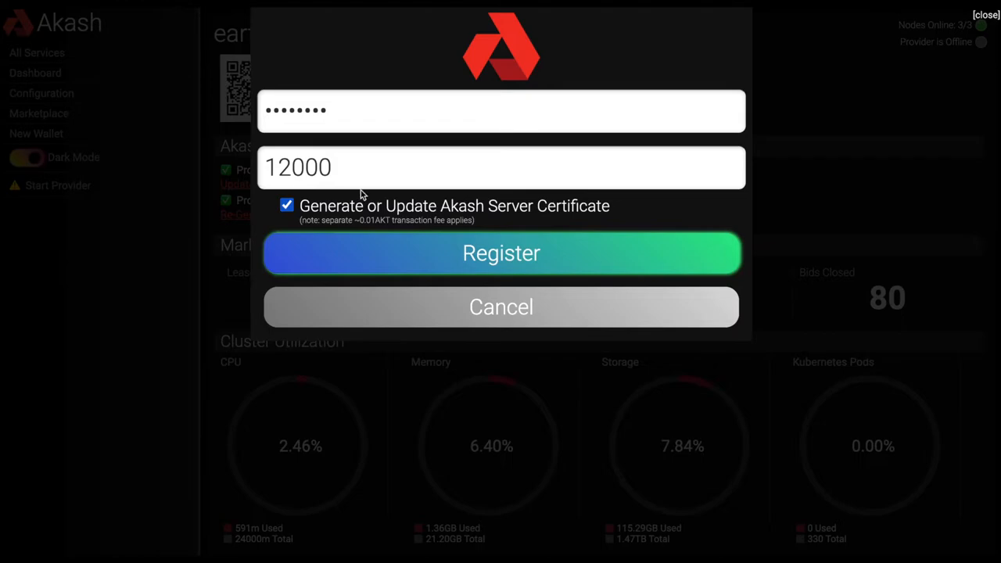
pyautogui.moveTo(441, 215)
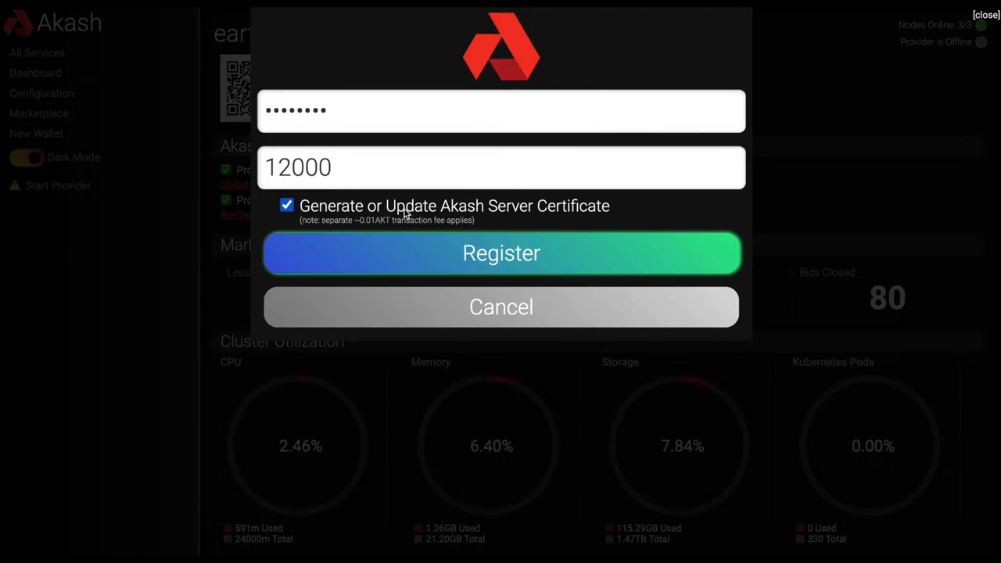
pyautogui.click(500, 252)
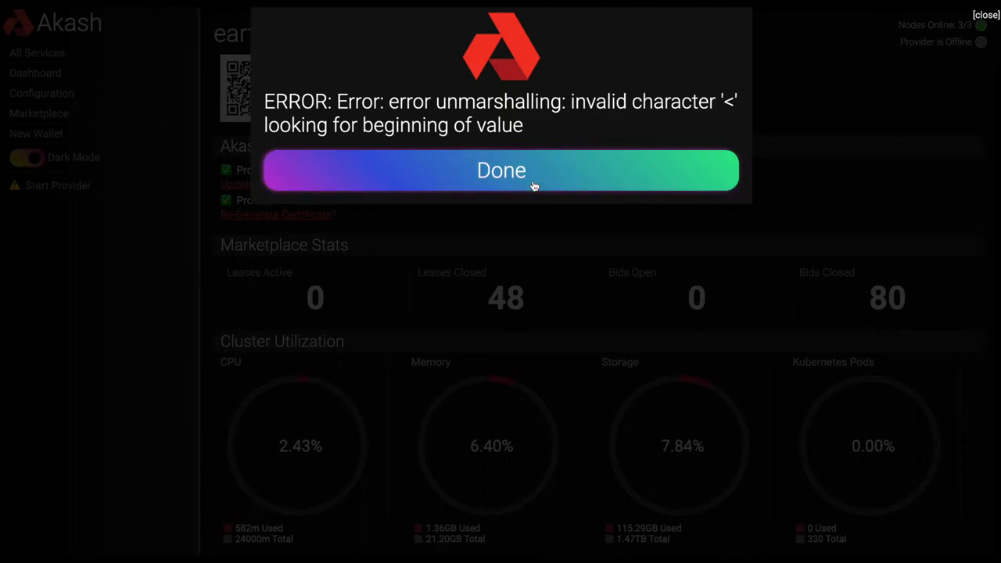
pyautogui.click(501, 169)
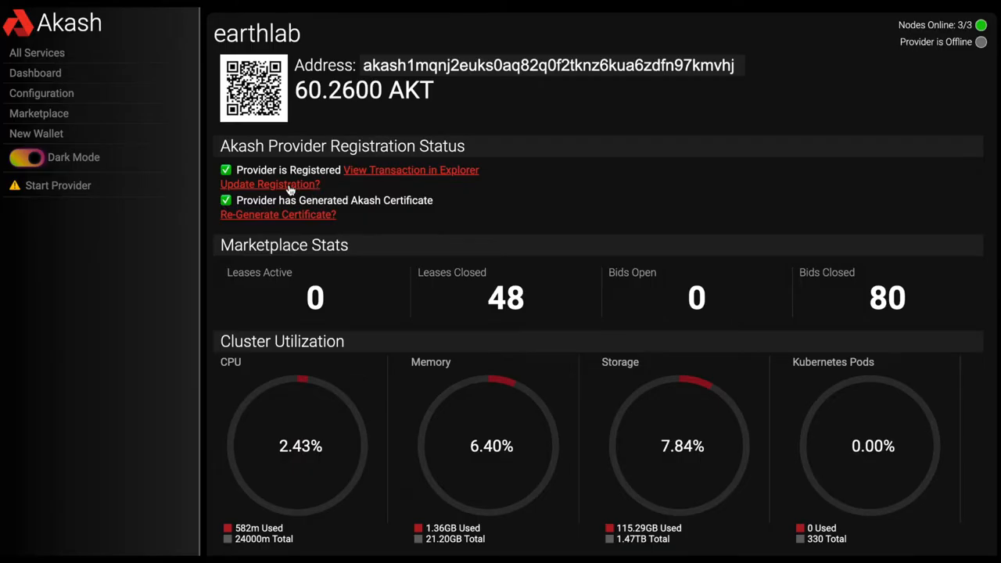
# Step: Resubmit the certificate registration update, close the RPC timeout error, and retry
pyautogui.click(269, 184)
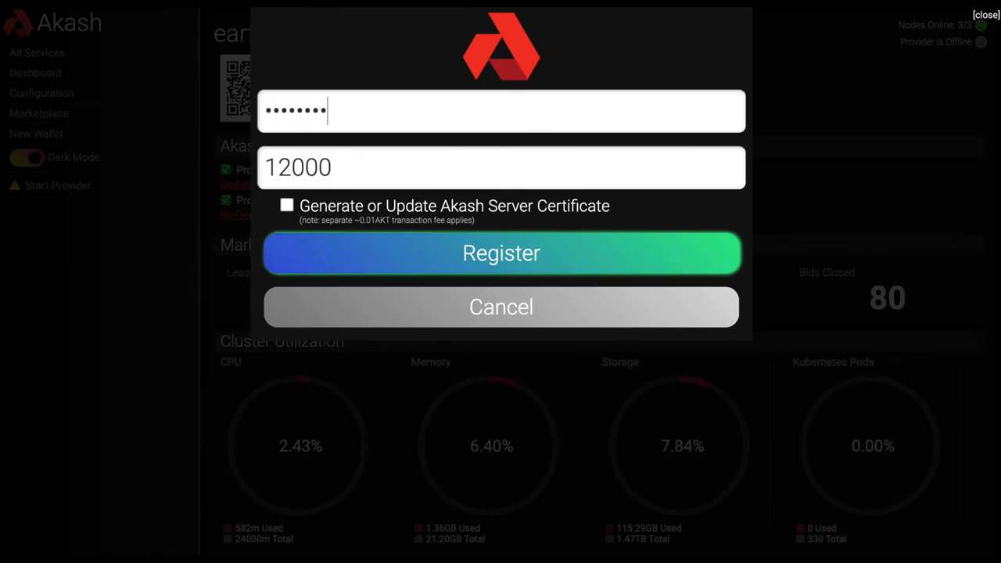
pyautogui.click(501, 253)
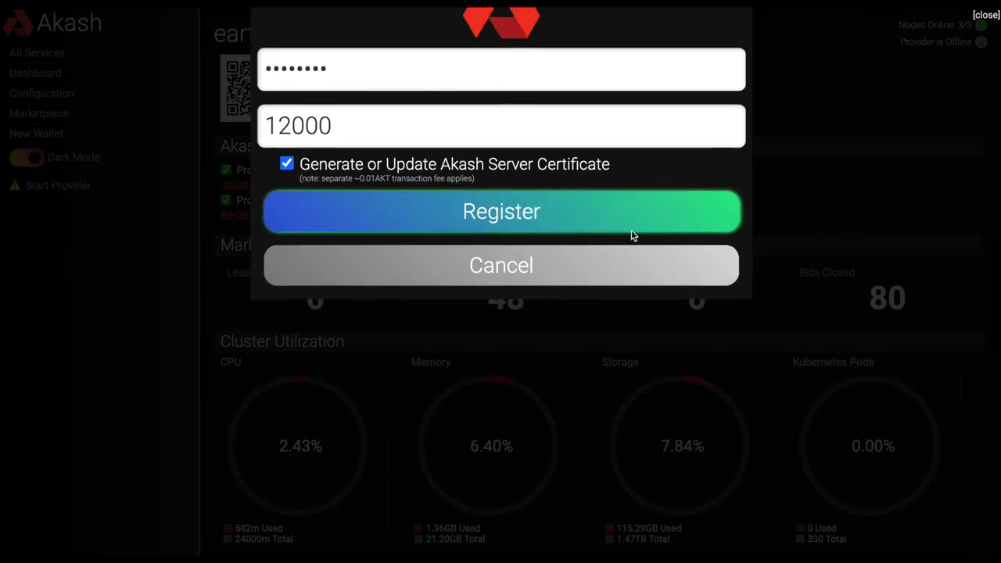
pyautogui.click(500, 212)
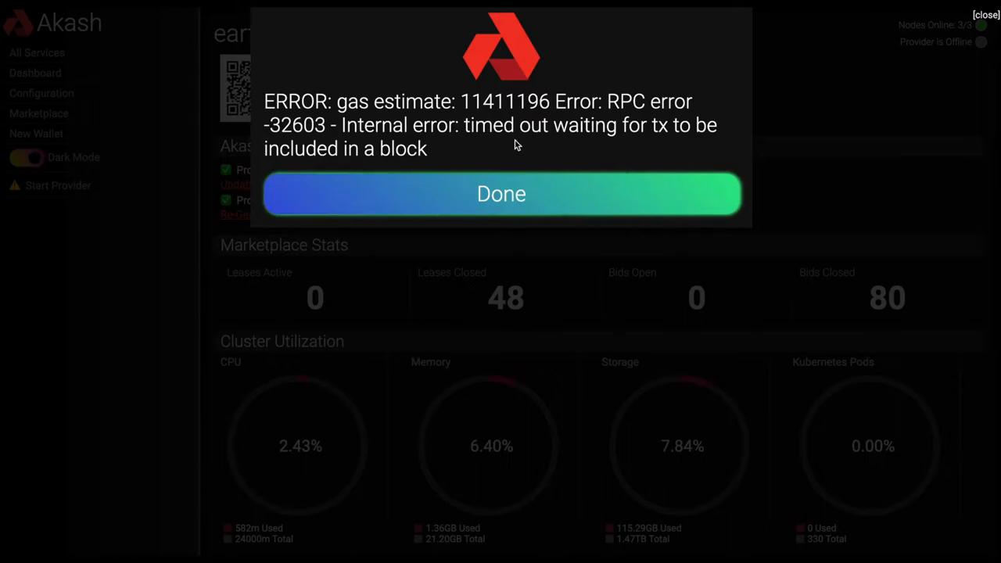
pyautogui.moveTo(631, 117)
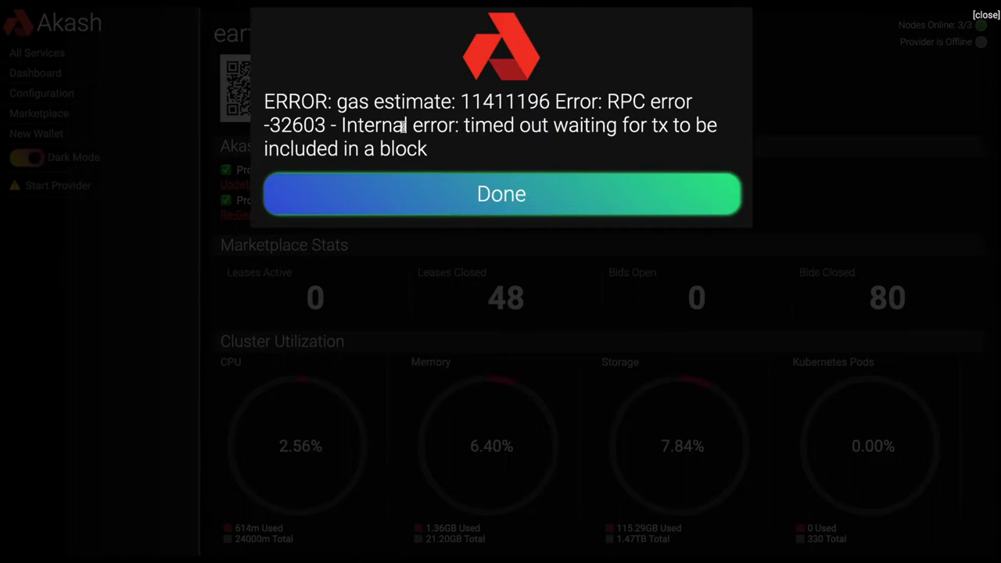
pyautogui.moveTo(463, 126); pyautogui.dragTo(426, 149)
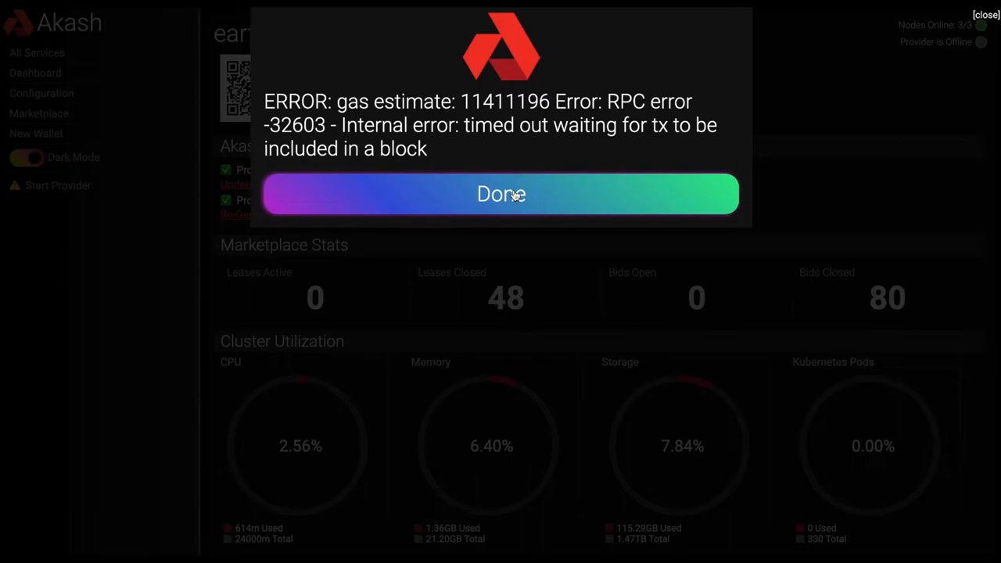
pyautogui.click(500, 194)
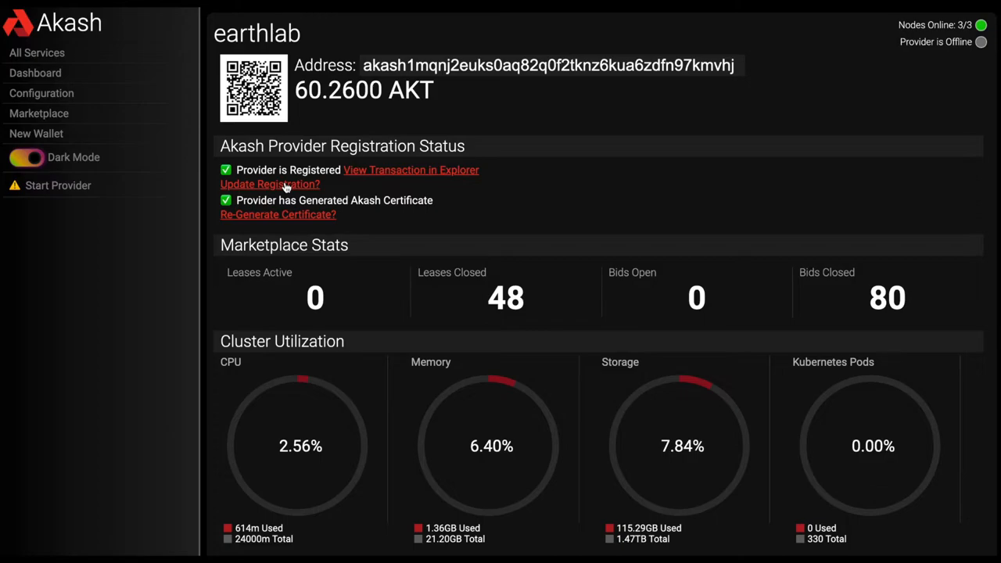
pyautogui.click(270, 184)
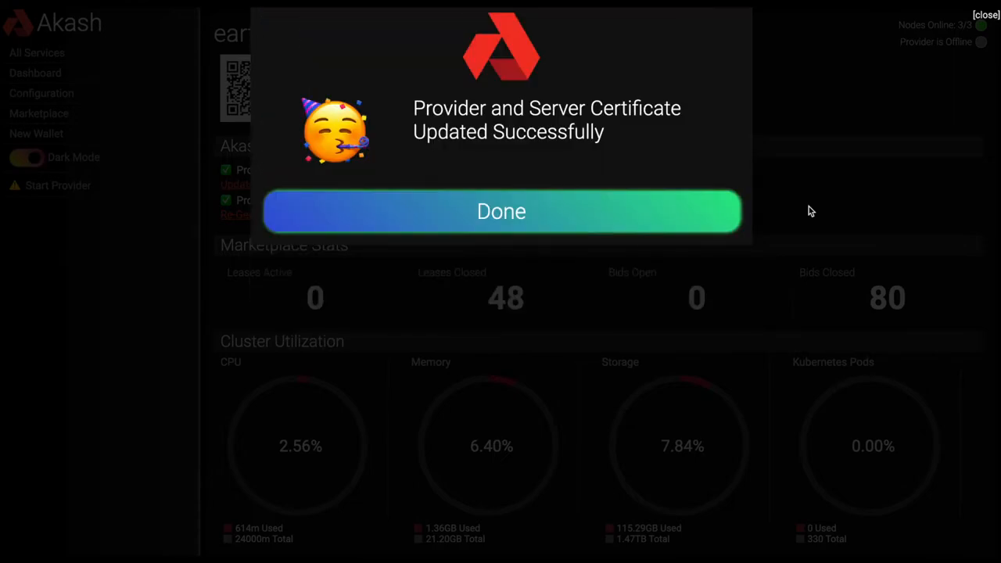
pyautogui.moveTo(460, 170)
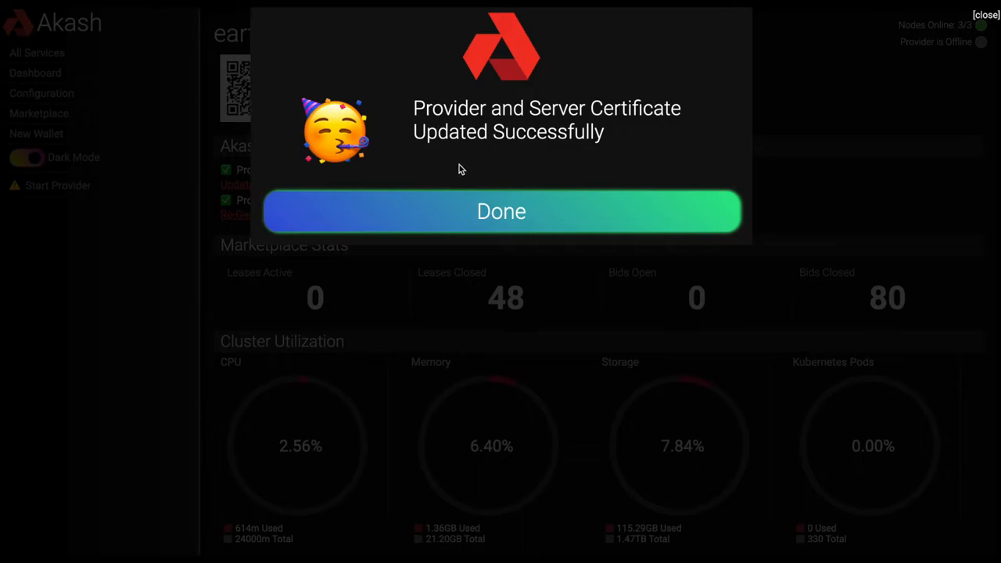
pyautogui.moveTo(469, 229)
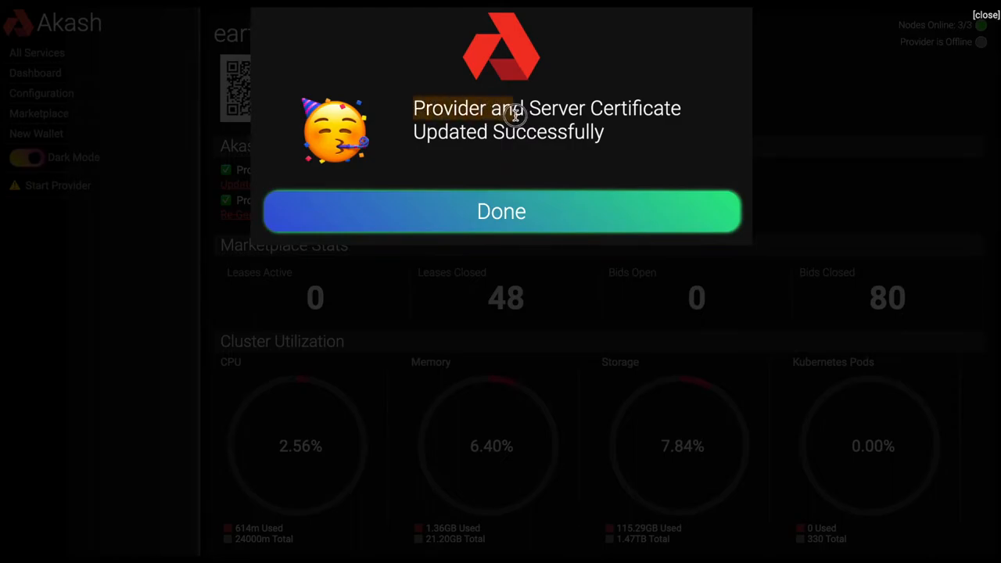
pyautogui.moveTo(573, 141)
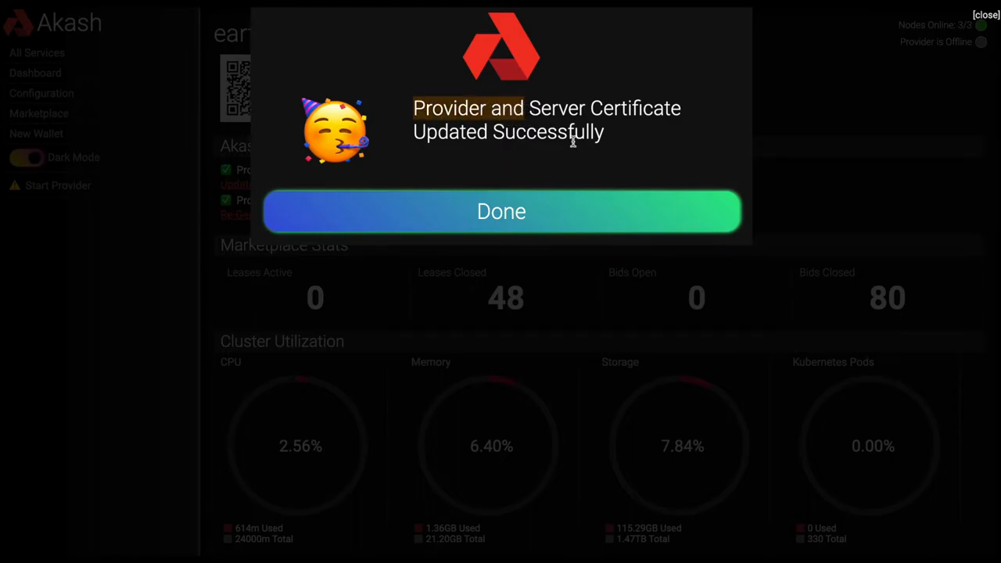
pyautogui.moveTo(624, 140)
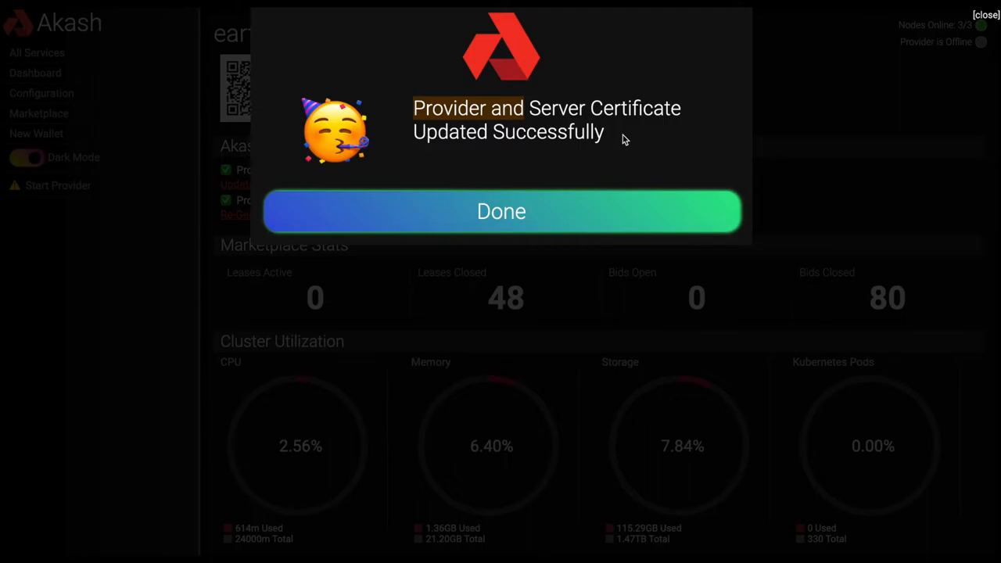
# Step: Dismiss the registration success dialog with Done
pyautogui.click(500, 211)
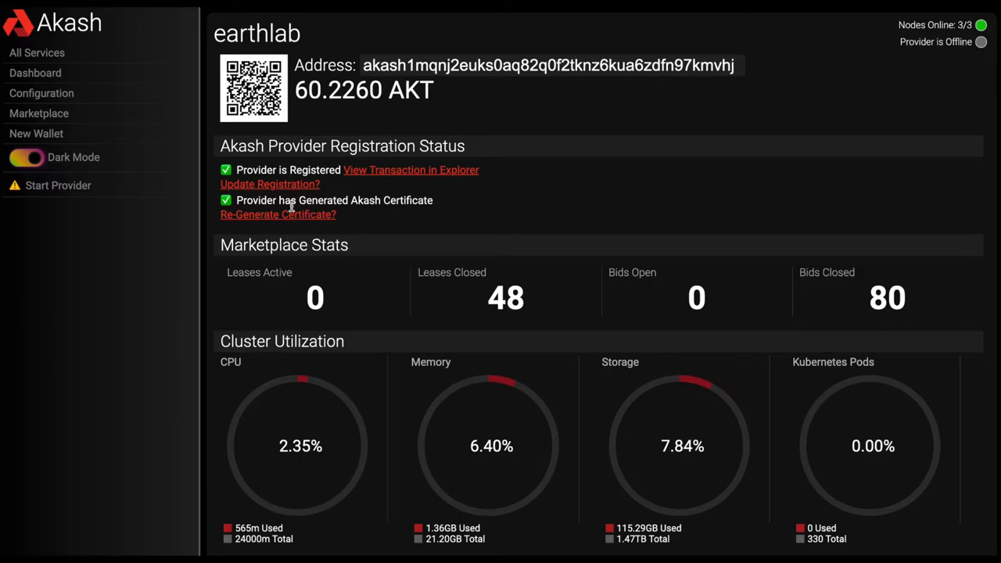
pyautogui.moveTo(310, 219)
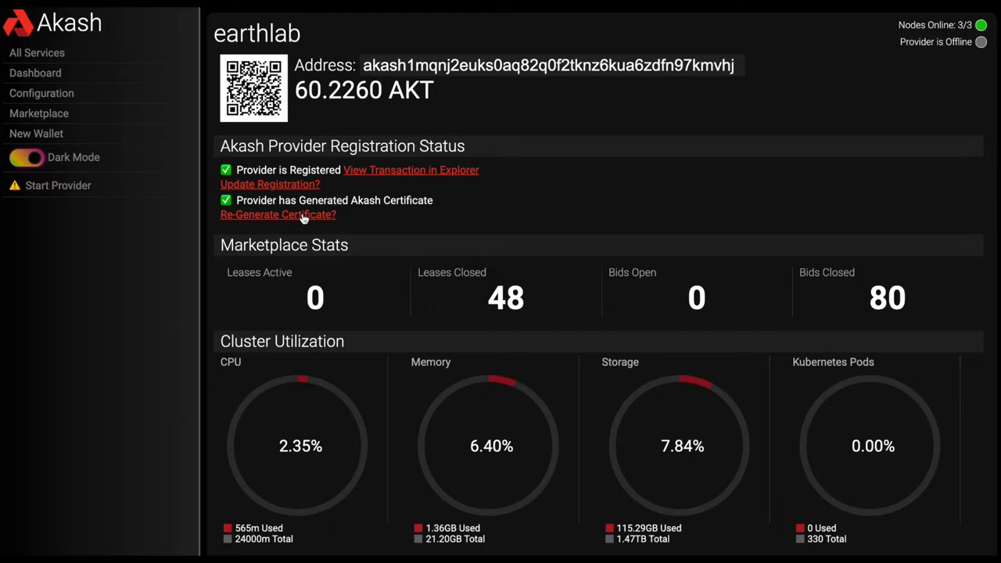
pyautogui.moveTo(129, 249)
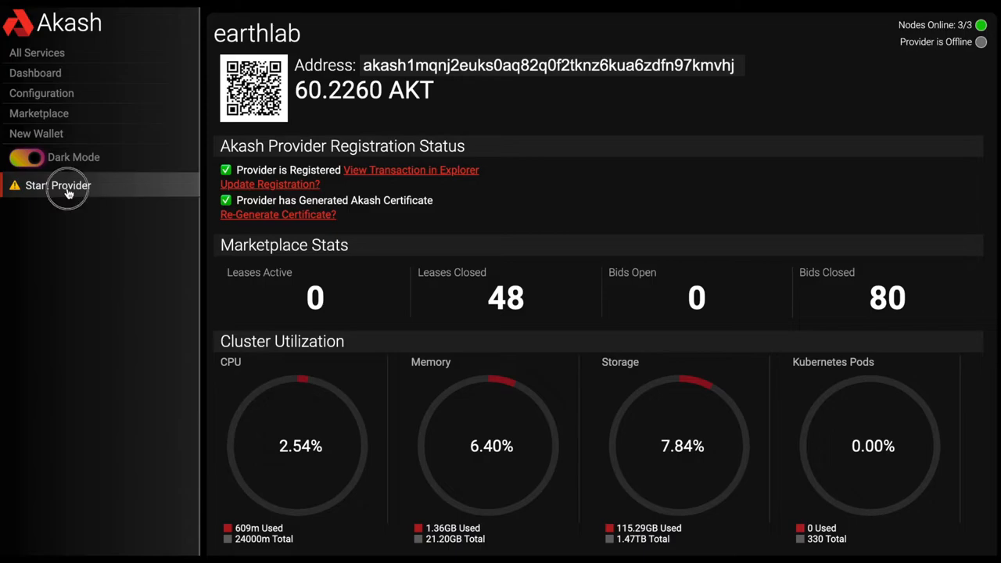
# Step: Run the Akash provider with a 10000 uAKT fee and 10 uAKT per milliCPU
pyautogui.click(58, 185)
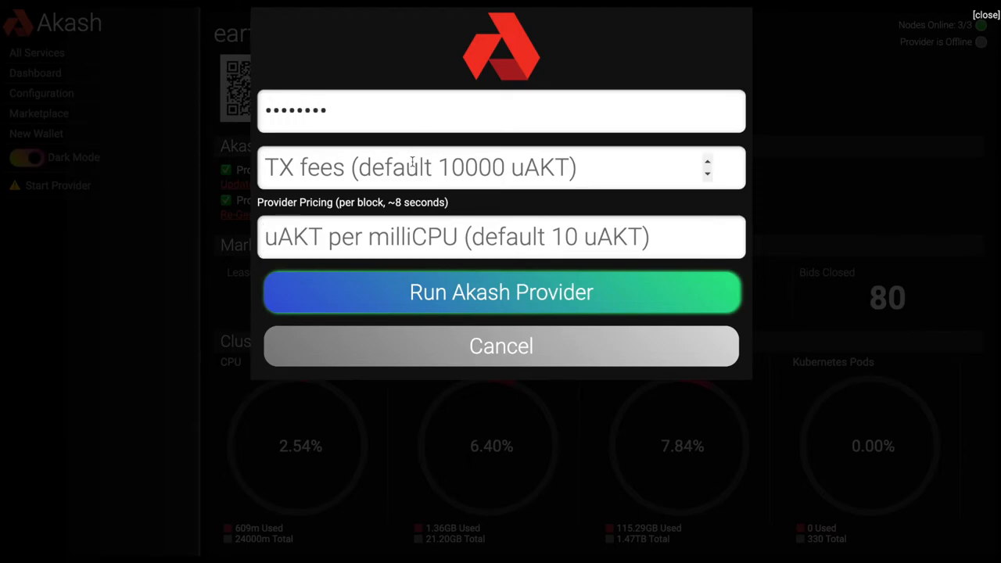
pyautogui.write('1000')
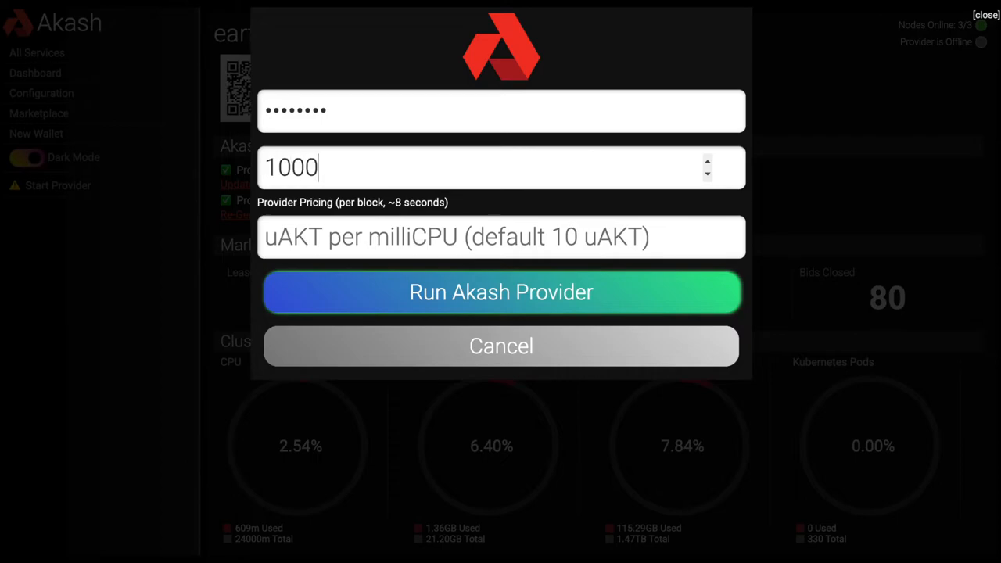
pyautogui.write('0')
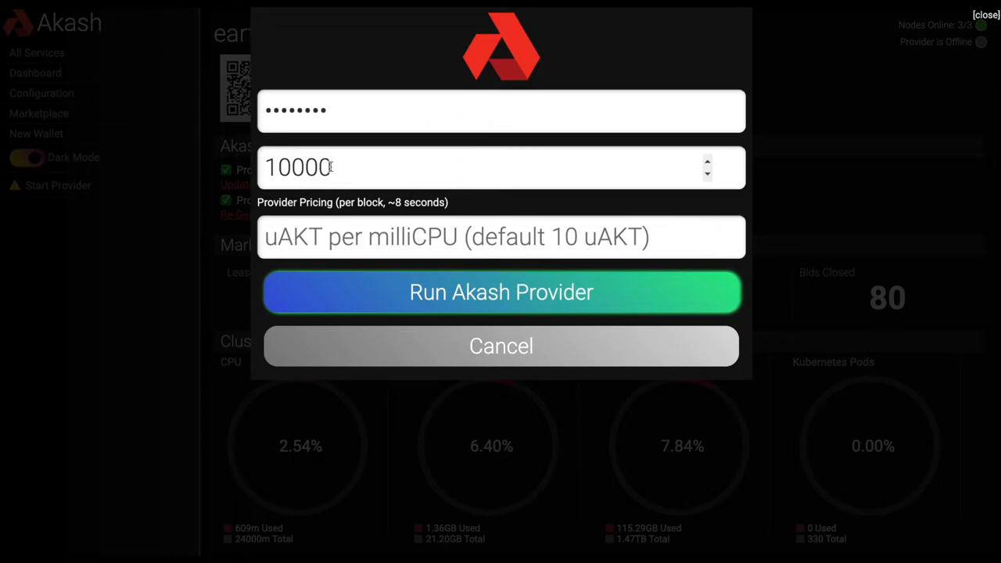
pyautogui.moveTo(440, 236)
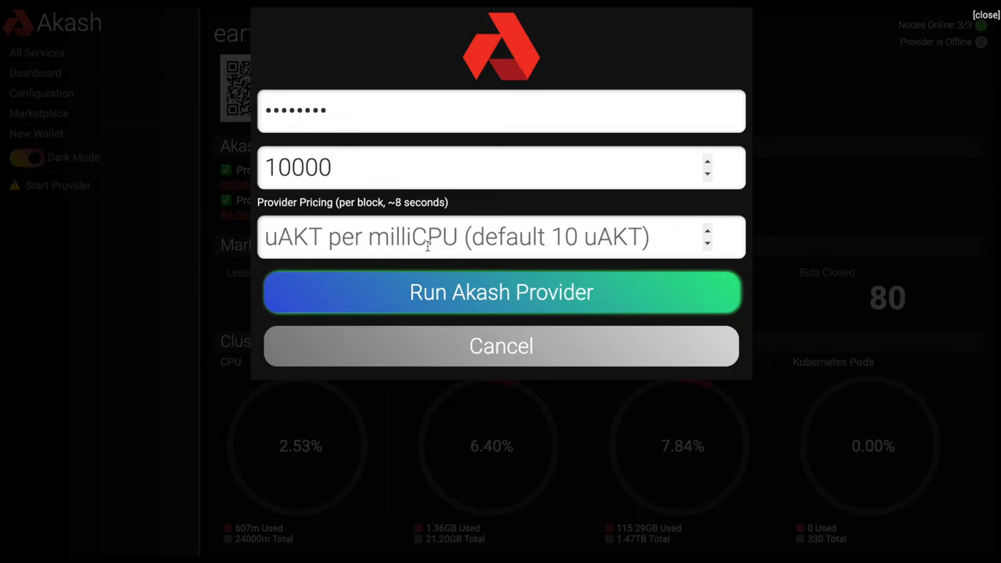
pyautogui.write('10')
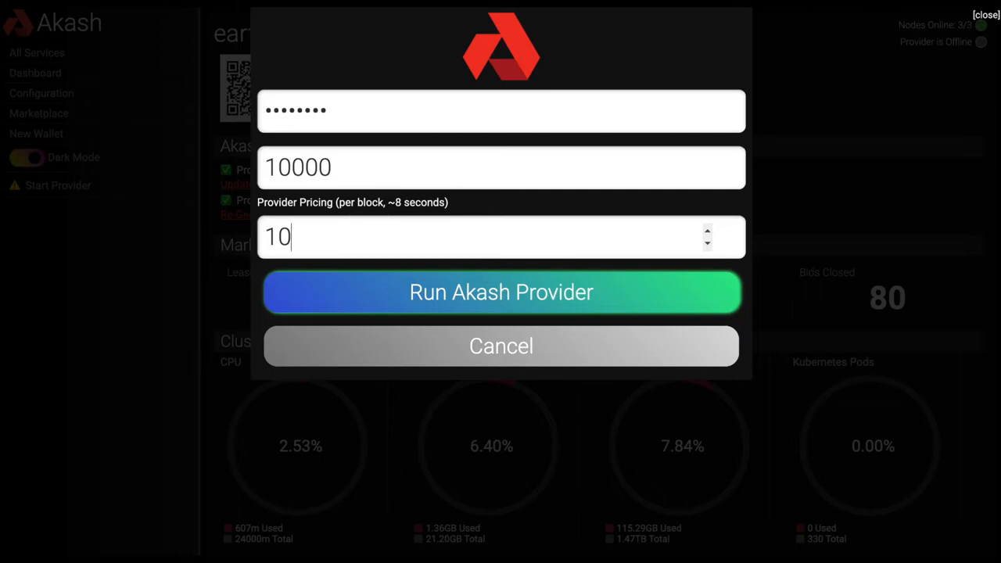
pyautogui.moveTo(467, 298)
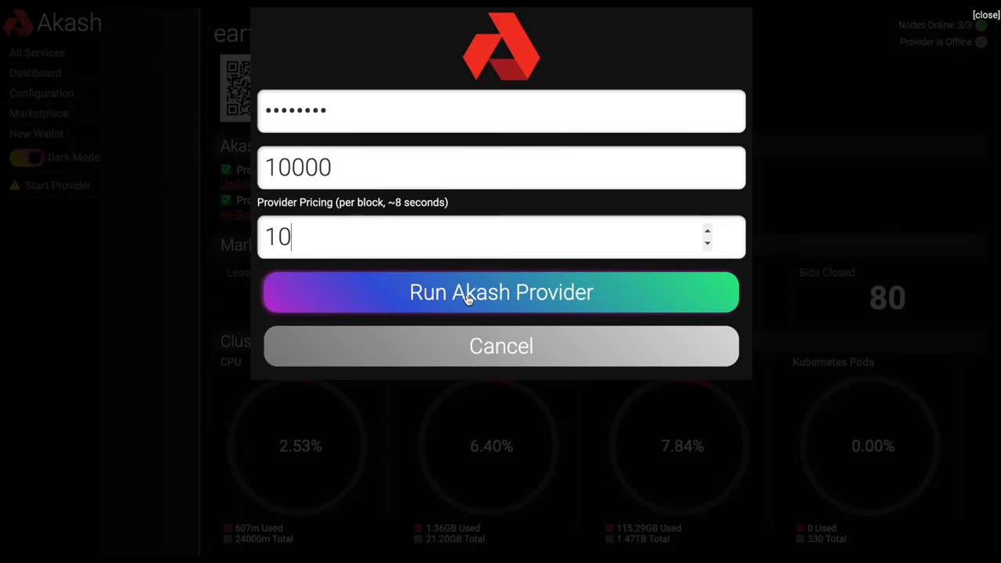
pyautogui.click(500, 292)
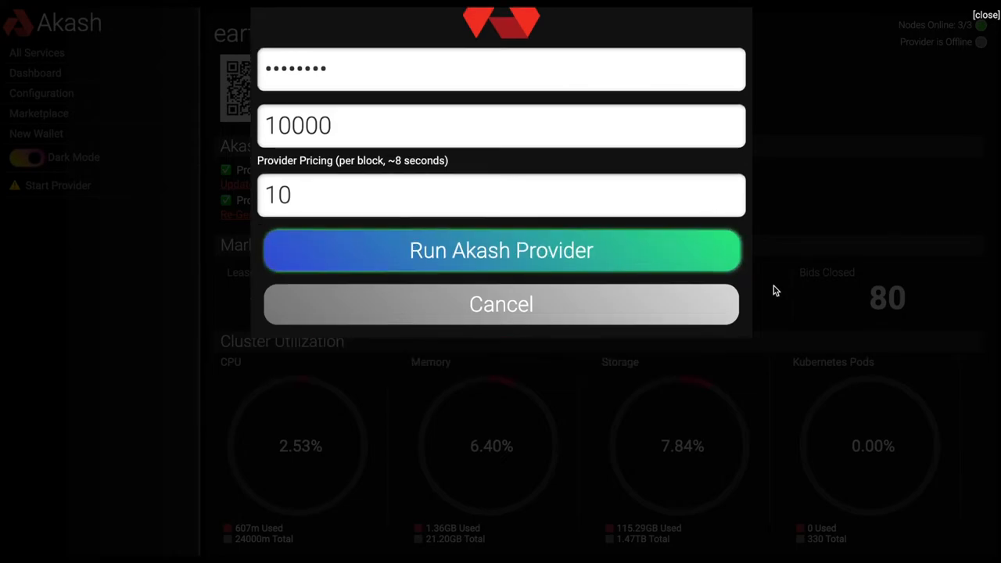
pyautogui.click(500, 250)
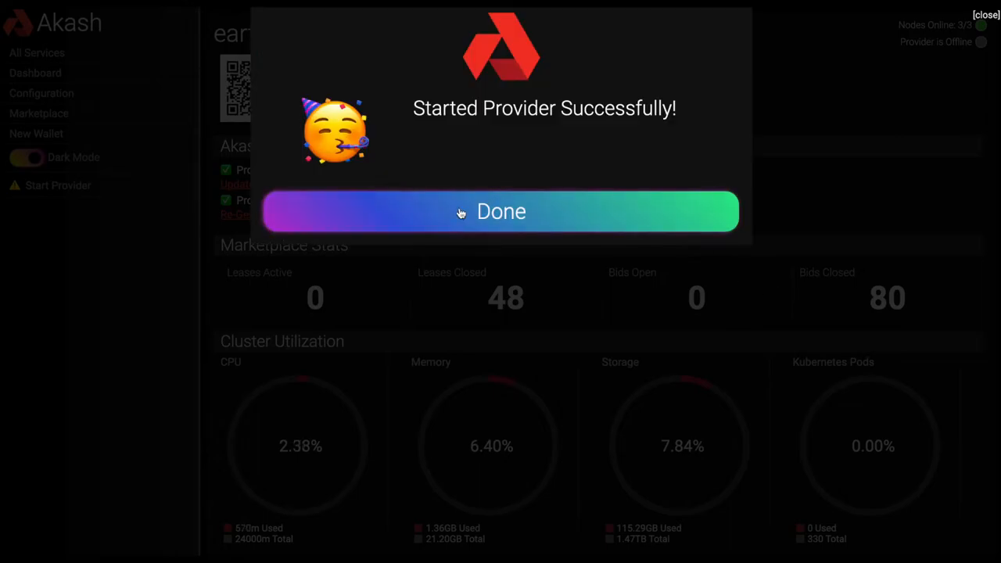
# Step: Filter Marketplace My Bids to Open, showing the 1000 uAKT/block bid with 50000000 uAKT escrow
pyautogui.click(500, 211)
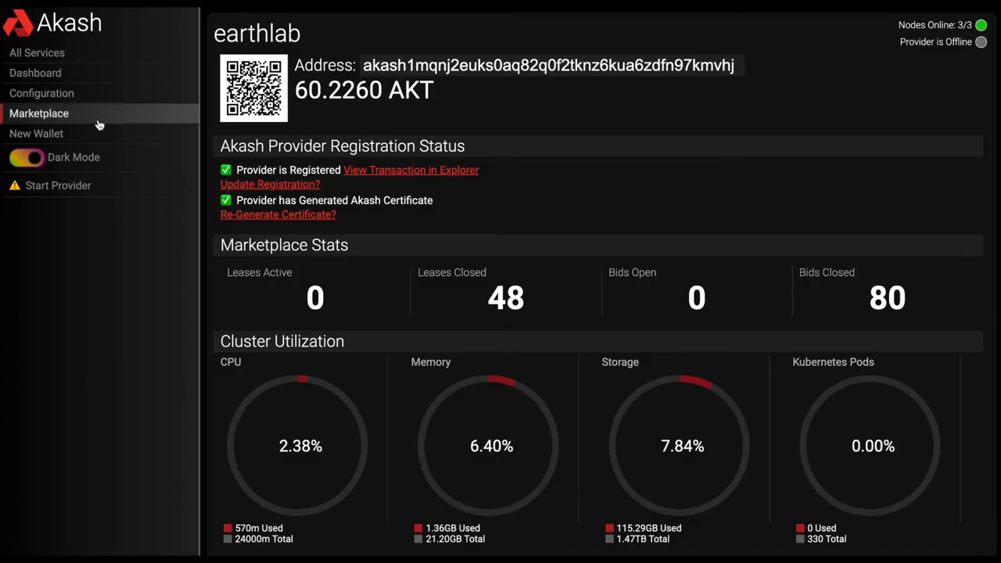
pyautogui.click(38, 114)
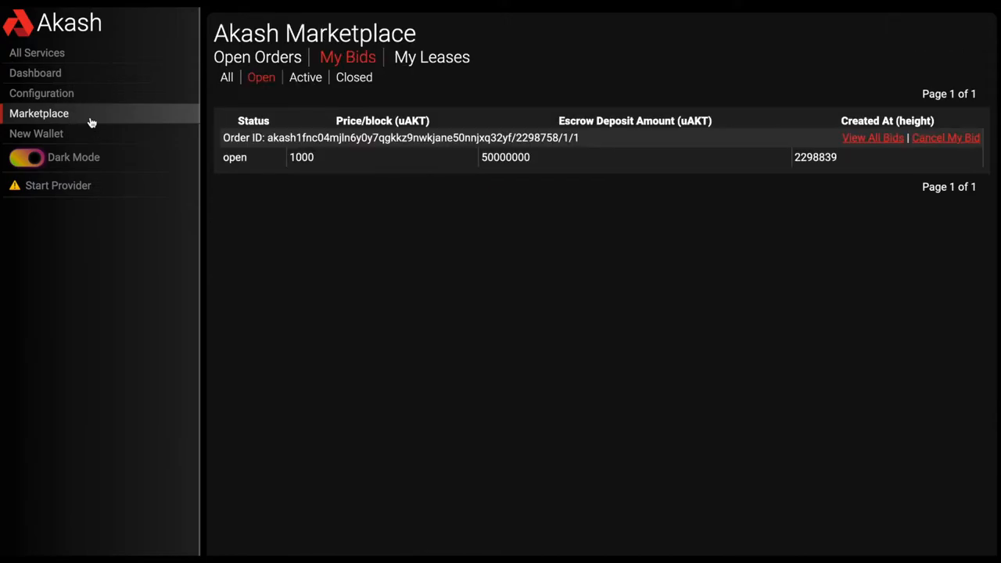
pyautogui.moveTo(264, 89)
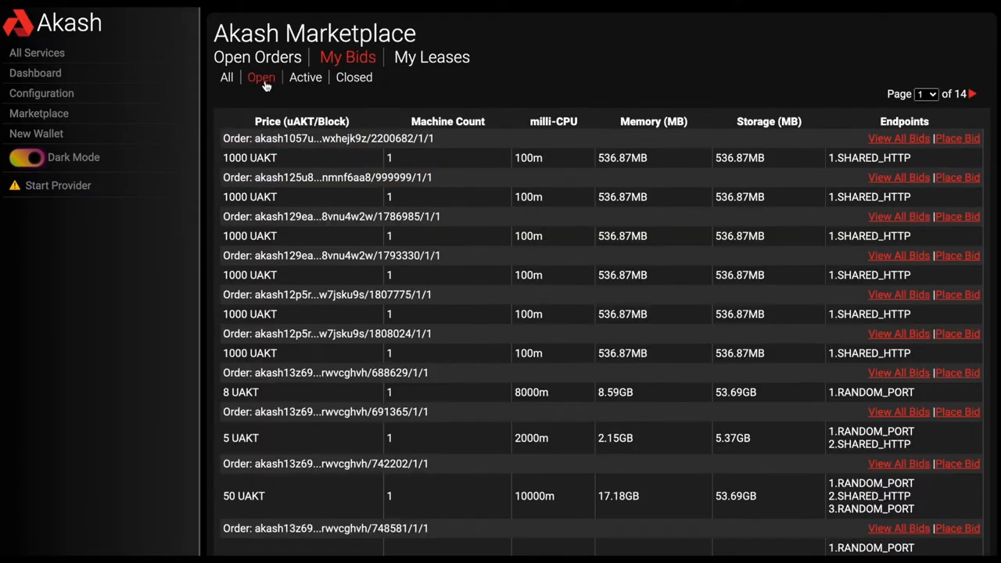
pyautogui.click(257, 56)
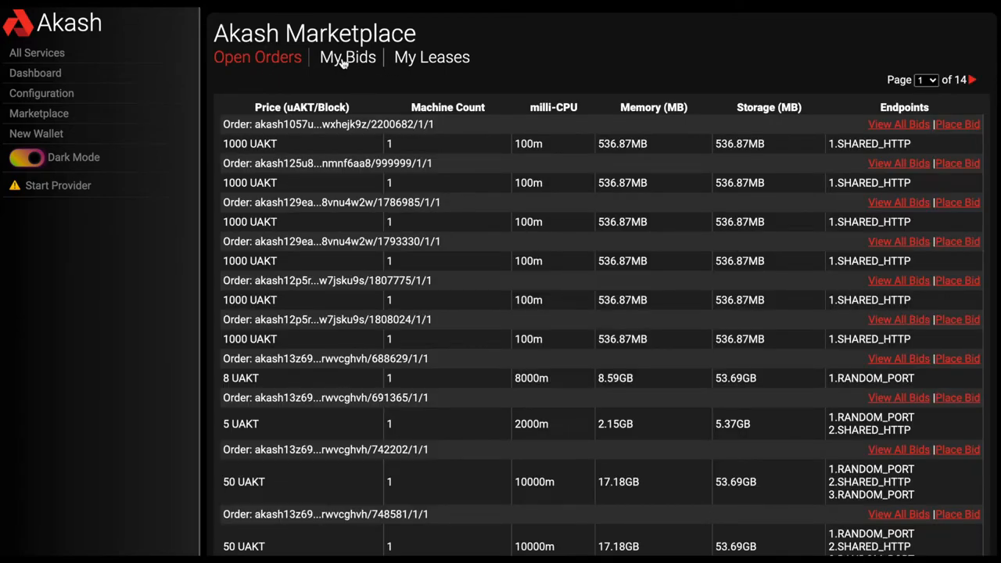
pyautogui.click(347, 56)
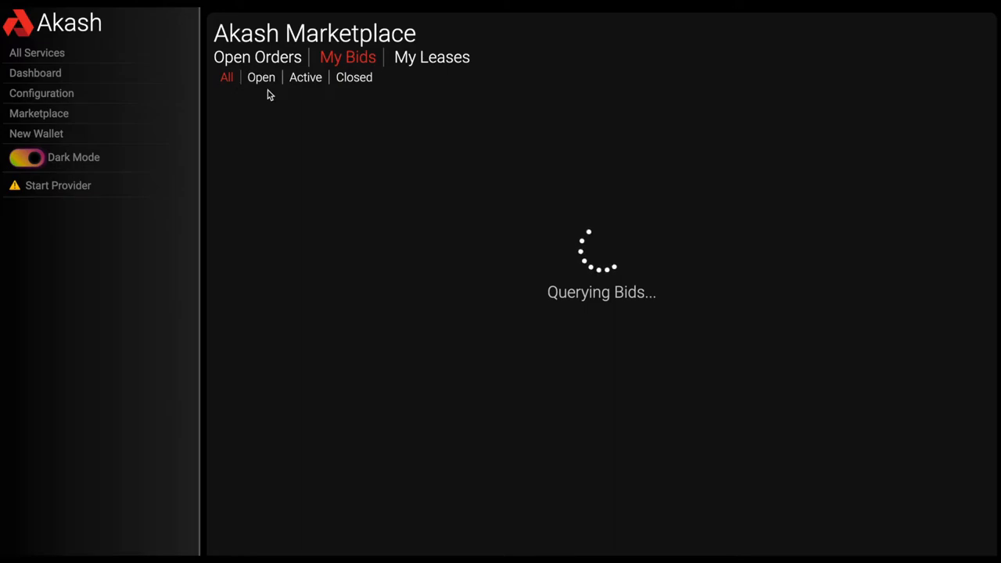
pyautogui.click(260, 77)
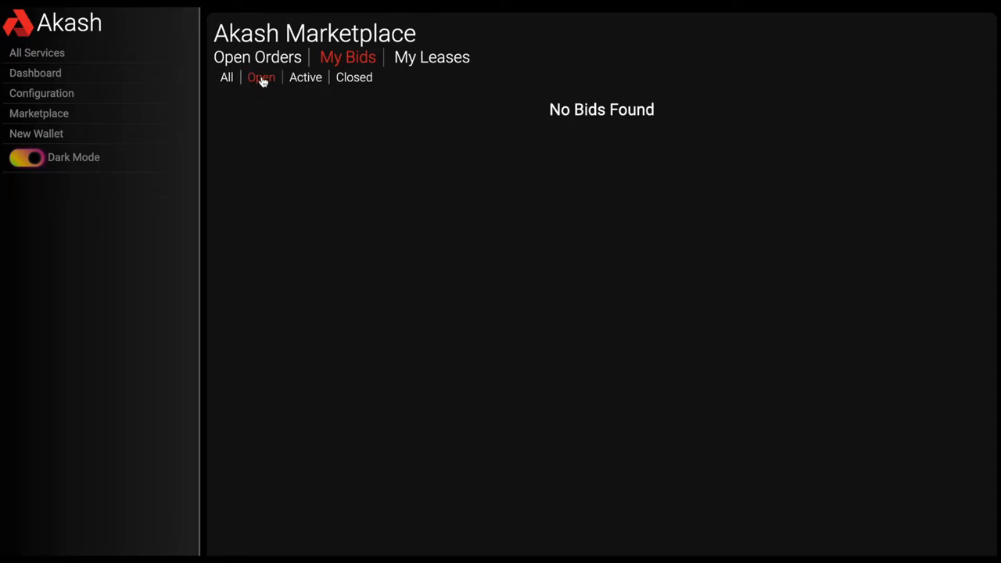
pyautogui.click(260, 76)
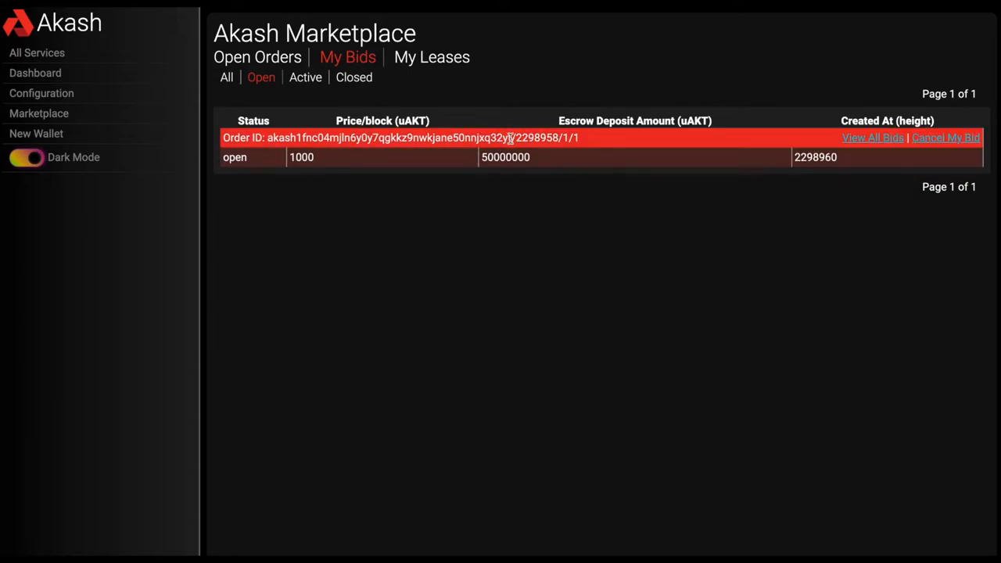
pyautogui.moveTo(395, 156)
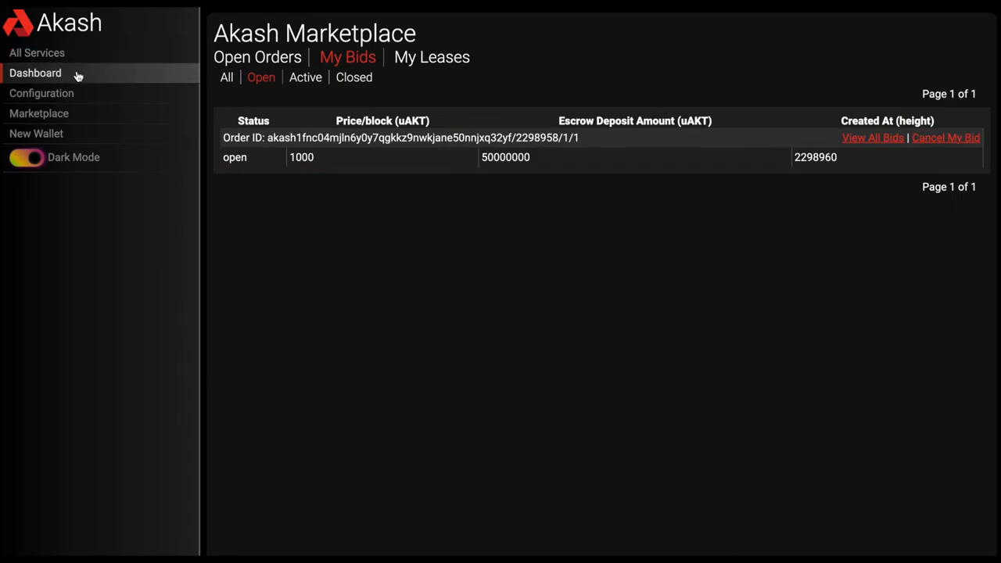
# Step: Run ./createLease.sh in Terminal and approve broadcasting the lease transaction with y
pyautogui.click(36, 72)
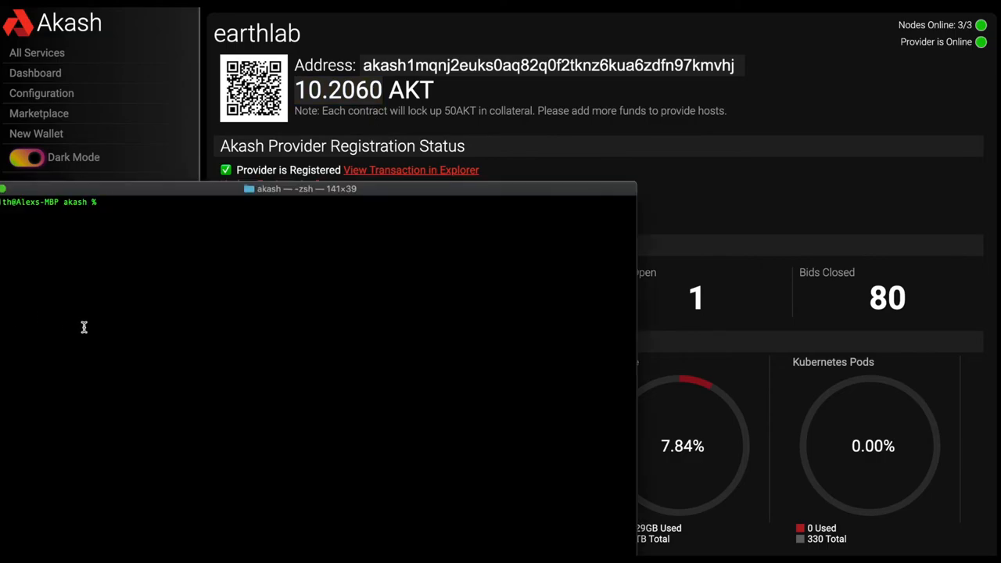
pyautogui.write('./create')
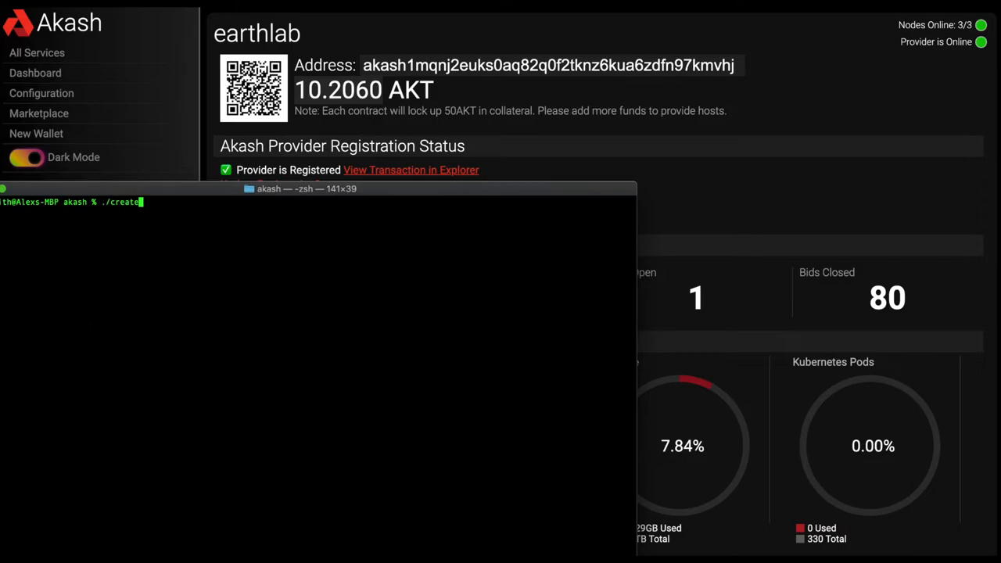
pyautogui.write('Lease.sh')
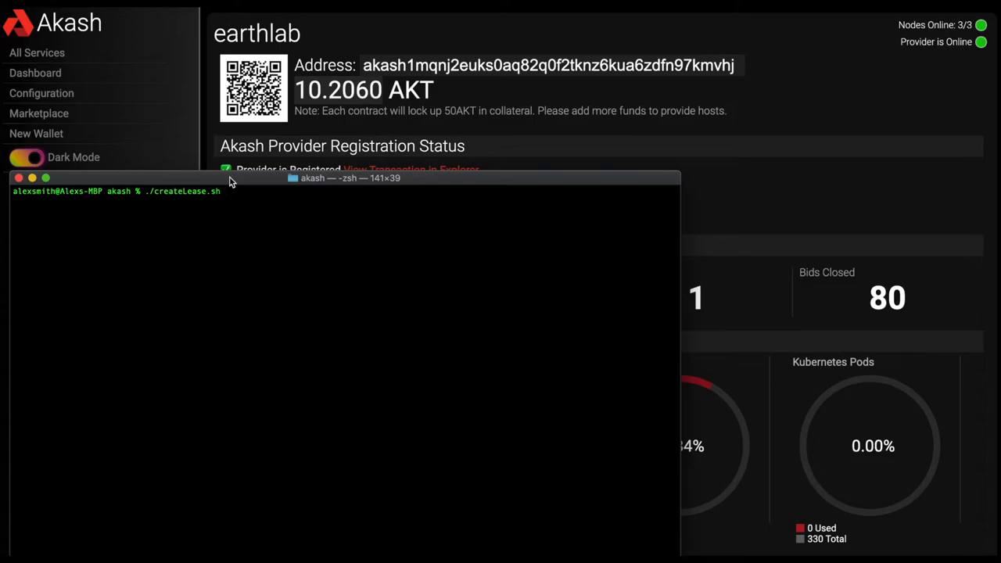
pyautogui.moveTo(302, 114)
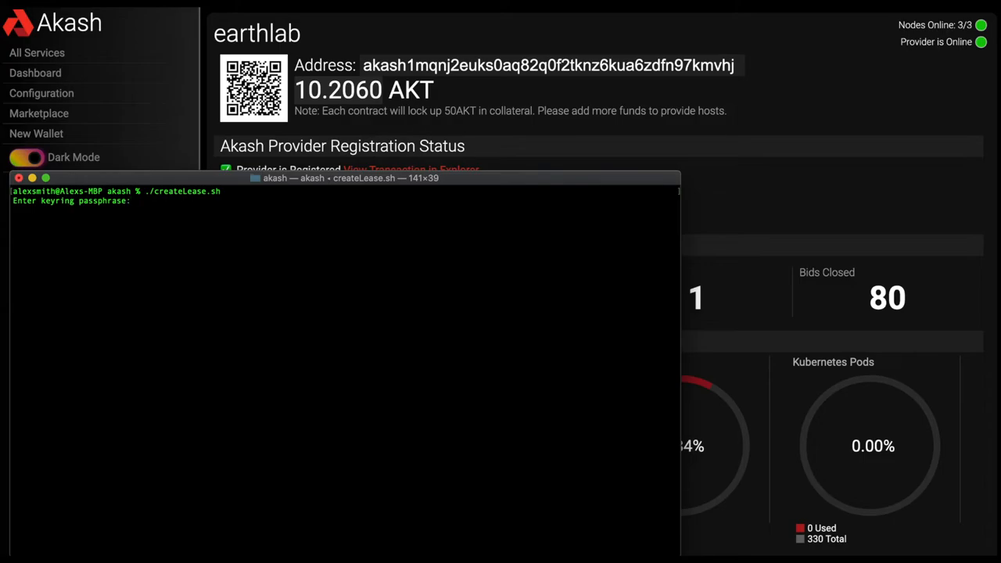
pyautogui.moveTo(242, 327)
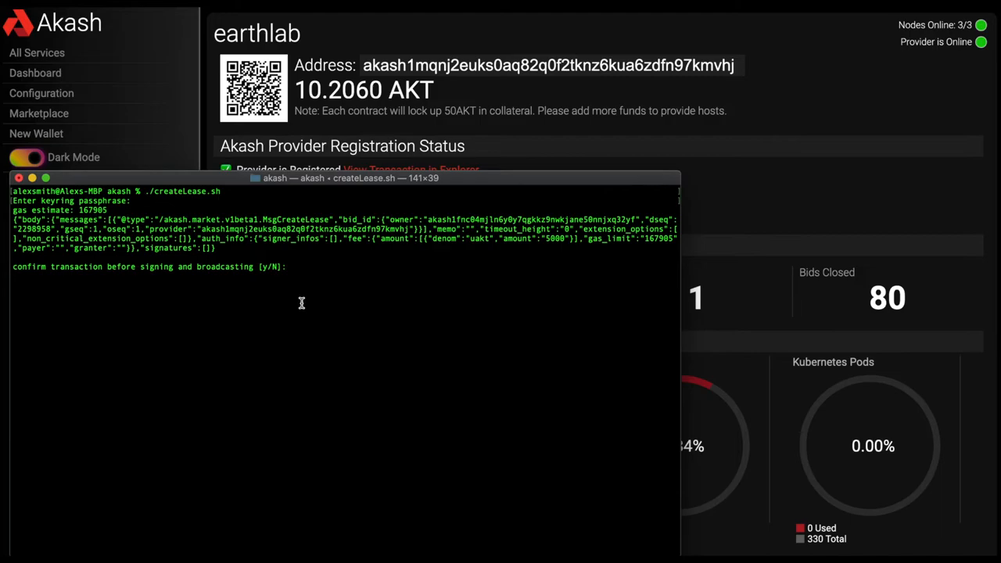
pyautogui.write('y')
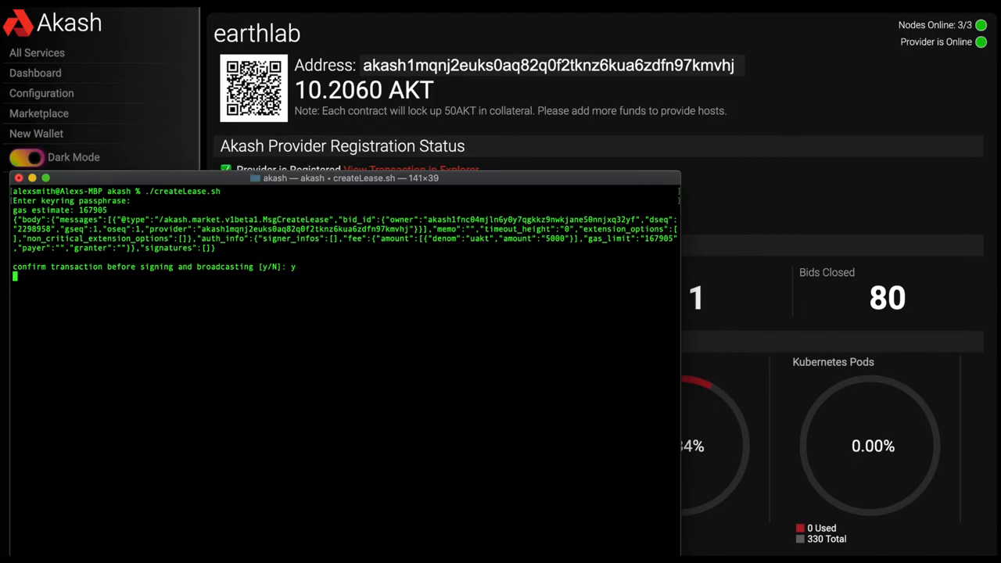
pyautogui.moveTo(304, 325)
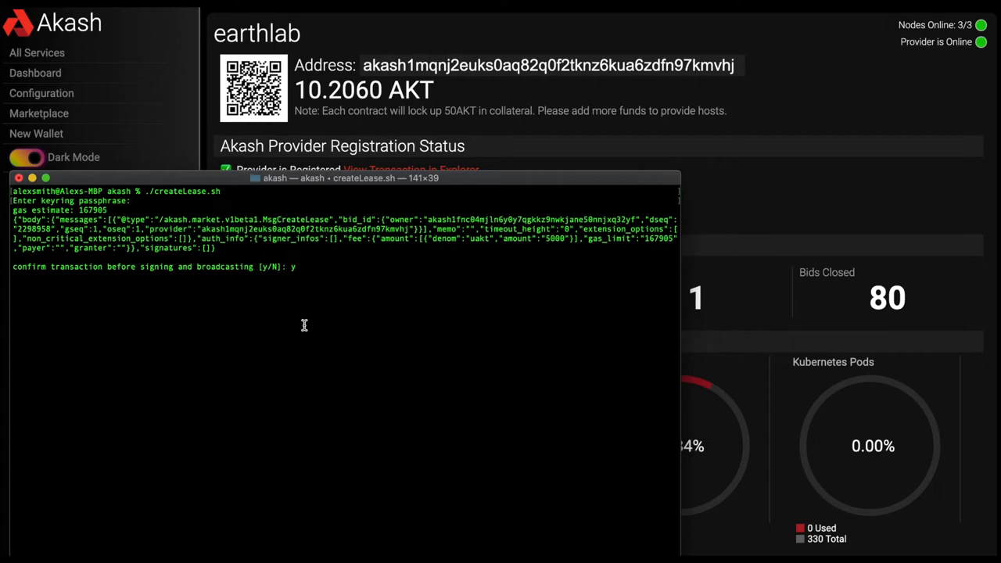
pyautogui.press('Return')
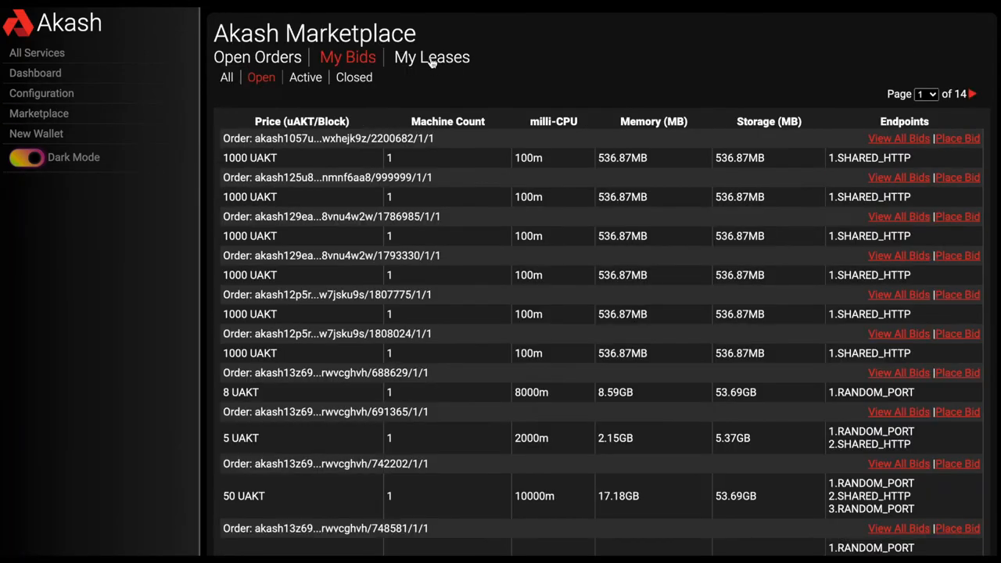
# Step: List active leases under My Leases, then run ./sendManifest.sh in Terminal
pyautogui.click(432, 56)
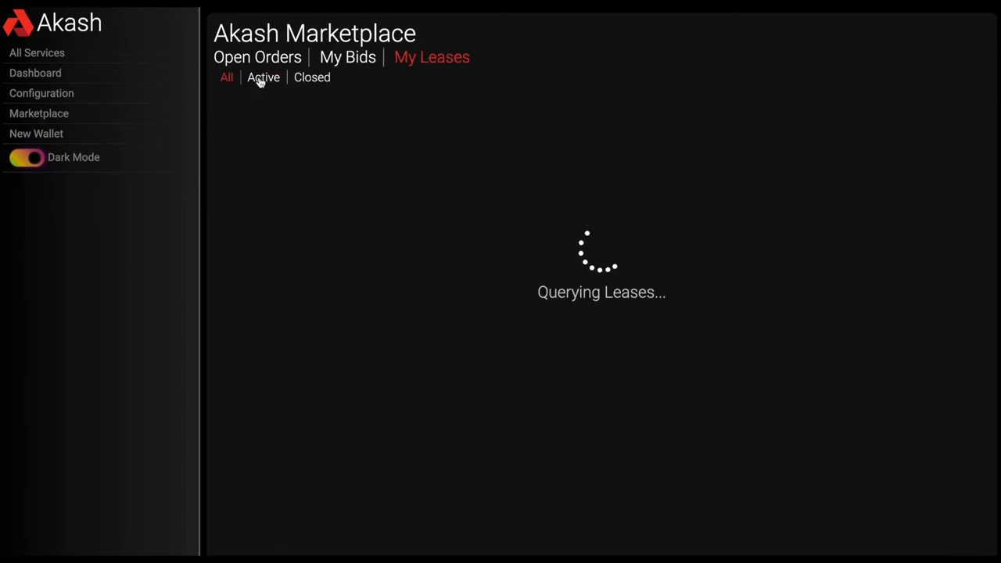
pyautogui.click(264, 76)
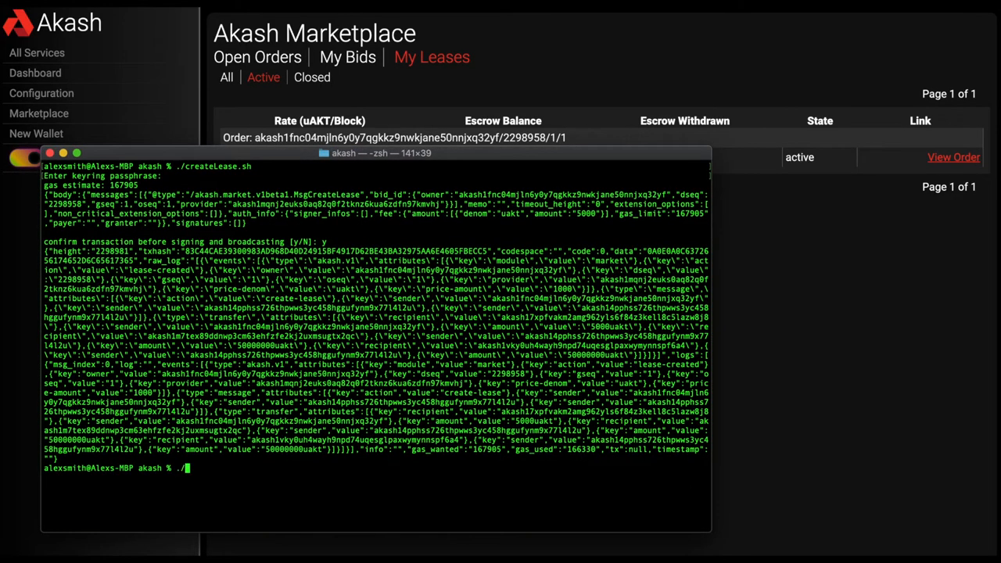
pyautogui.write('./sendManifest.sh')
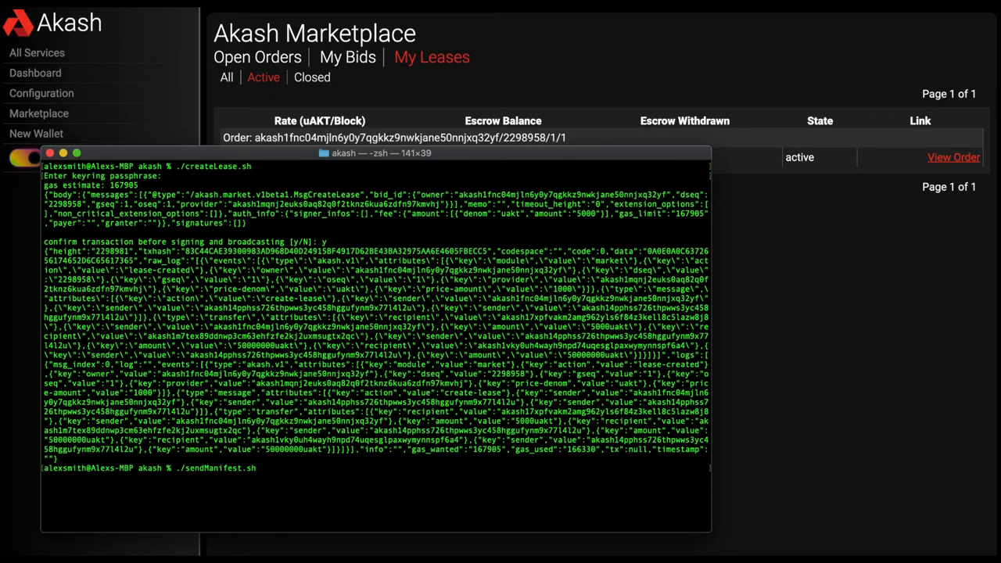
pyautogui.press('Return')
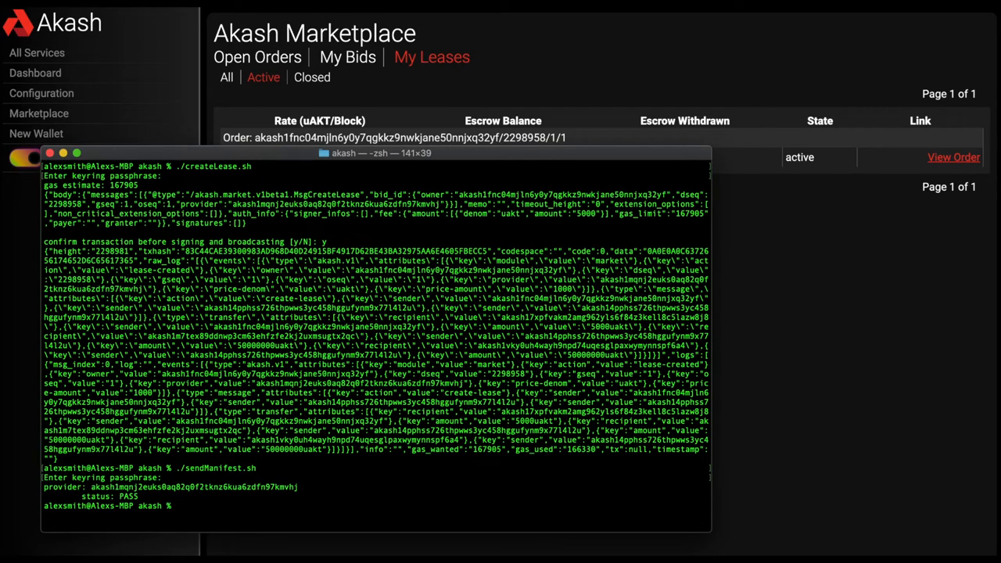
# Step: Run getLeaseStatus.sh and select the web service URI 1cehjdtsel9410b2gj953e21tc.akash.pogchia.world
pyautogui.write('./getDe')
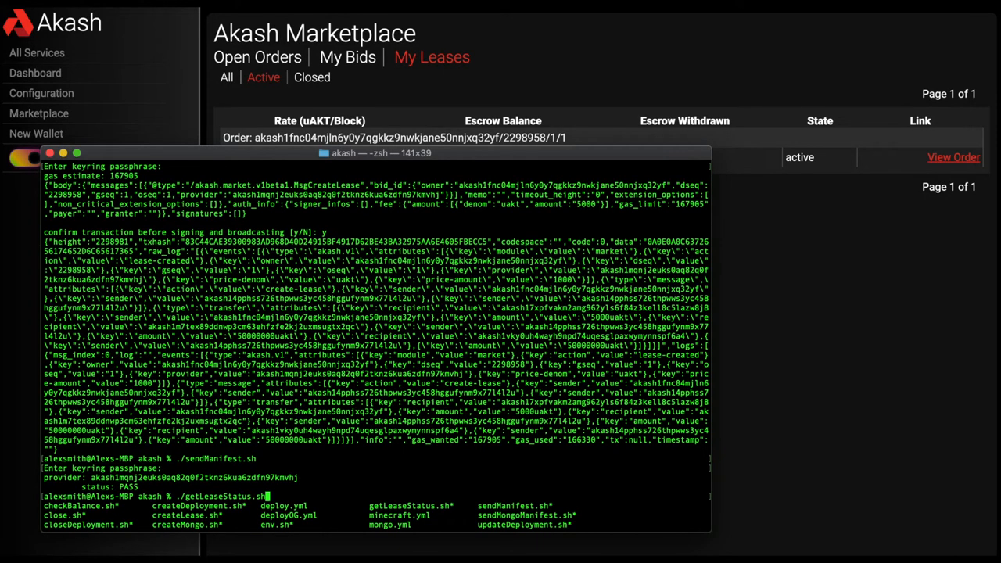
pyautogui.press('enter')
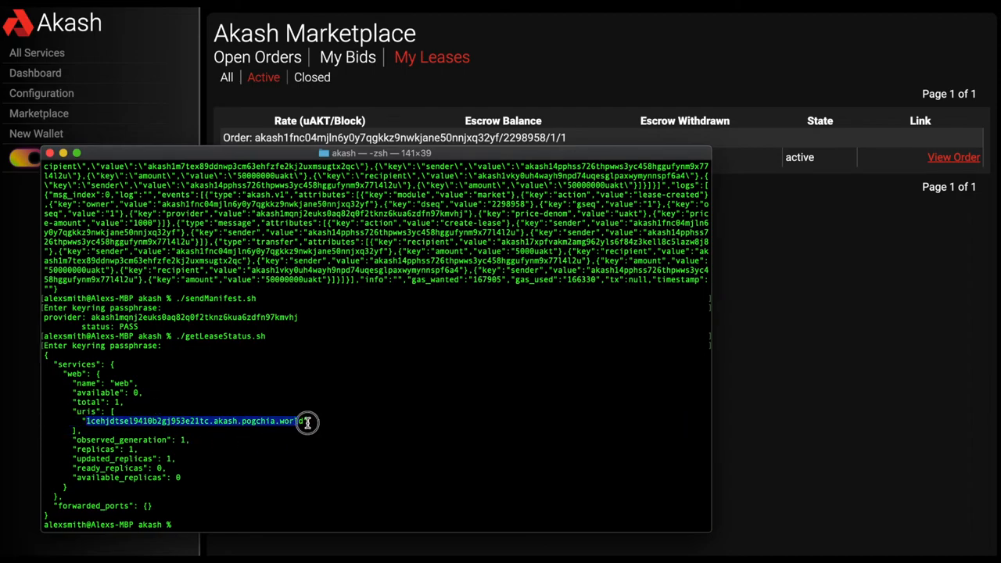
pyautogui.moveTo(305, 421); pyautogui.dragTo(99, 430)
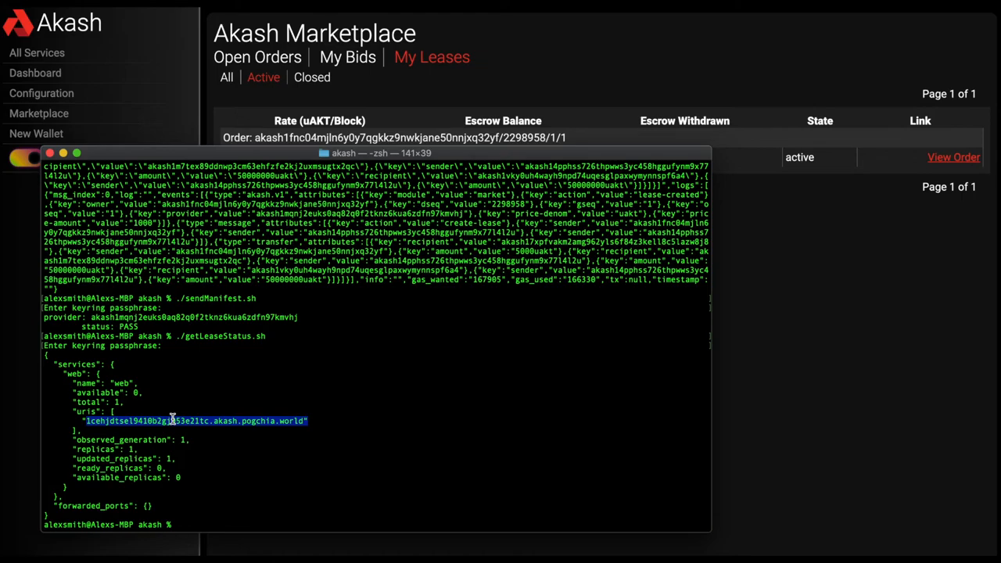
pyautogui.click(156, 421)
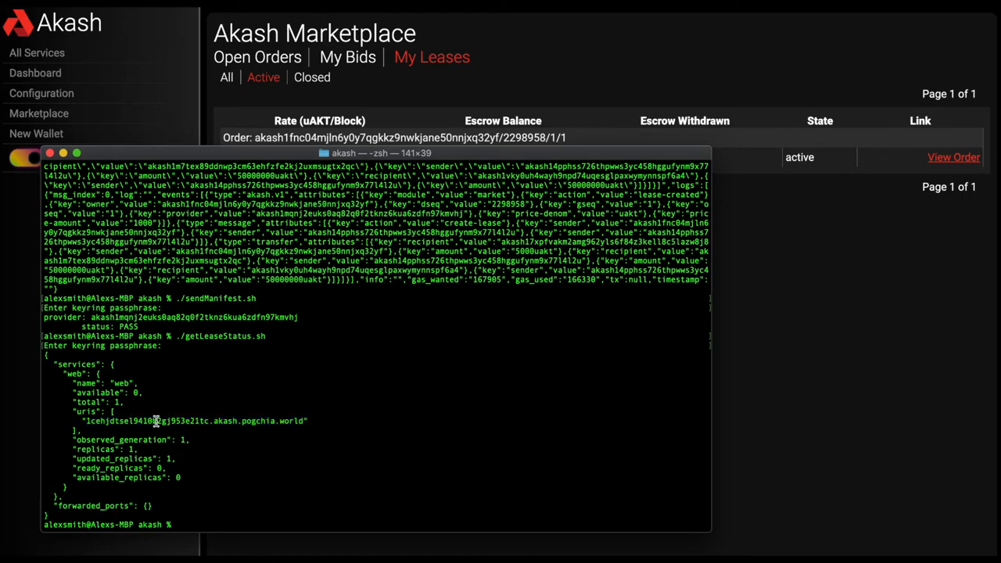
pyautogui.doubleClick(141, 421)
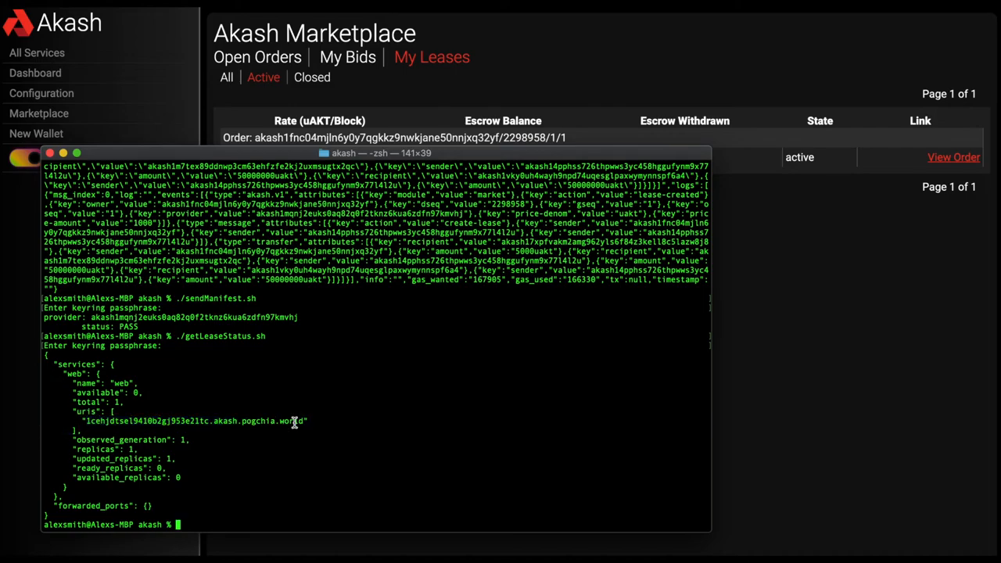
pyautogui.moveTo(88, 421); pyautogui.dragTo(305, 420)
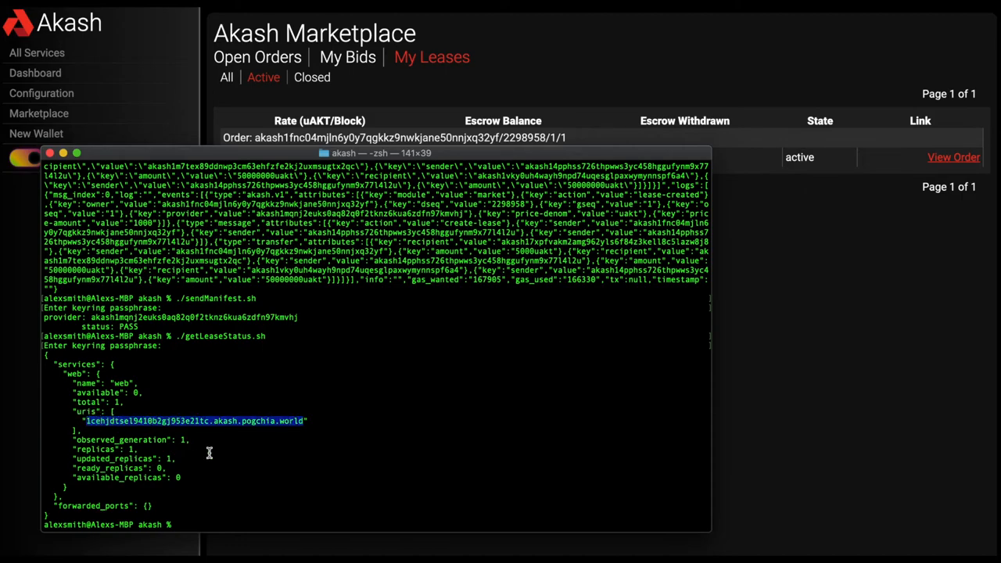
pyautogui.moveTo(314, 434)
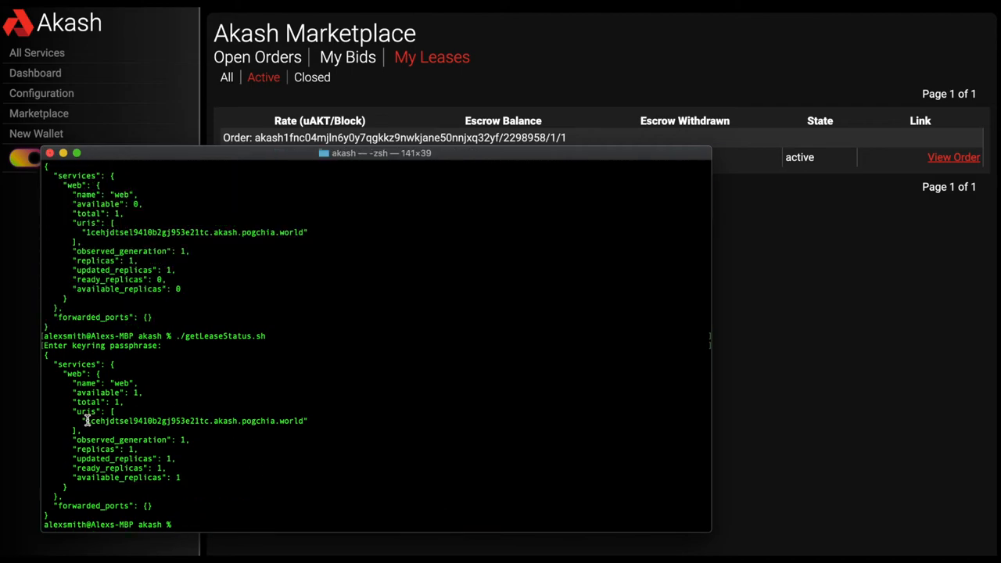
# Step: Reselect the web service's URI in the lease status output
pyautogui.moveTo(85, 421); pyautogui.dragTo(300, 420)
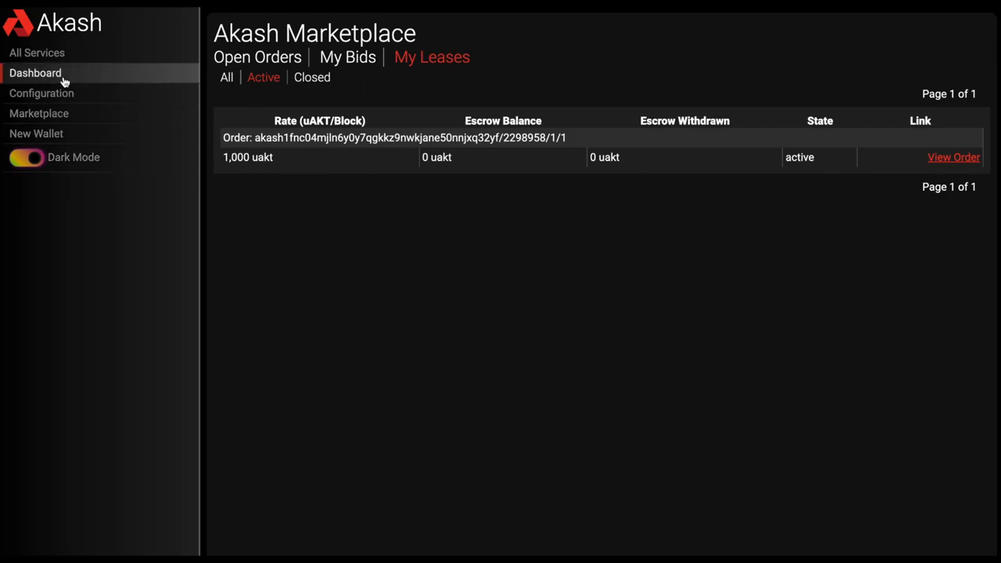
# Step: Open the earthlab Dashboard and scroll to marketplace stats and cluster utilization
pyautogui.click(36, 73)
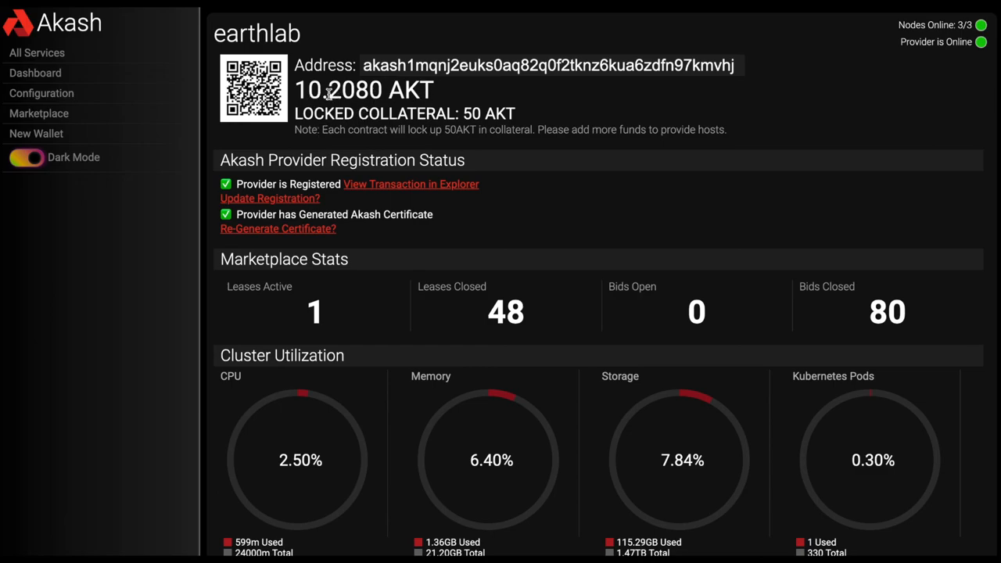
pyautogui.moveTo(419, 350)
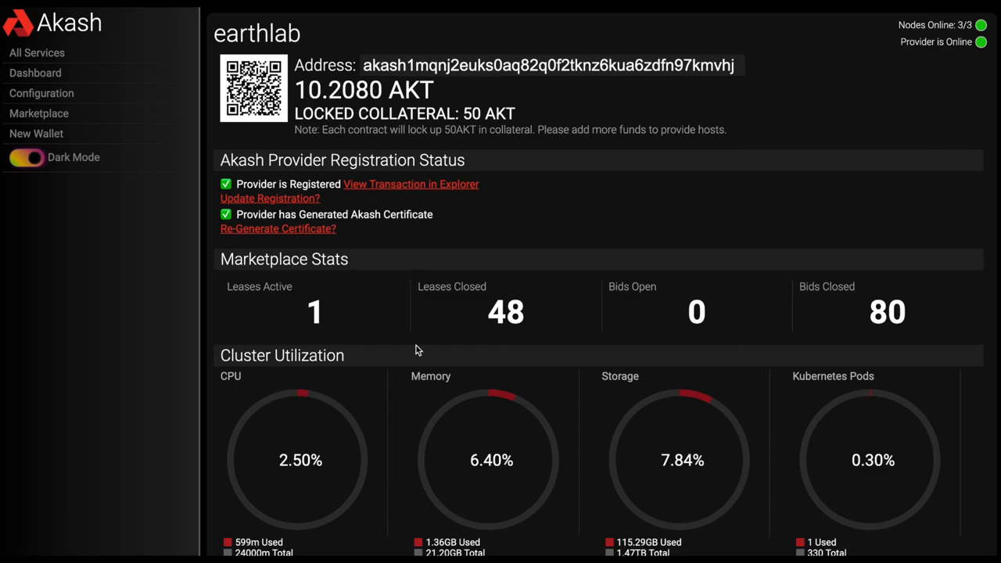
pyautogui.scroll(-3)
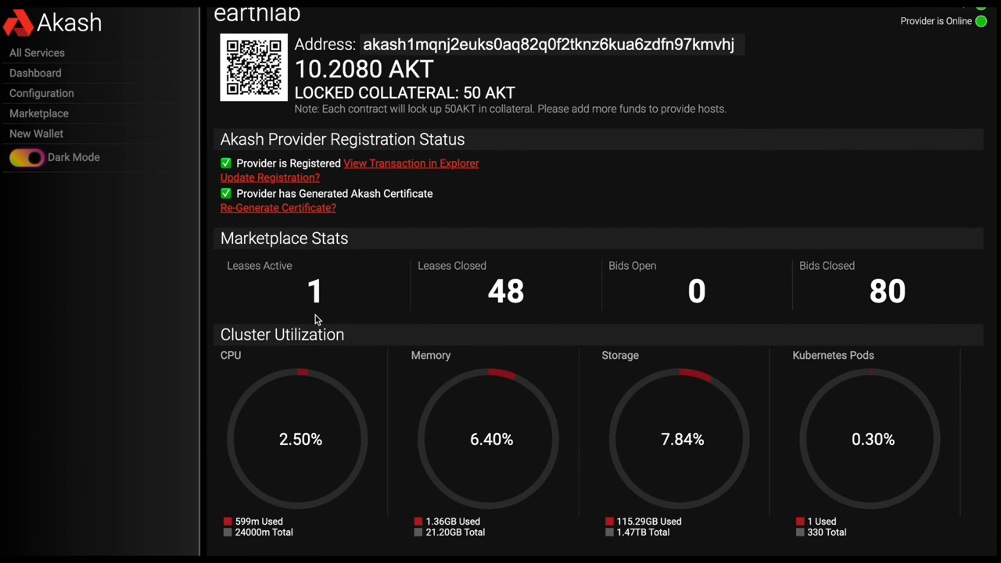
pyautogui.moveTo(285, 308)
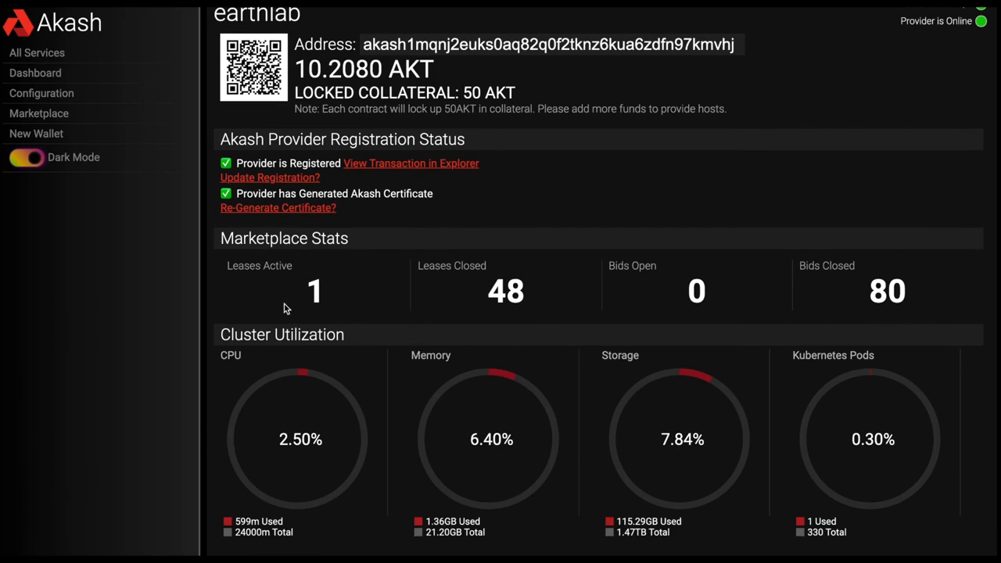